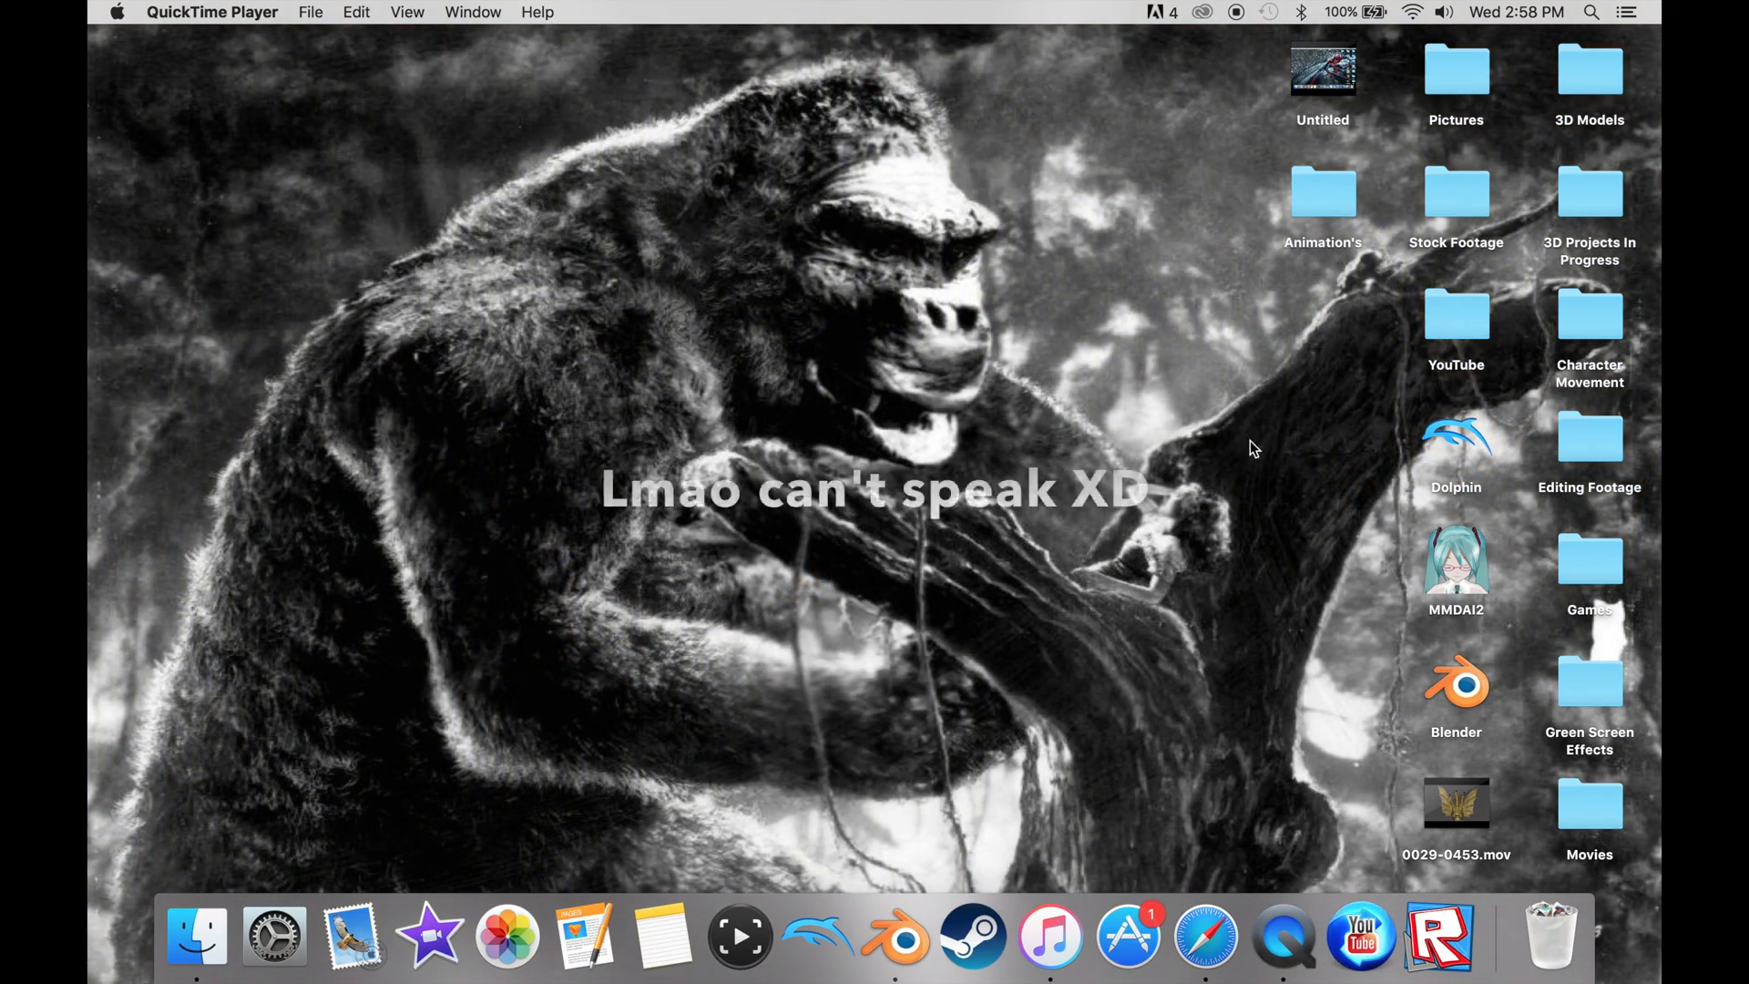
mouse_move(699, 312)
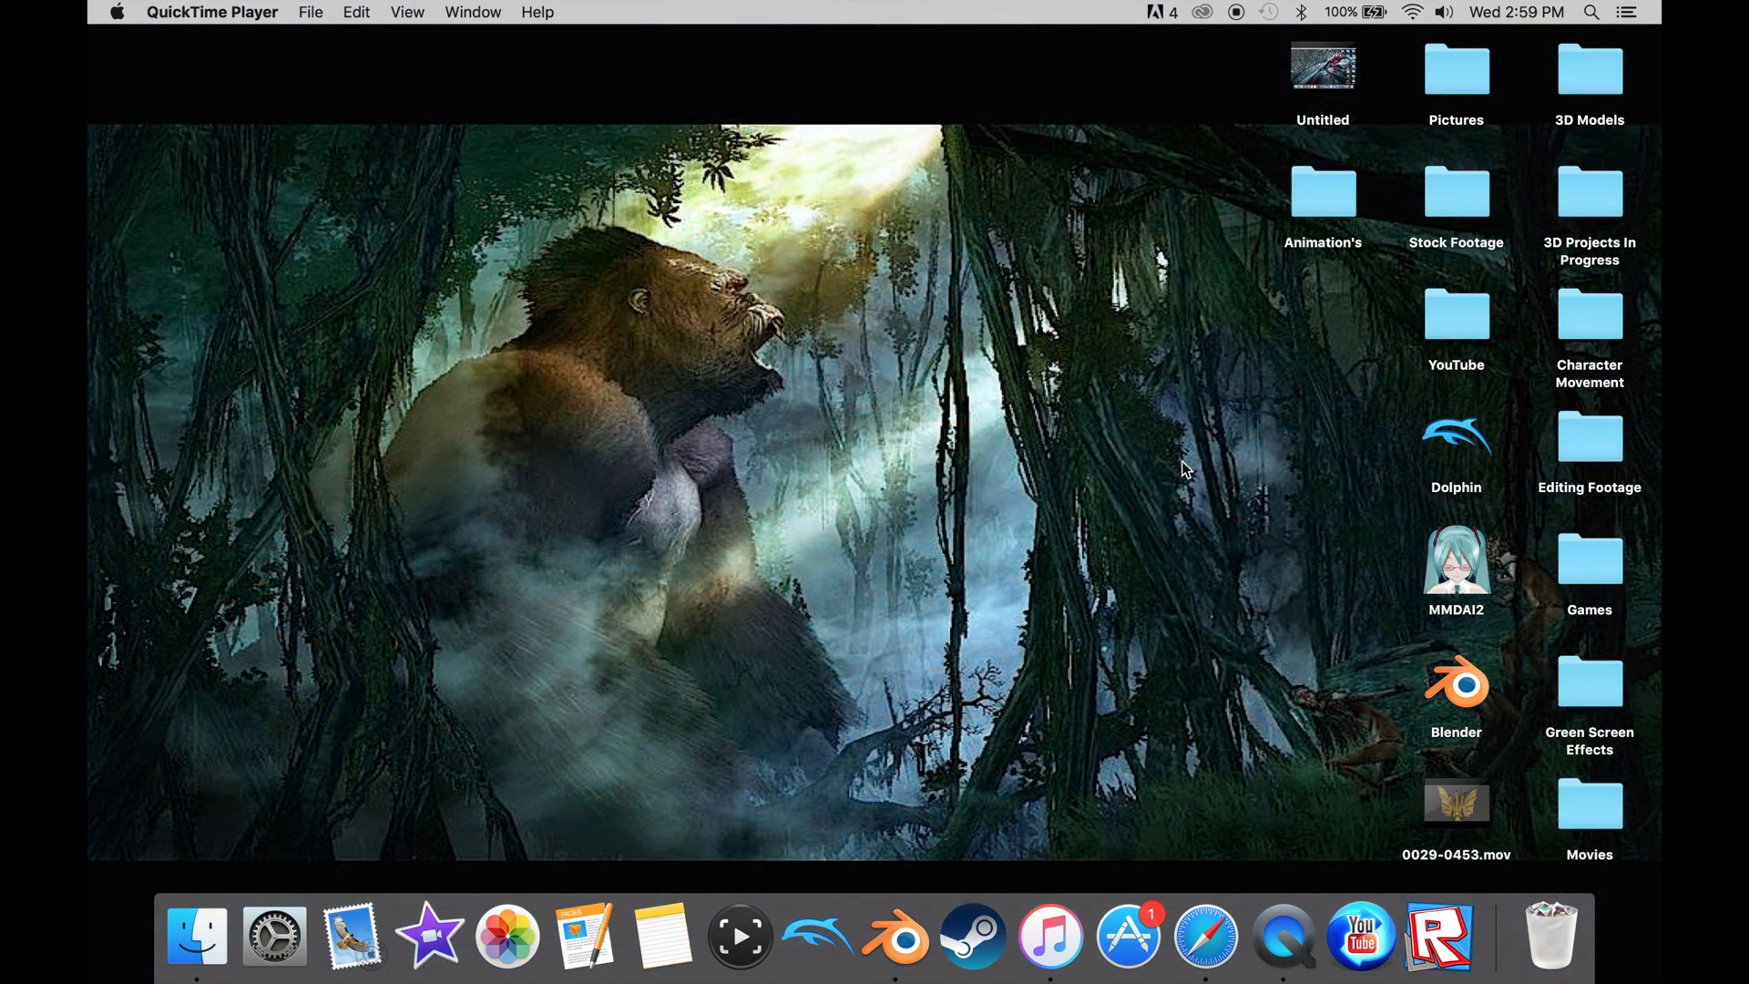
mouse_move(1407, 655)
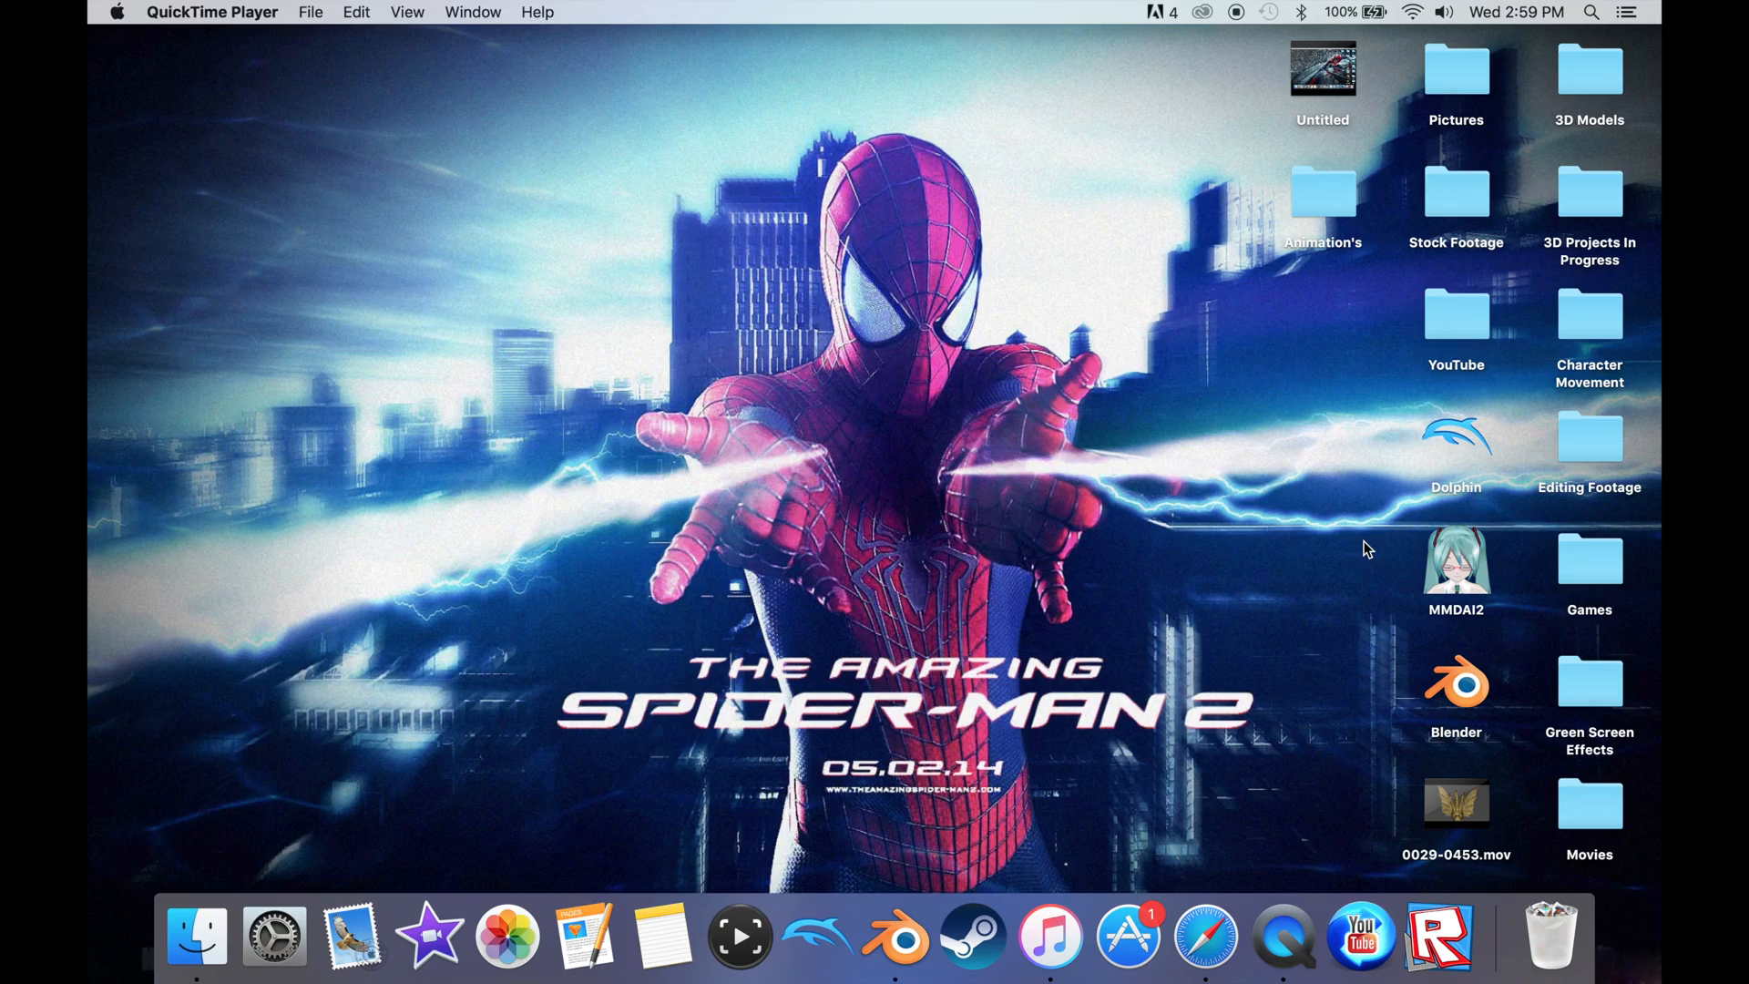
mouse_move(1422, 668)
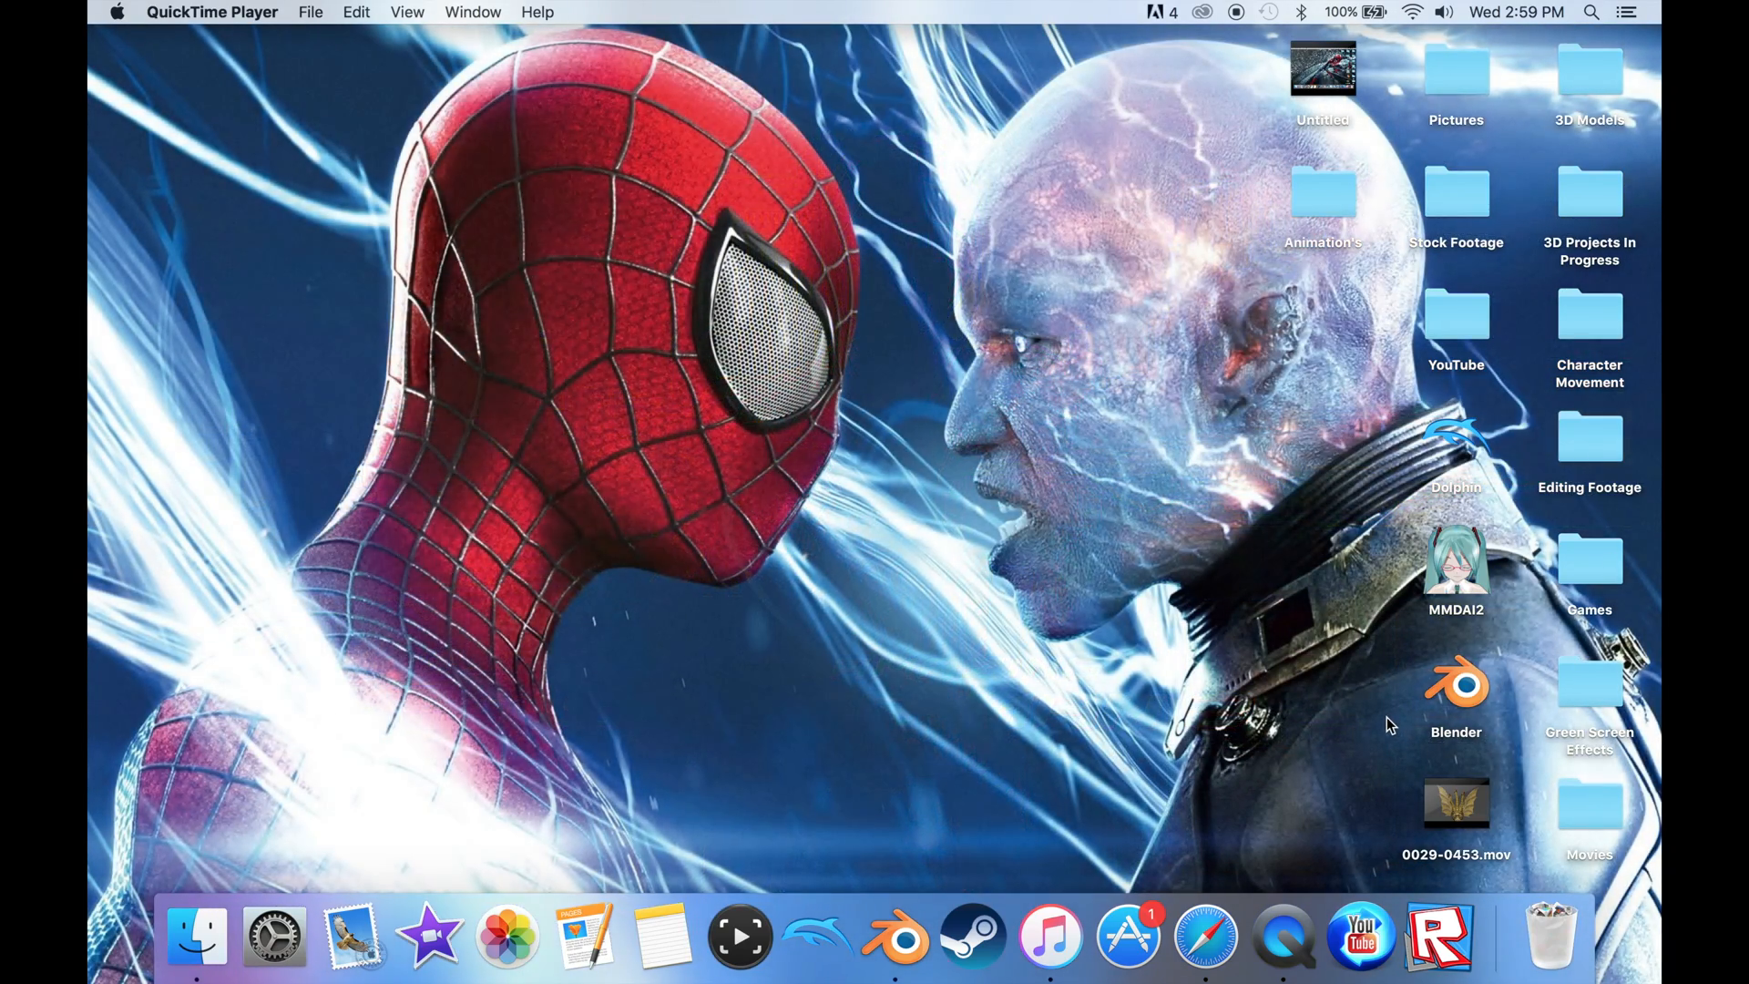
mouse_move(1275, 616)
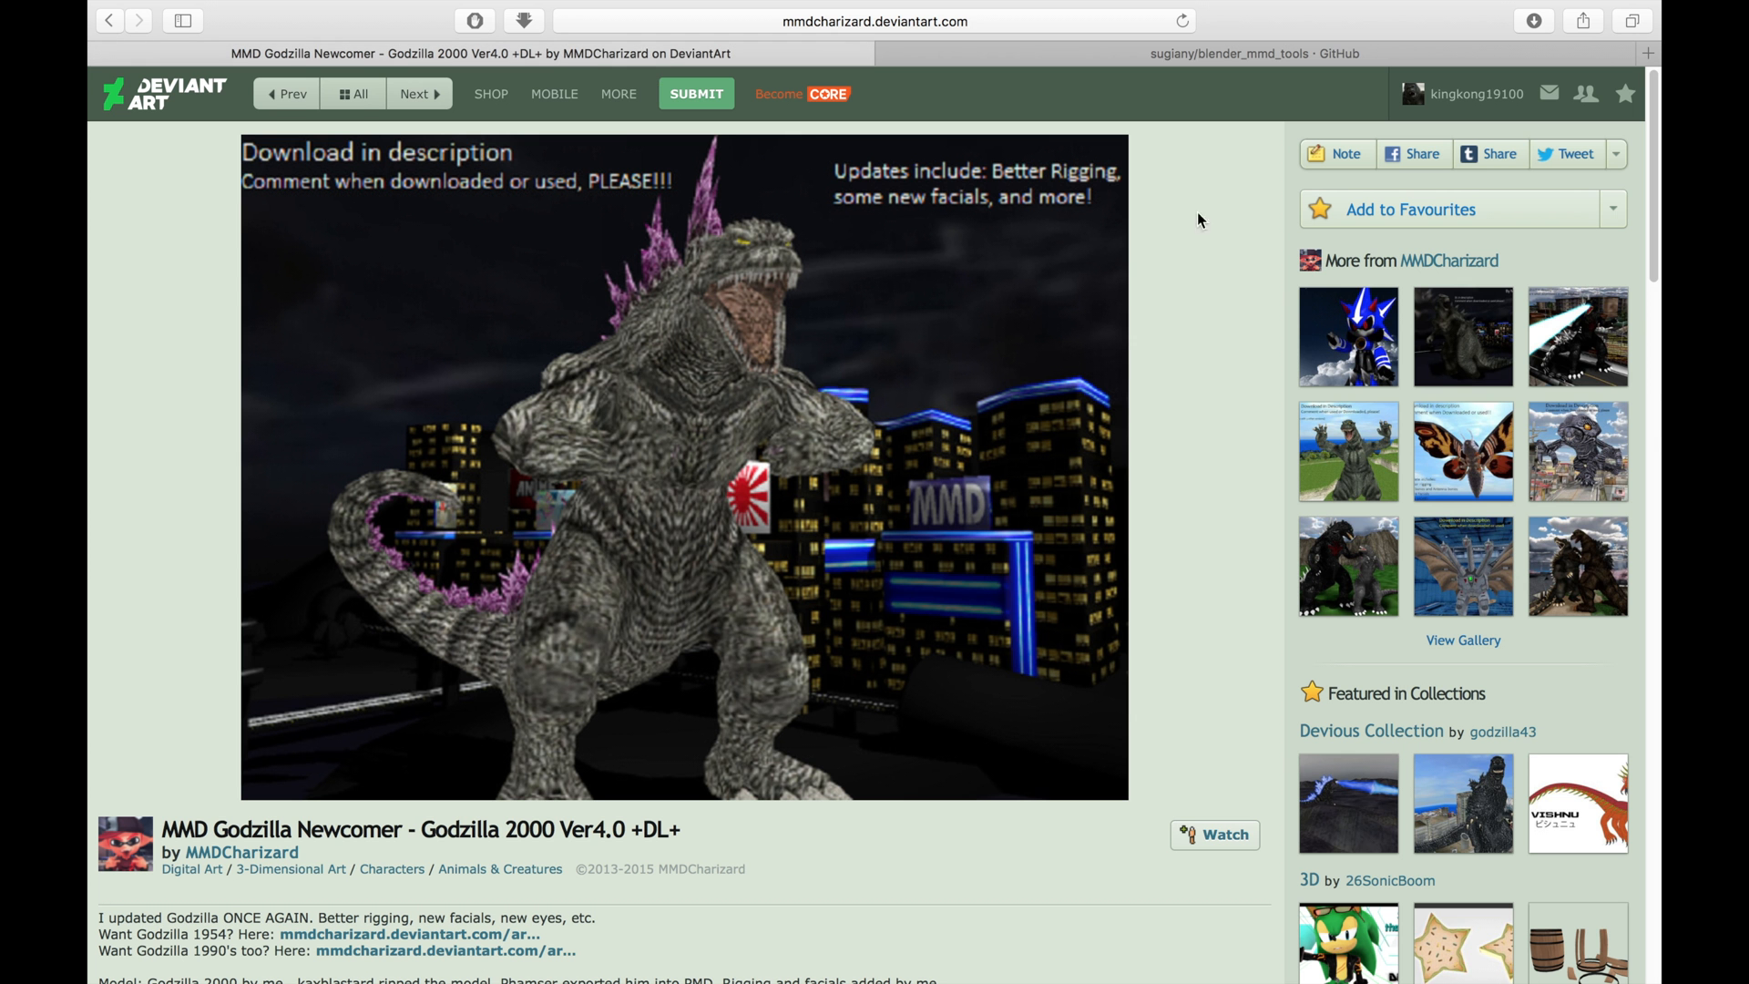
Switch to the sugiany/blender_mmd_tools GitHub tab in Safari.
click(1242, 53)
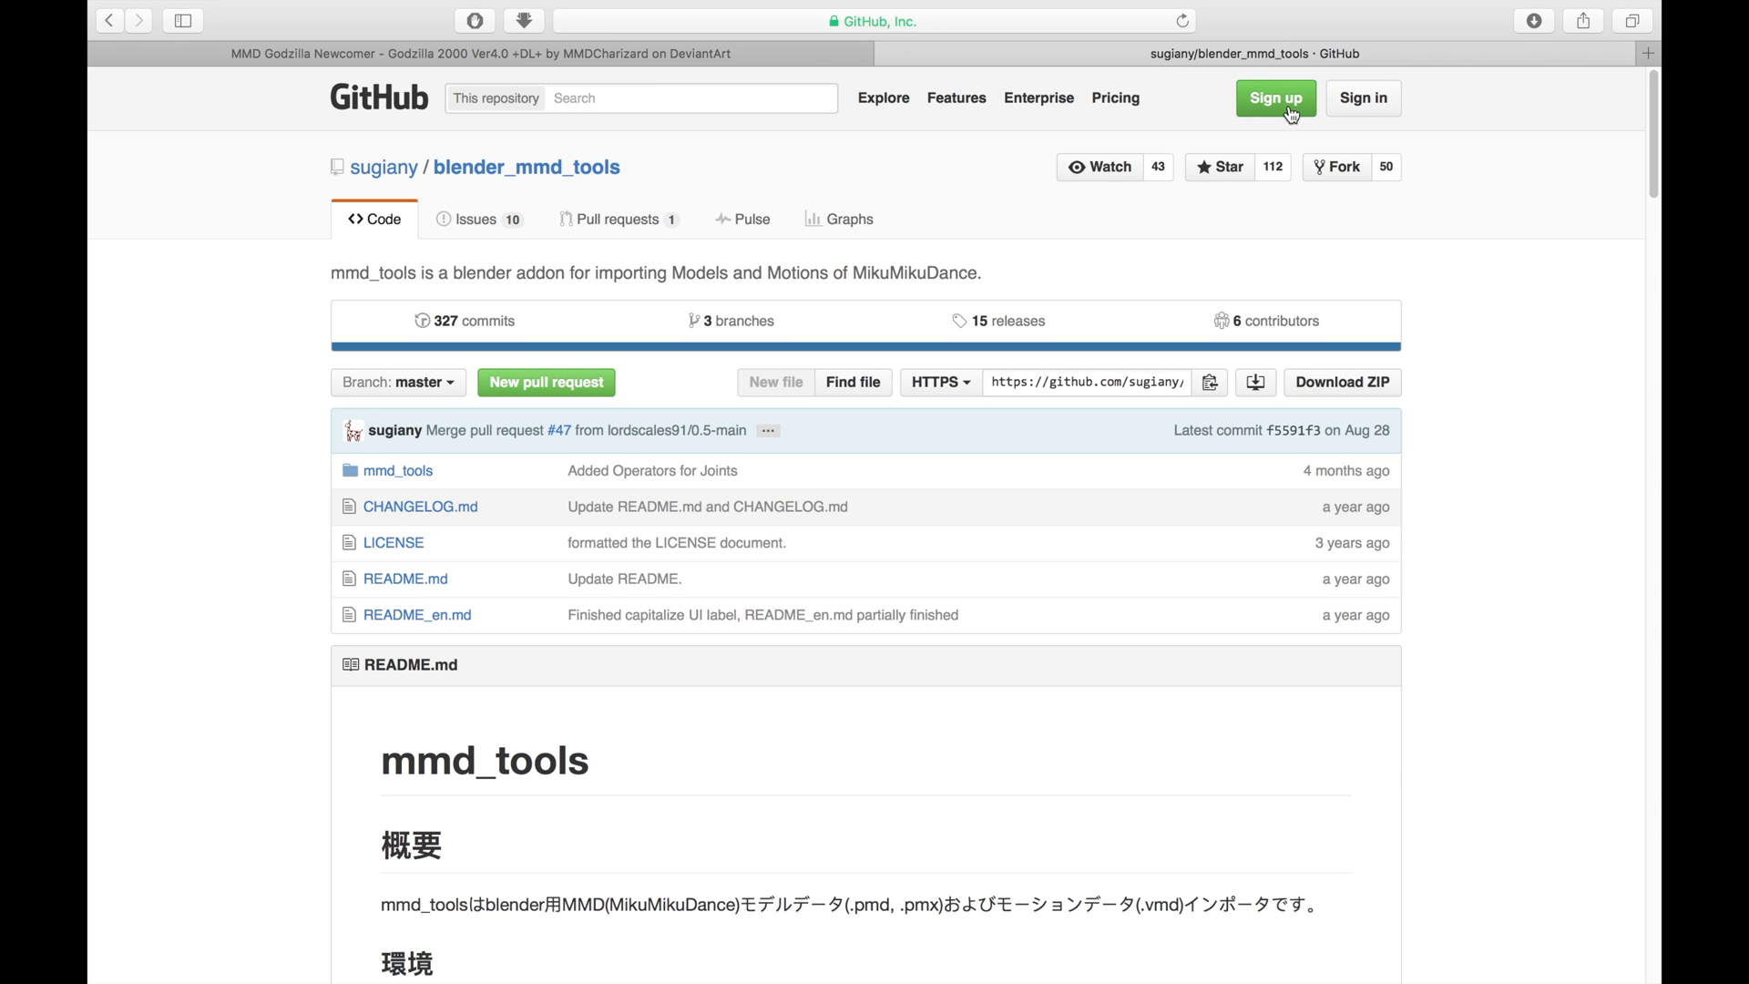
mouse_move(1149, 200)
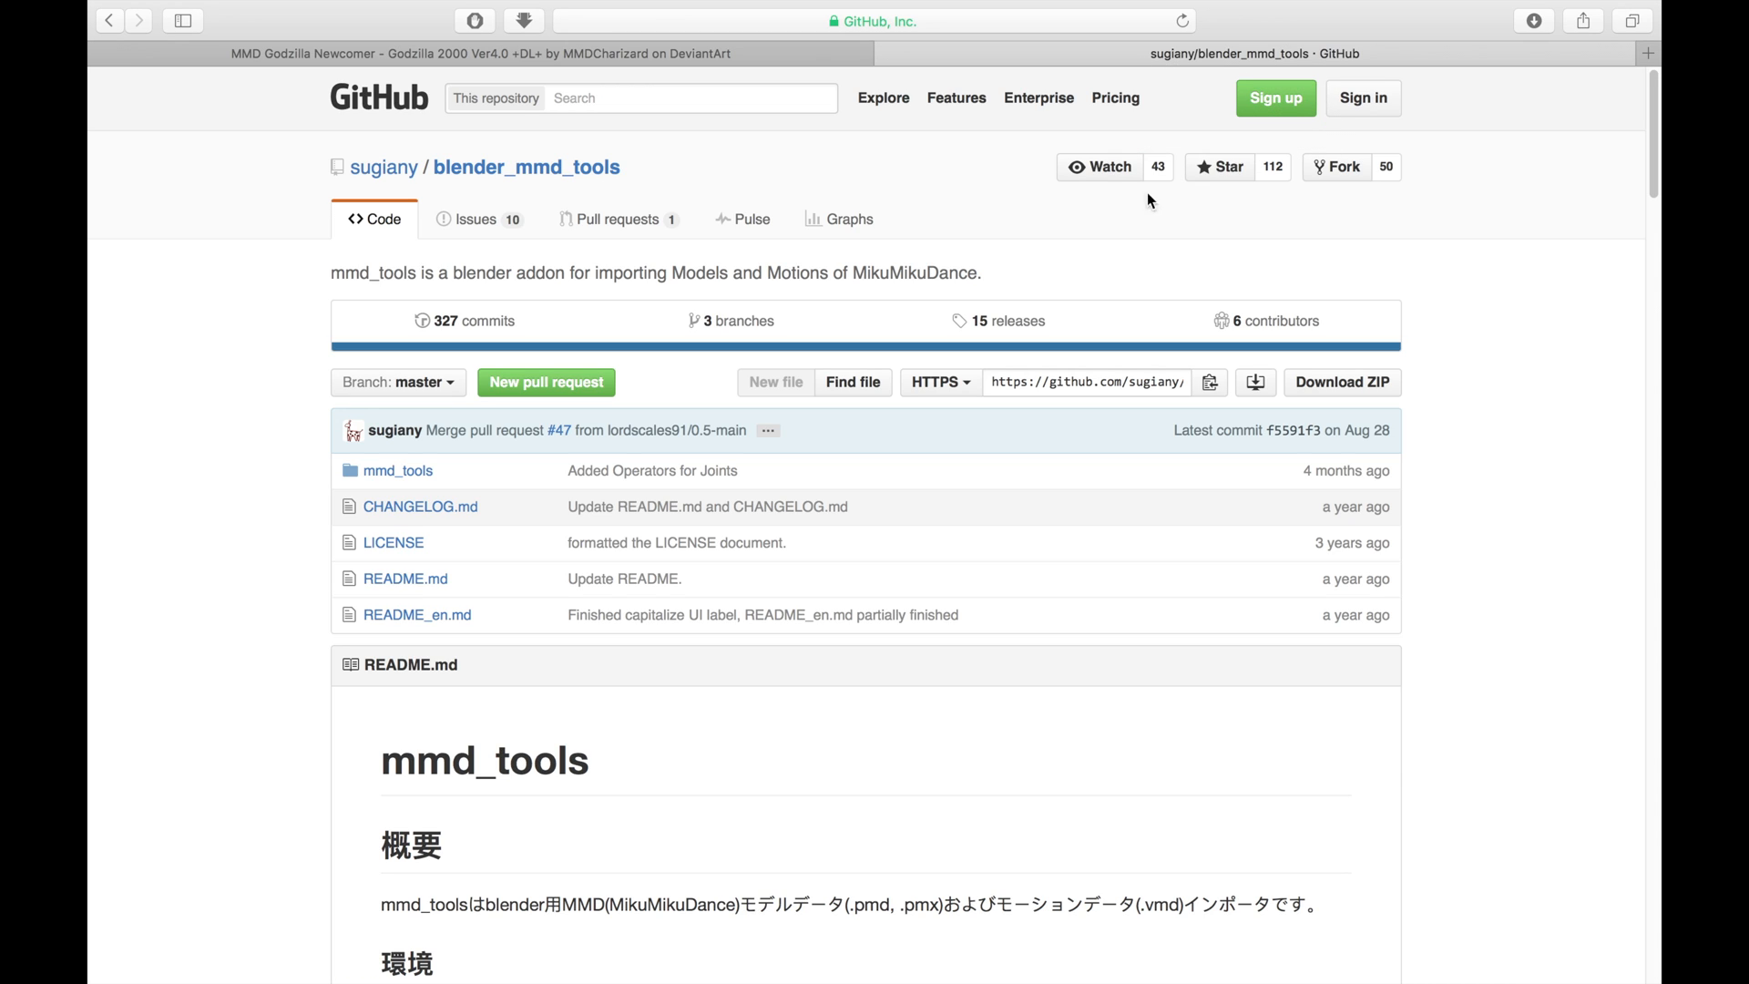
mouse_move(828, 121)
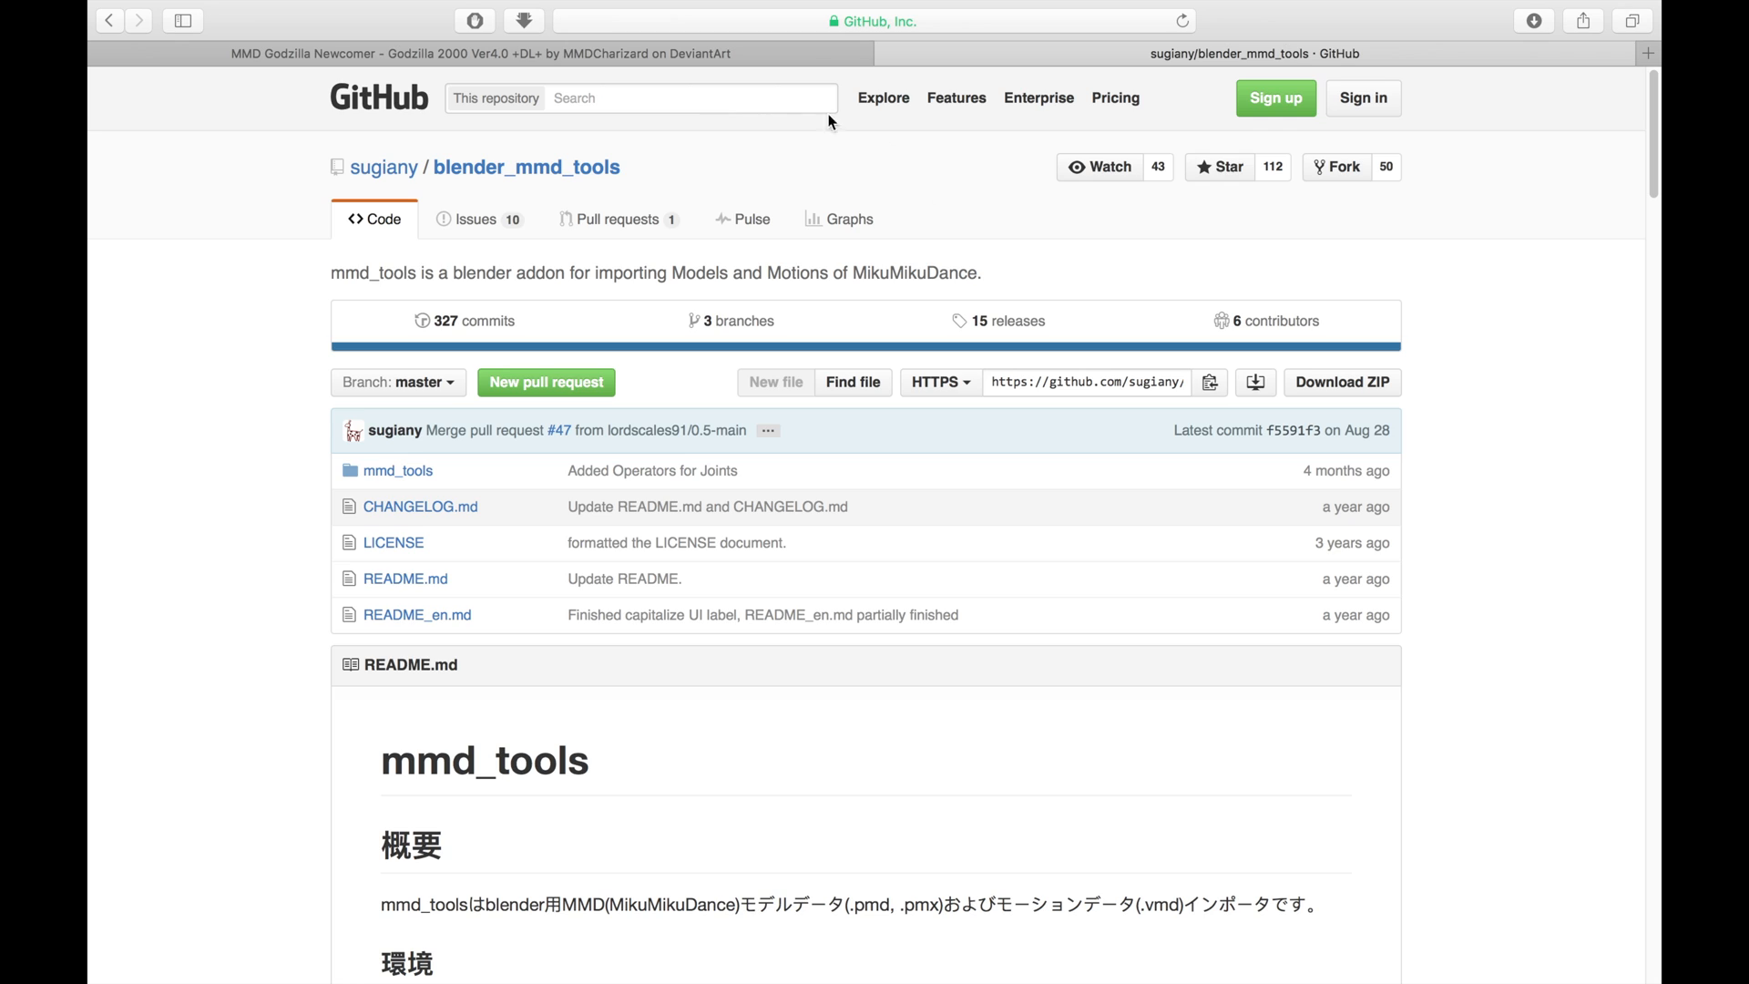
mouse_move(1194, 217)
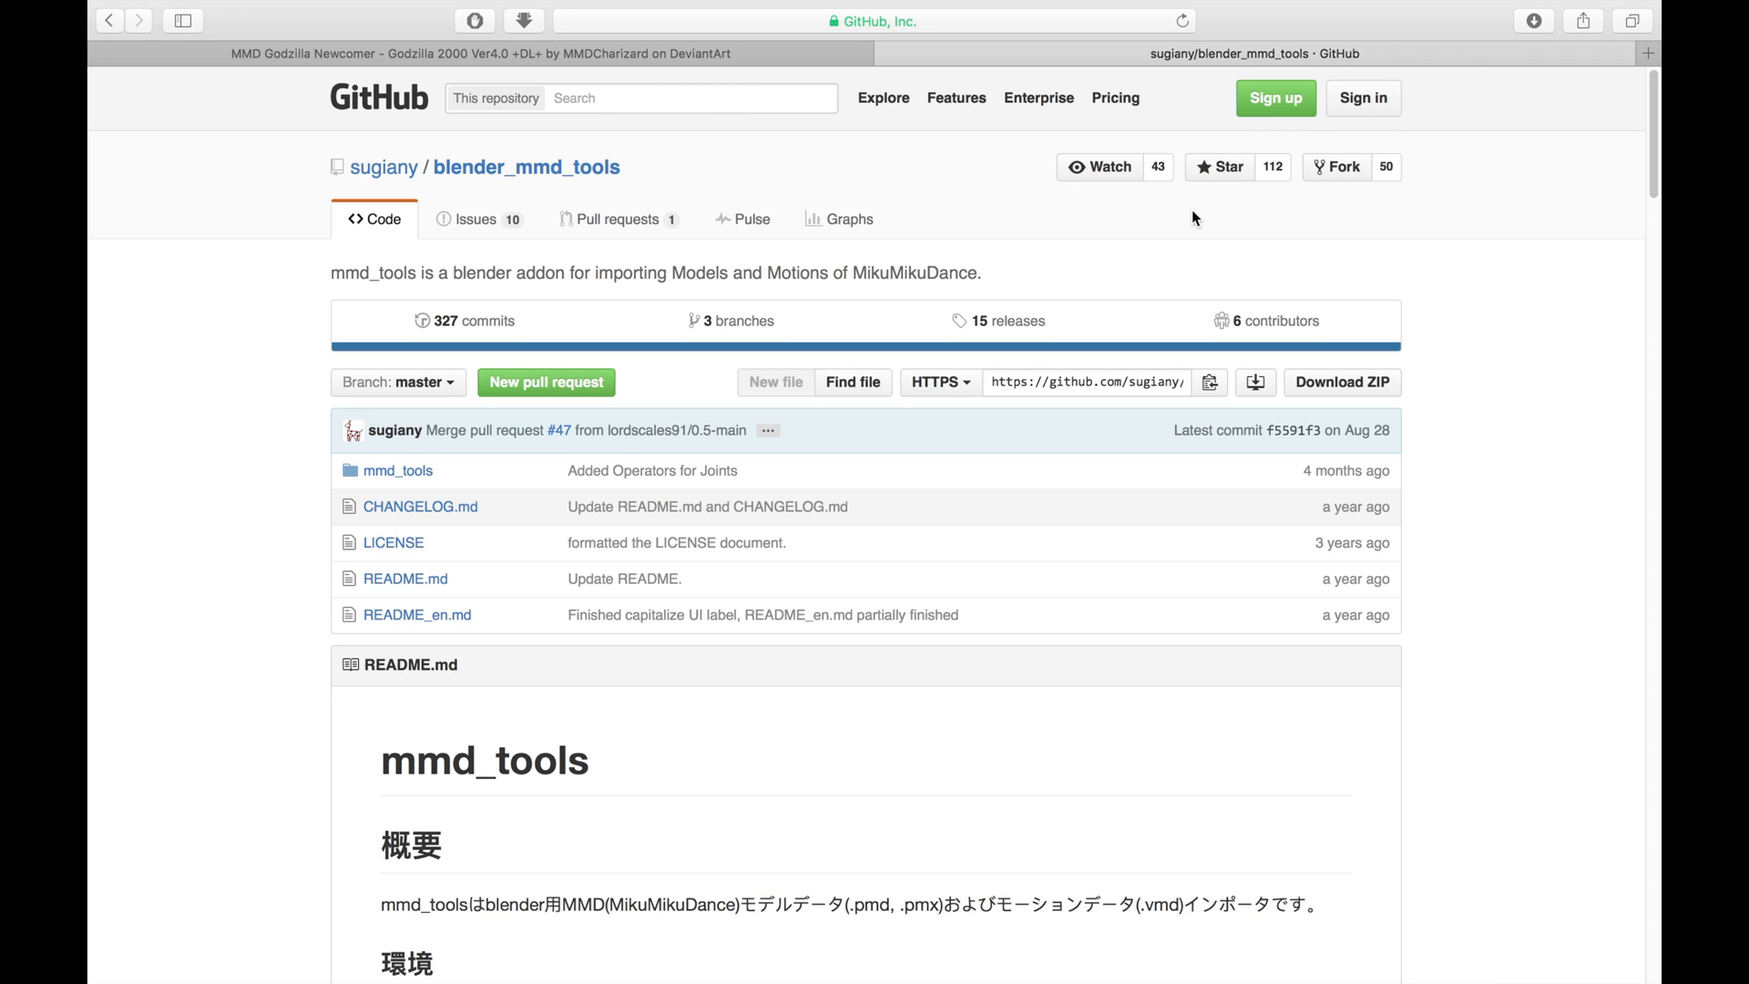
mouse_move(1155, 225)
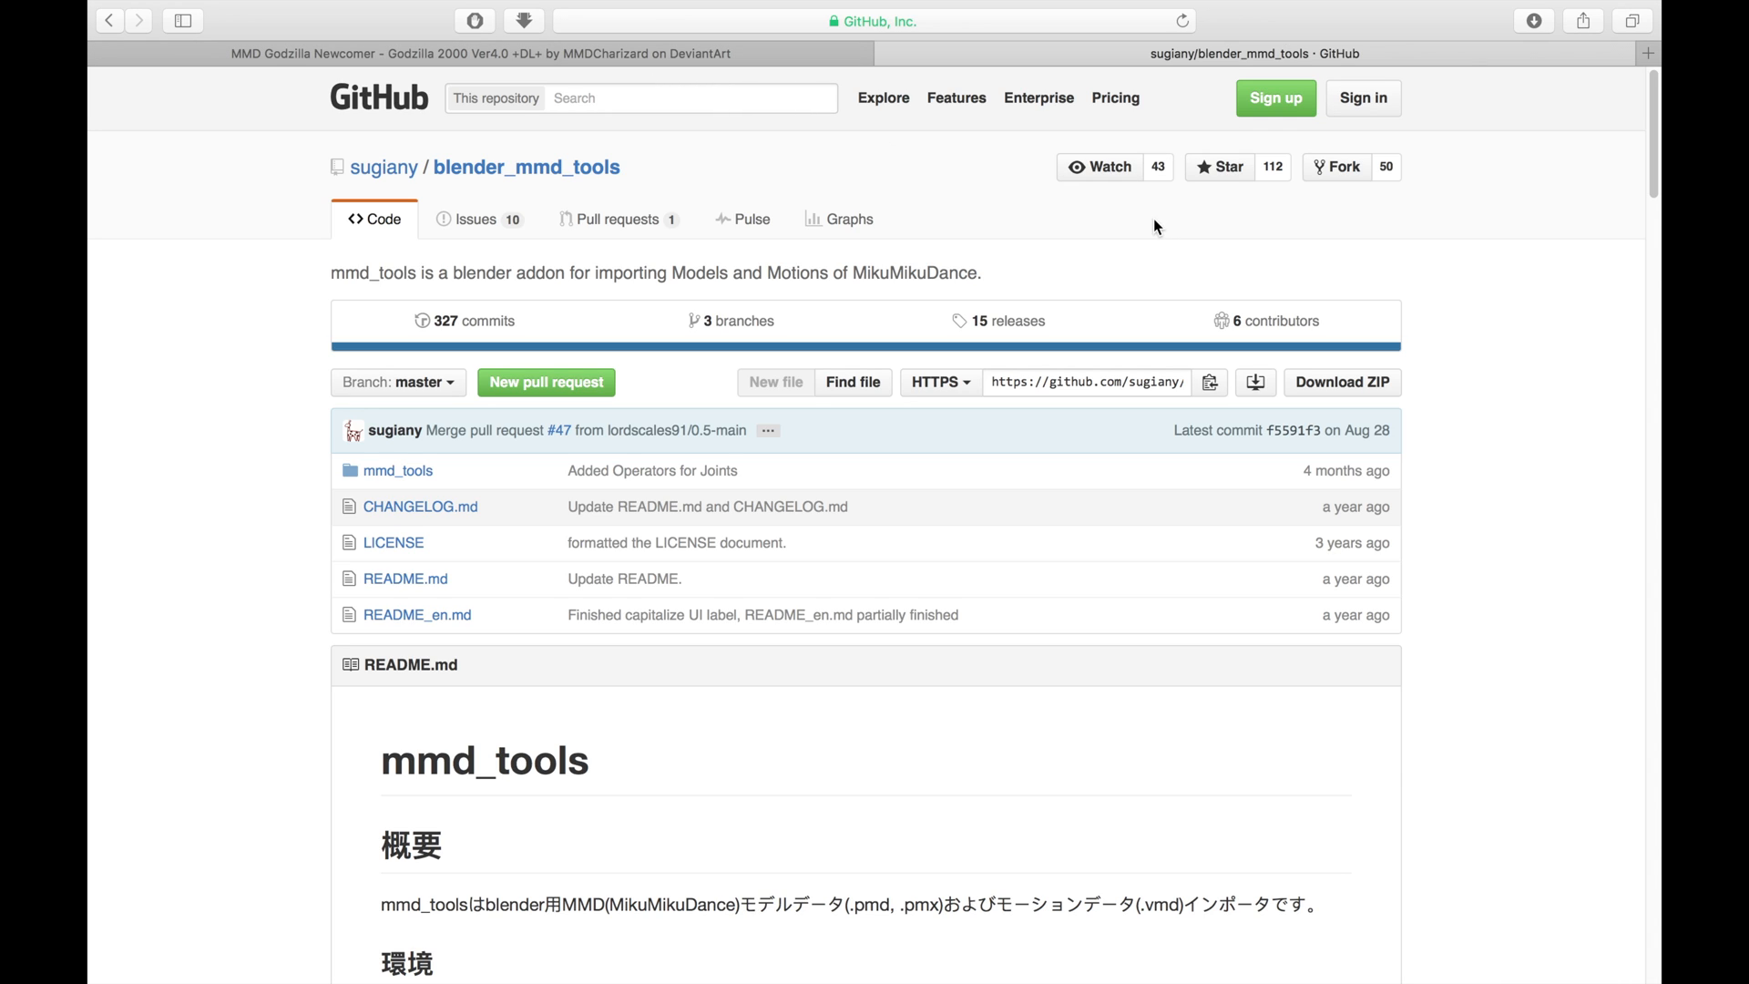
mouse_move(253, 221)
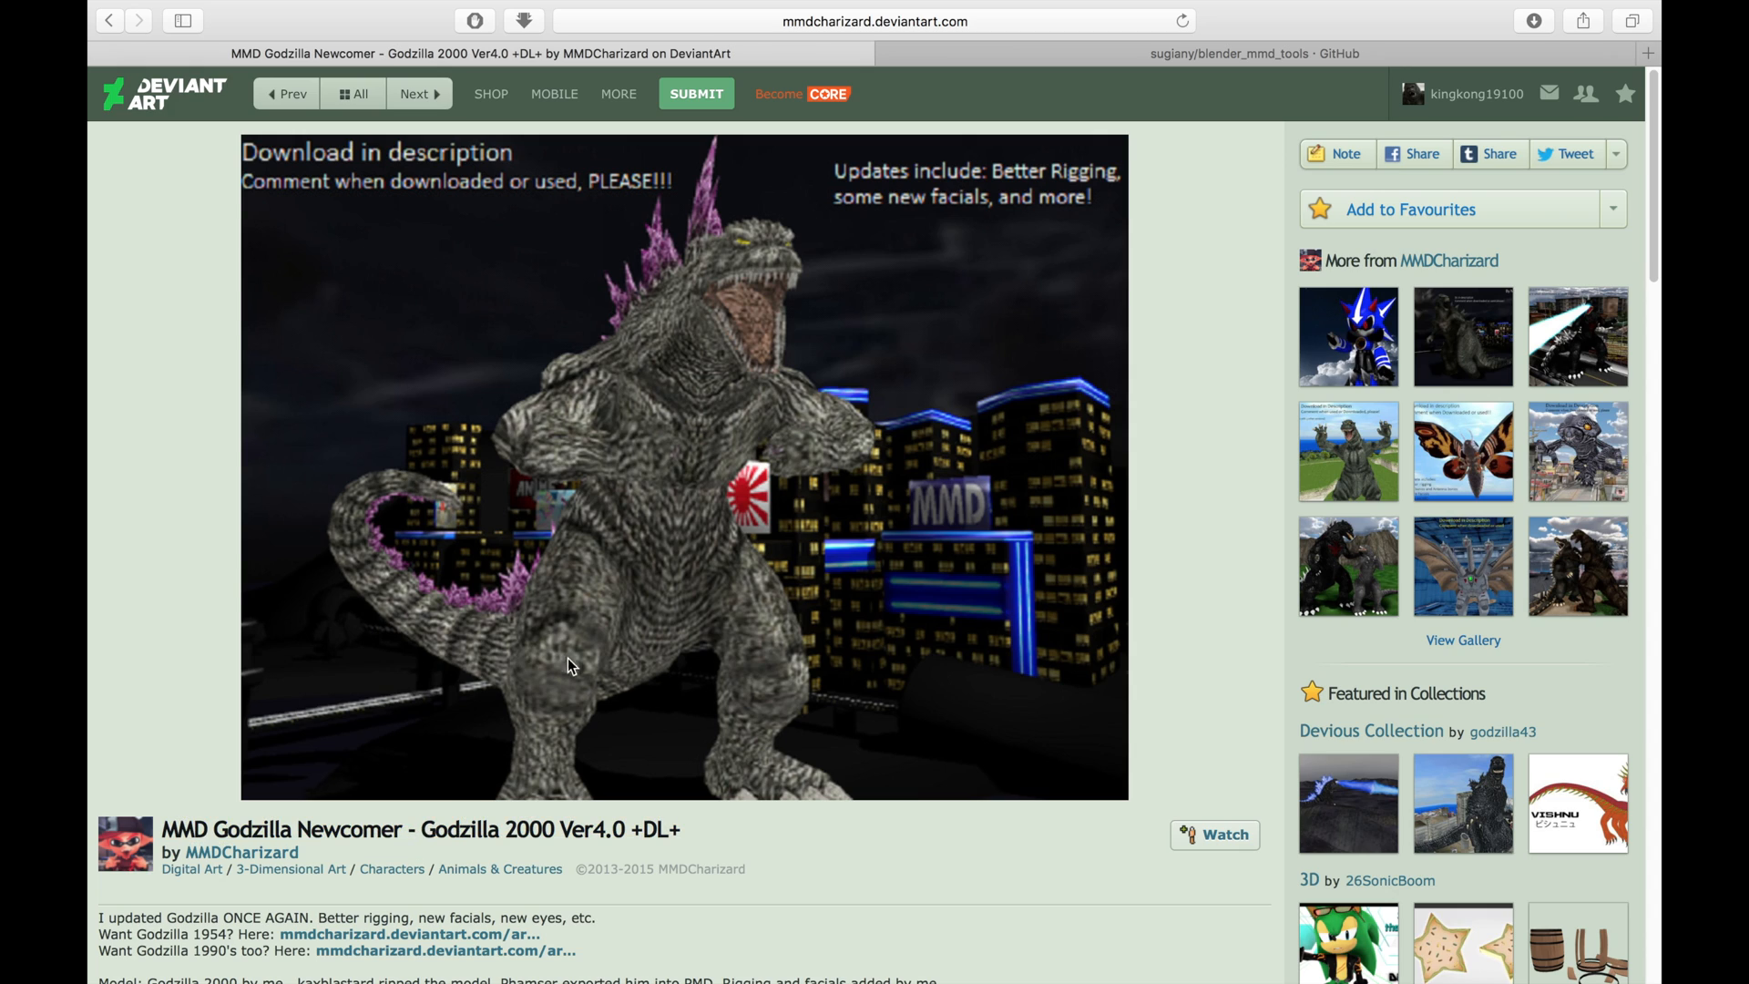
mouse_move(813, 307)
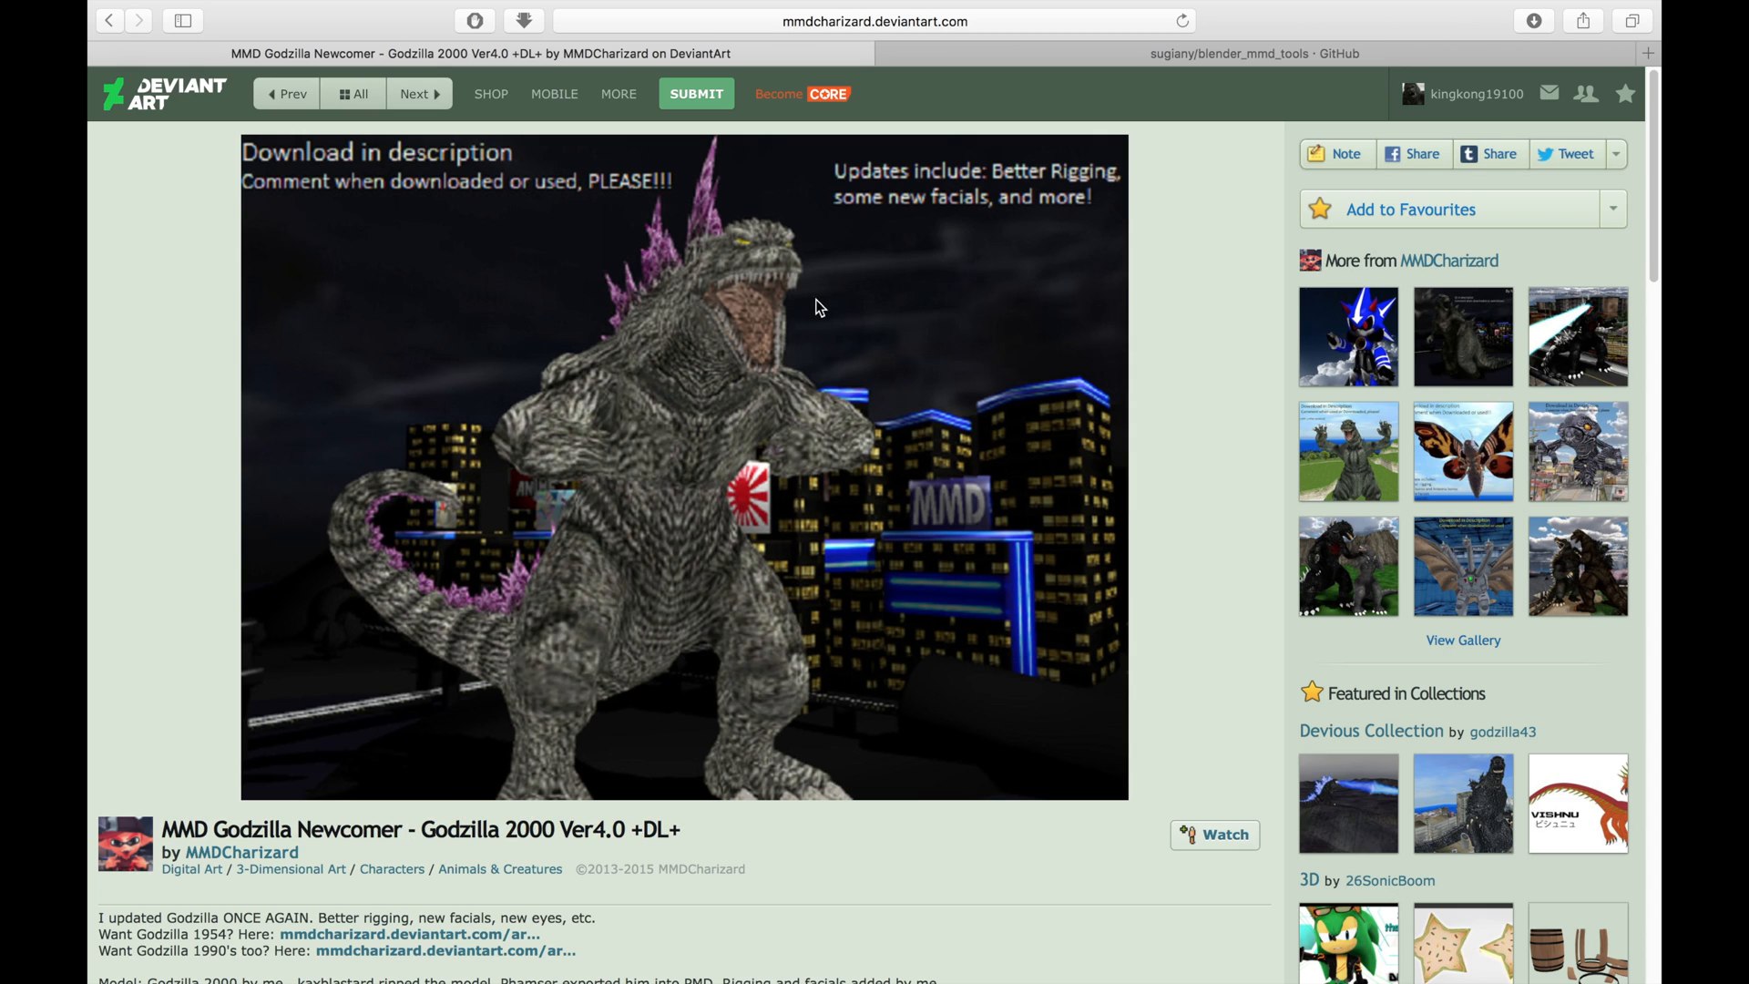
mouse_move(272, 856)
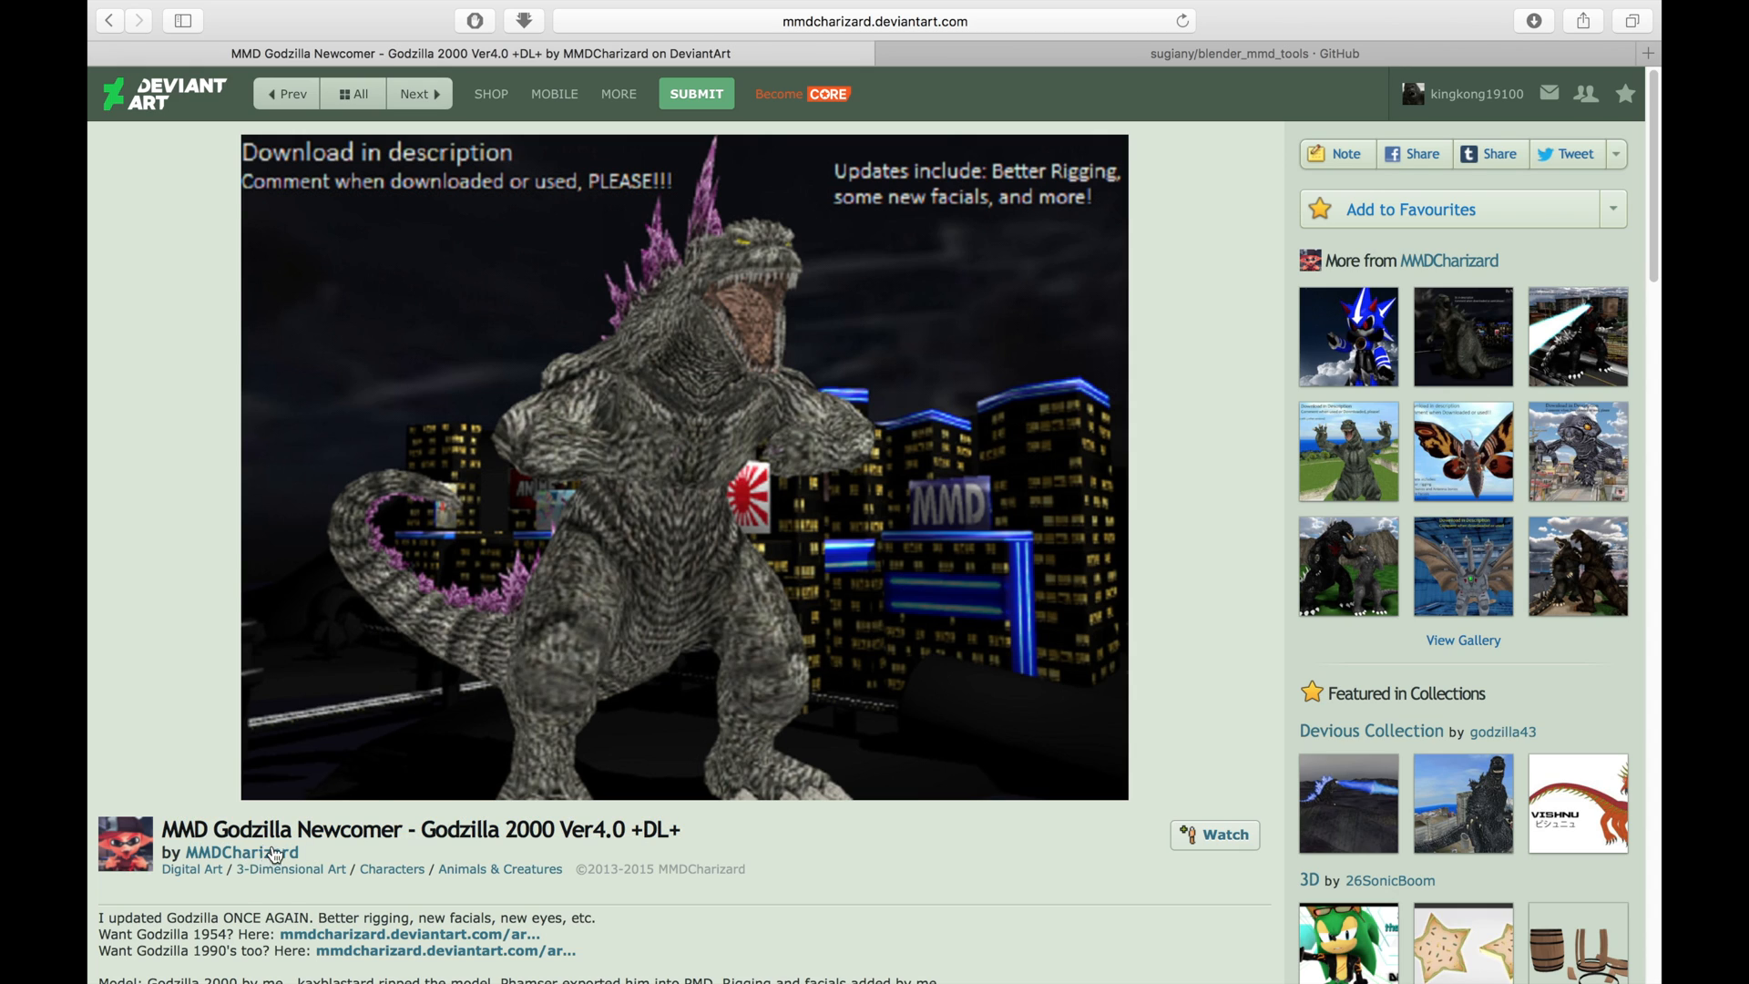
mouse_move(1162, 437)
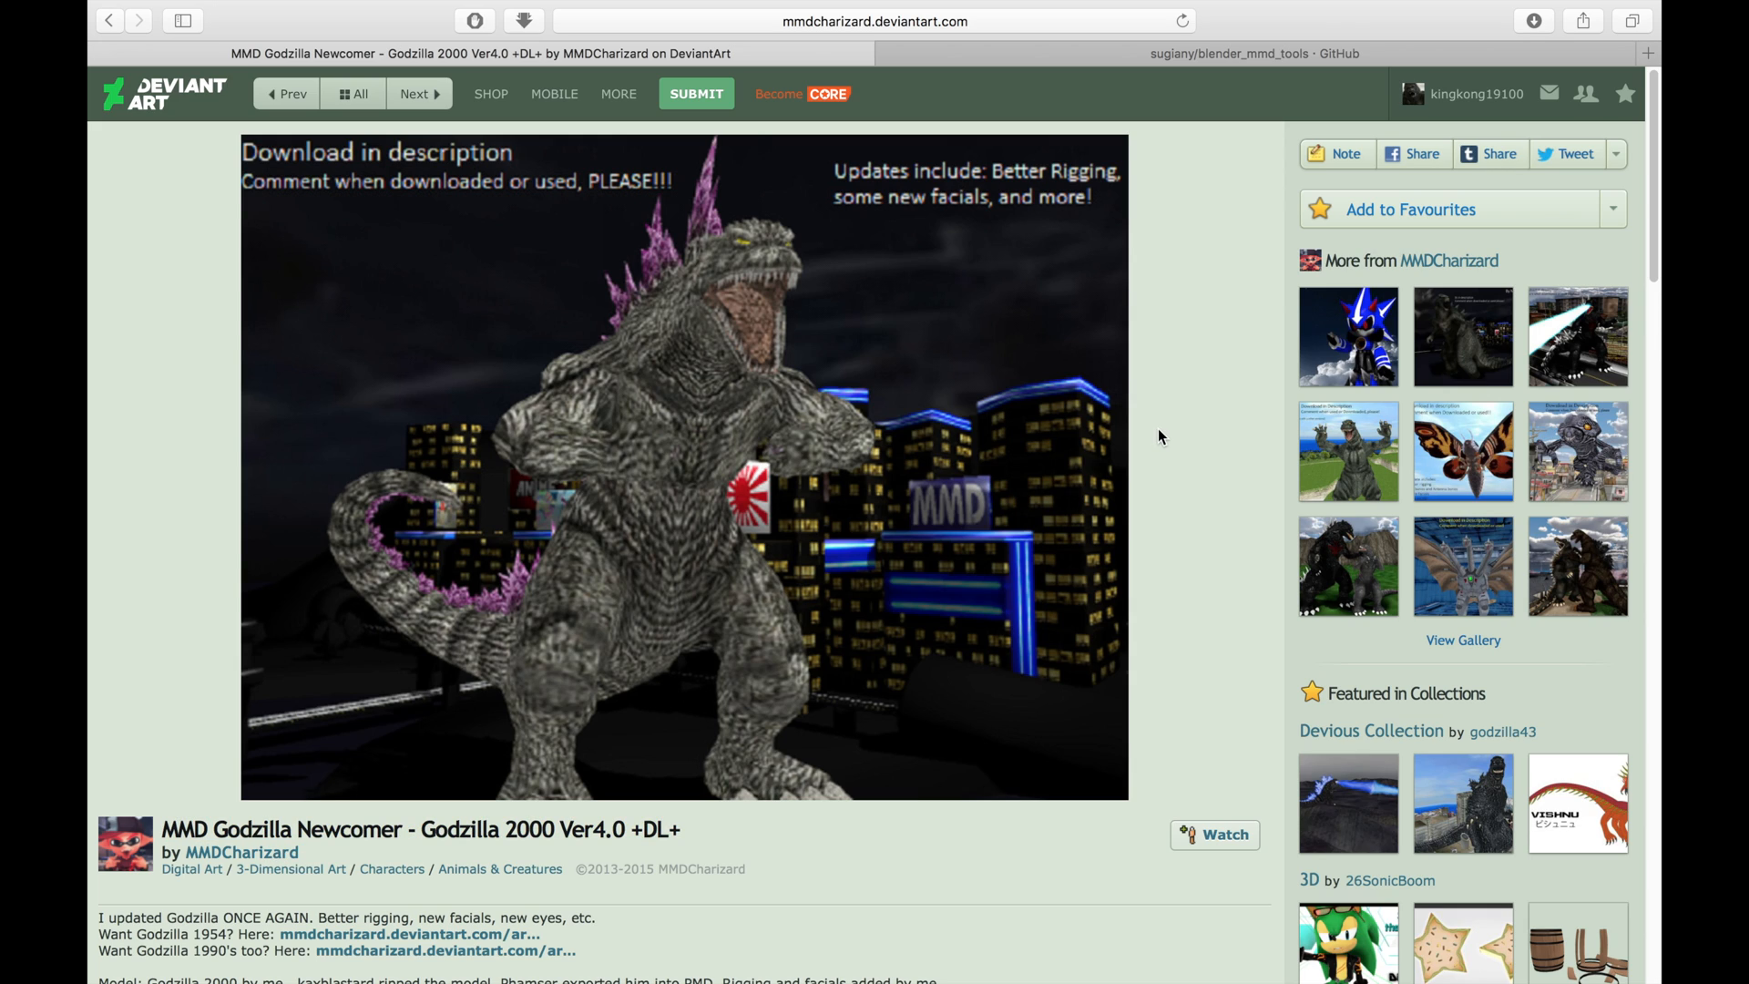
mouse_move(1139, 412)
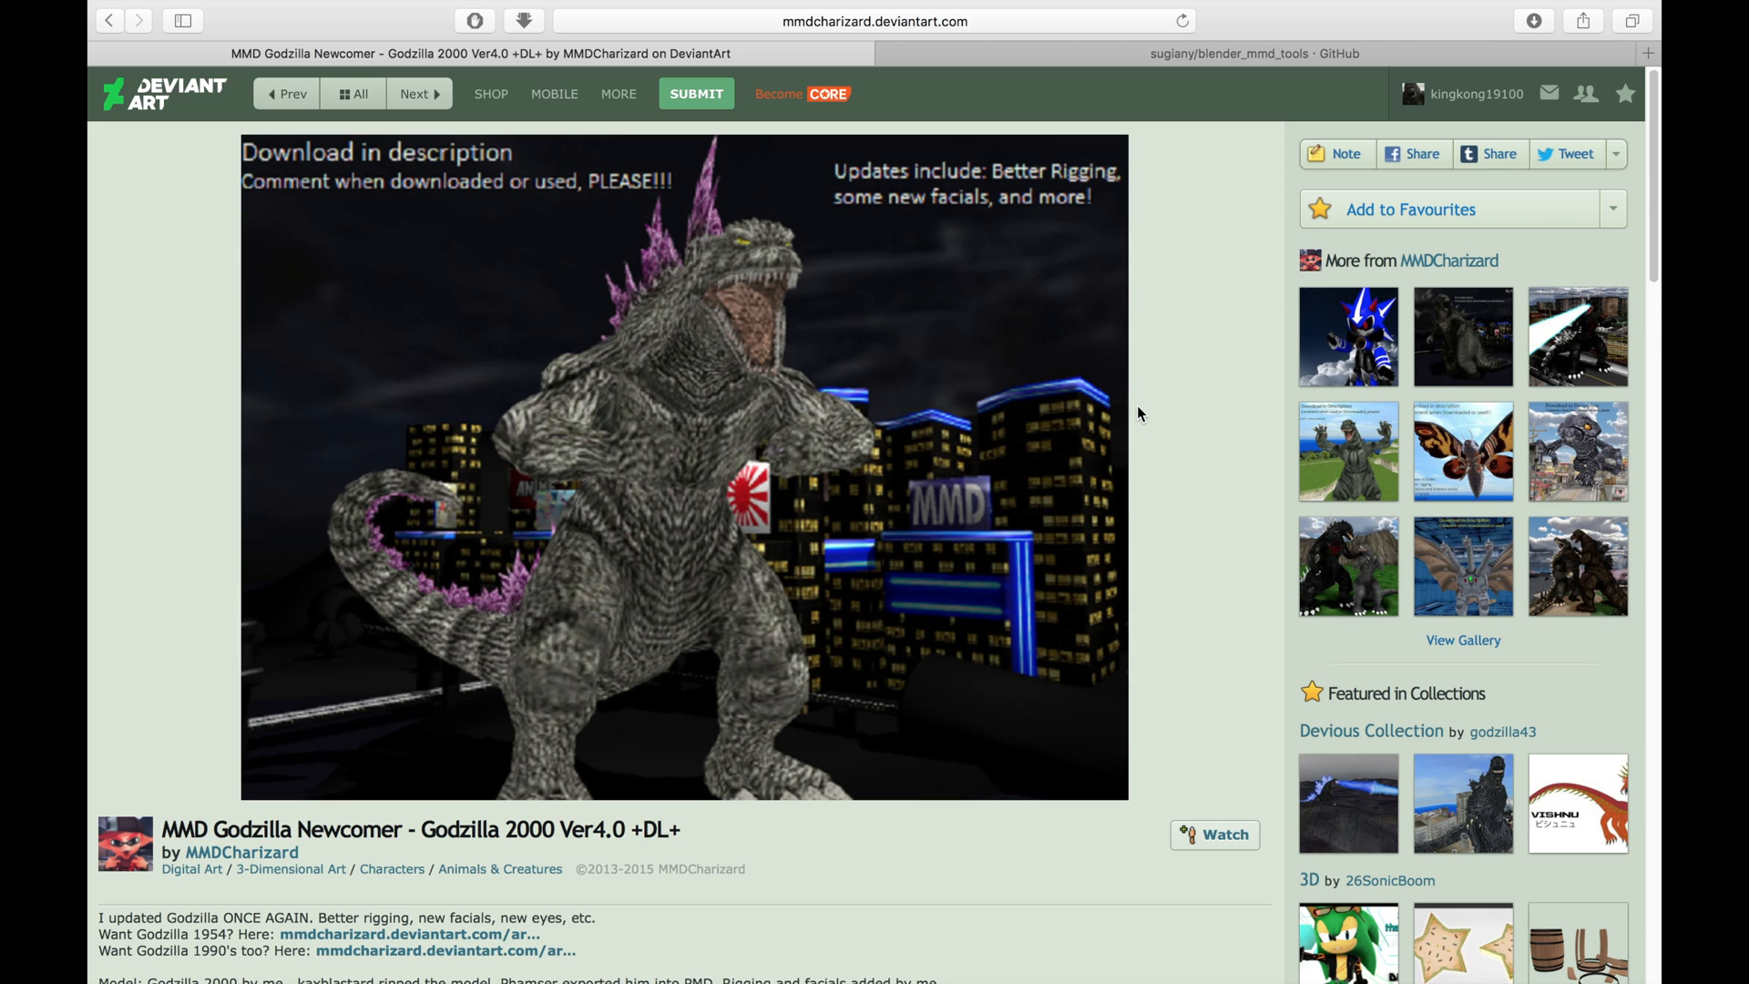
mouse_move(1166, 376)
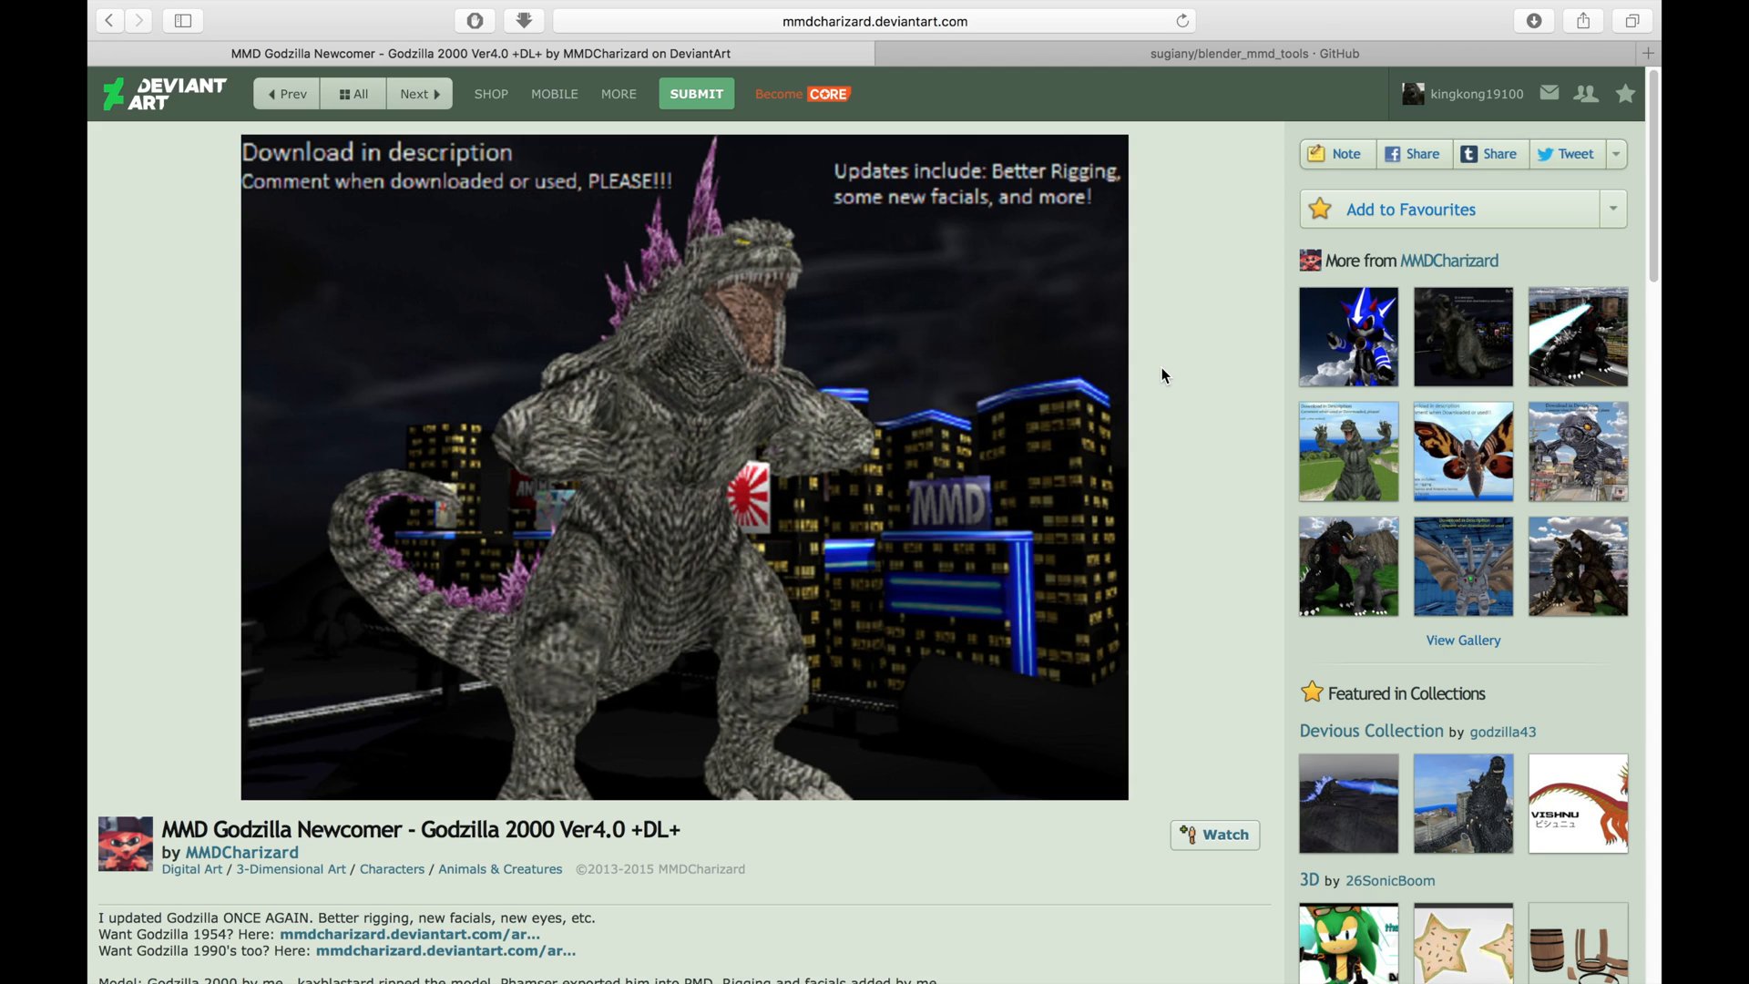
mouse_move(1175, 188)
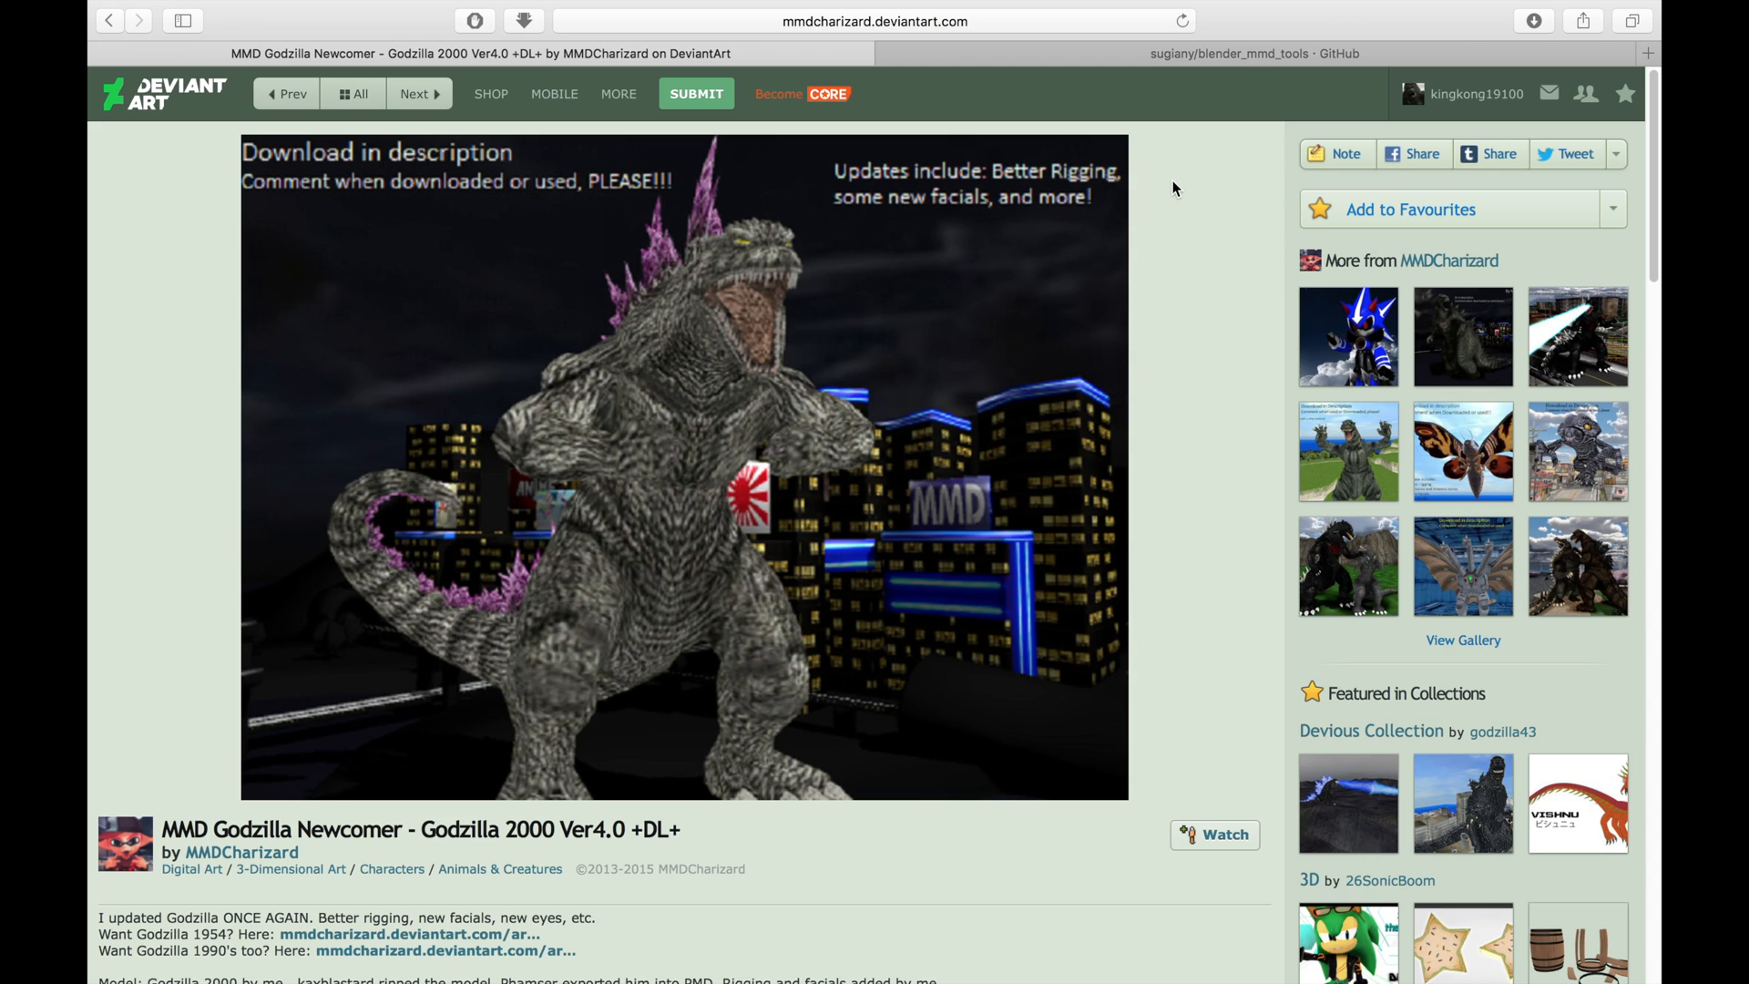
mouse_move(962, 547)
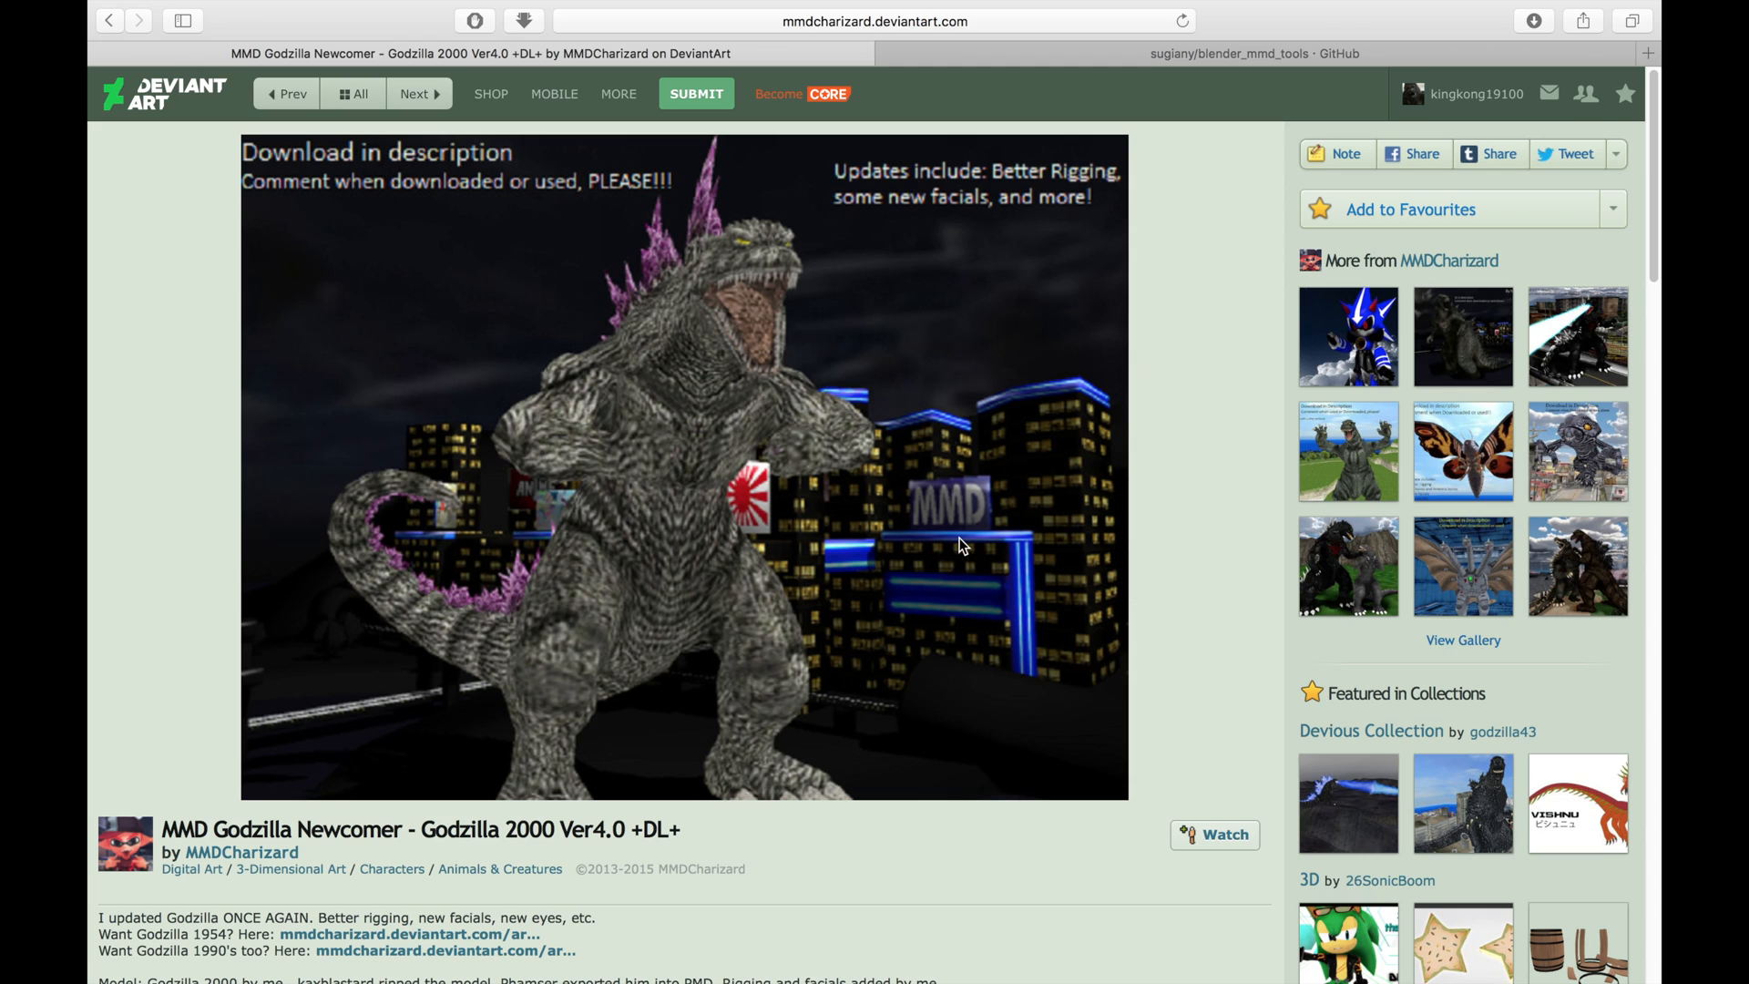
mouse_move(1238, 482)
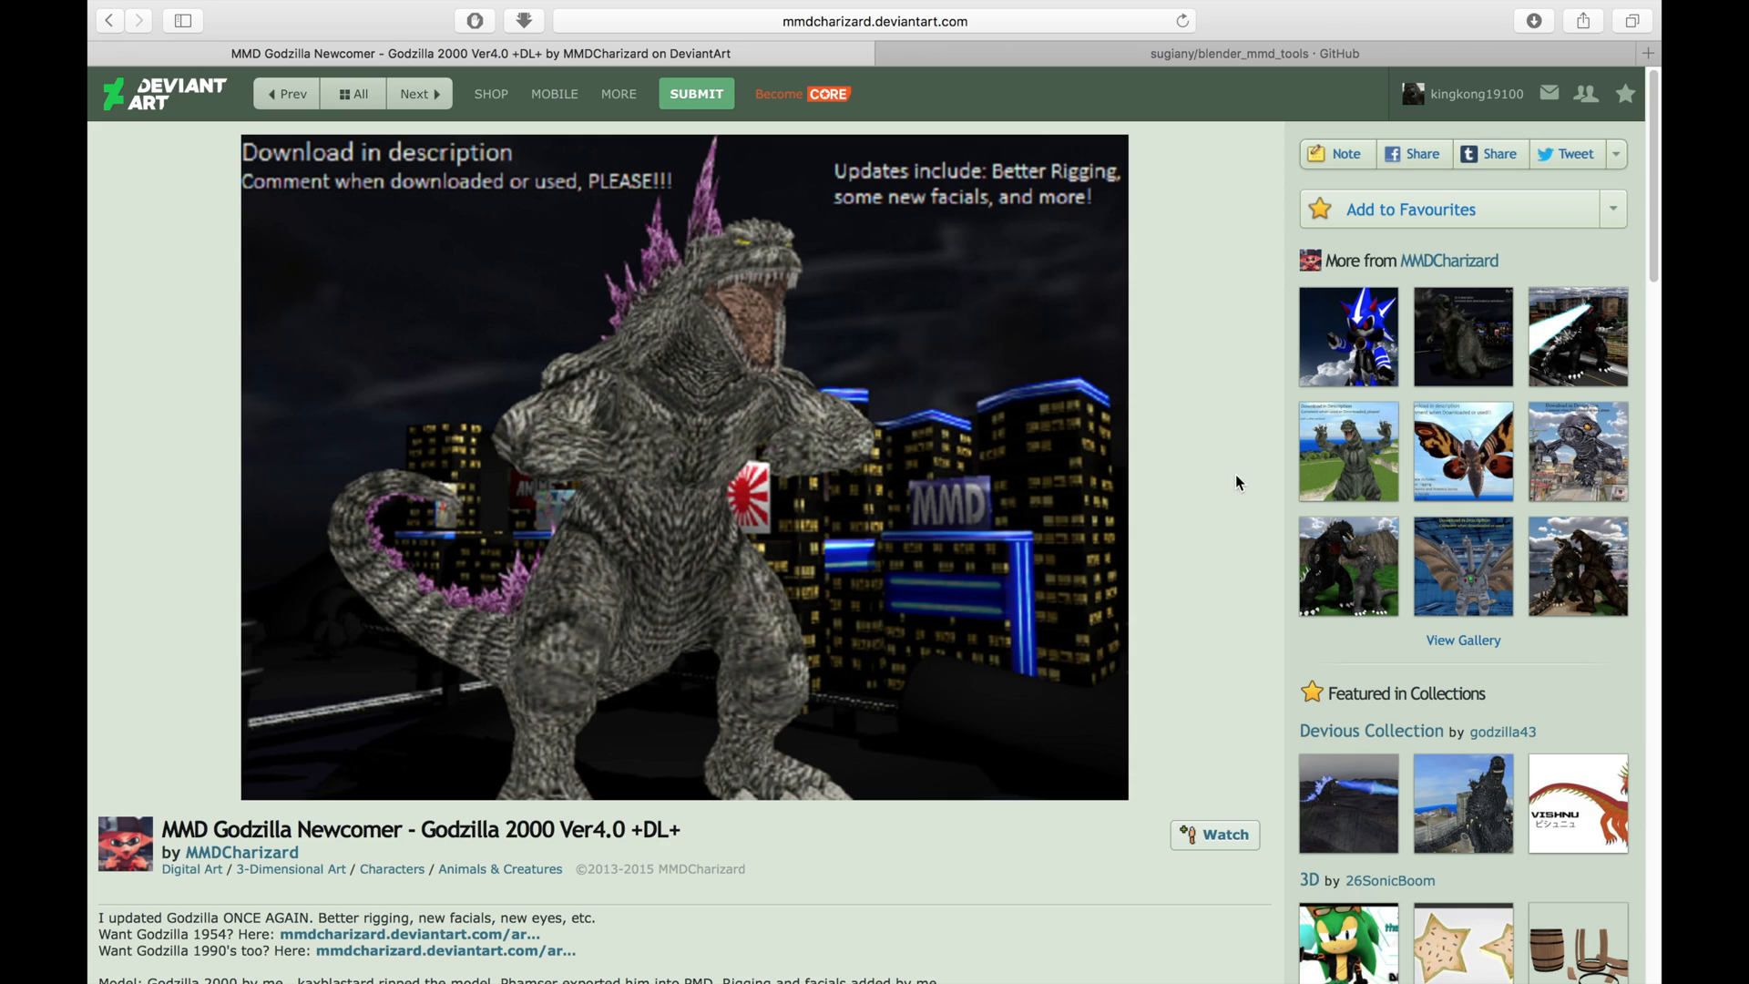
mouse_move(1151, 398)
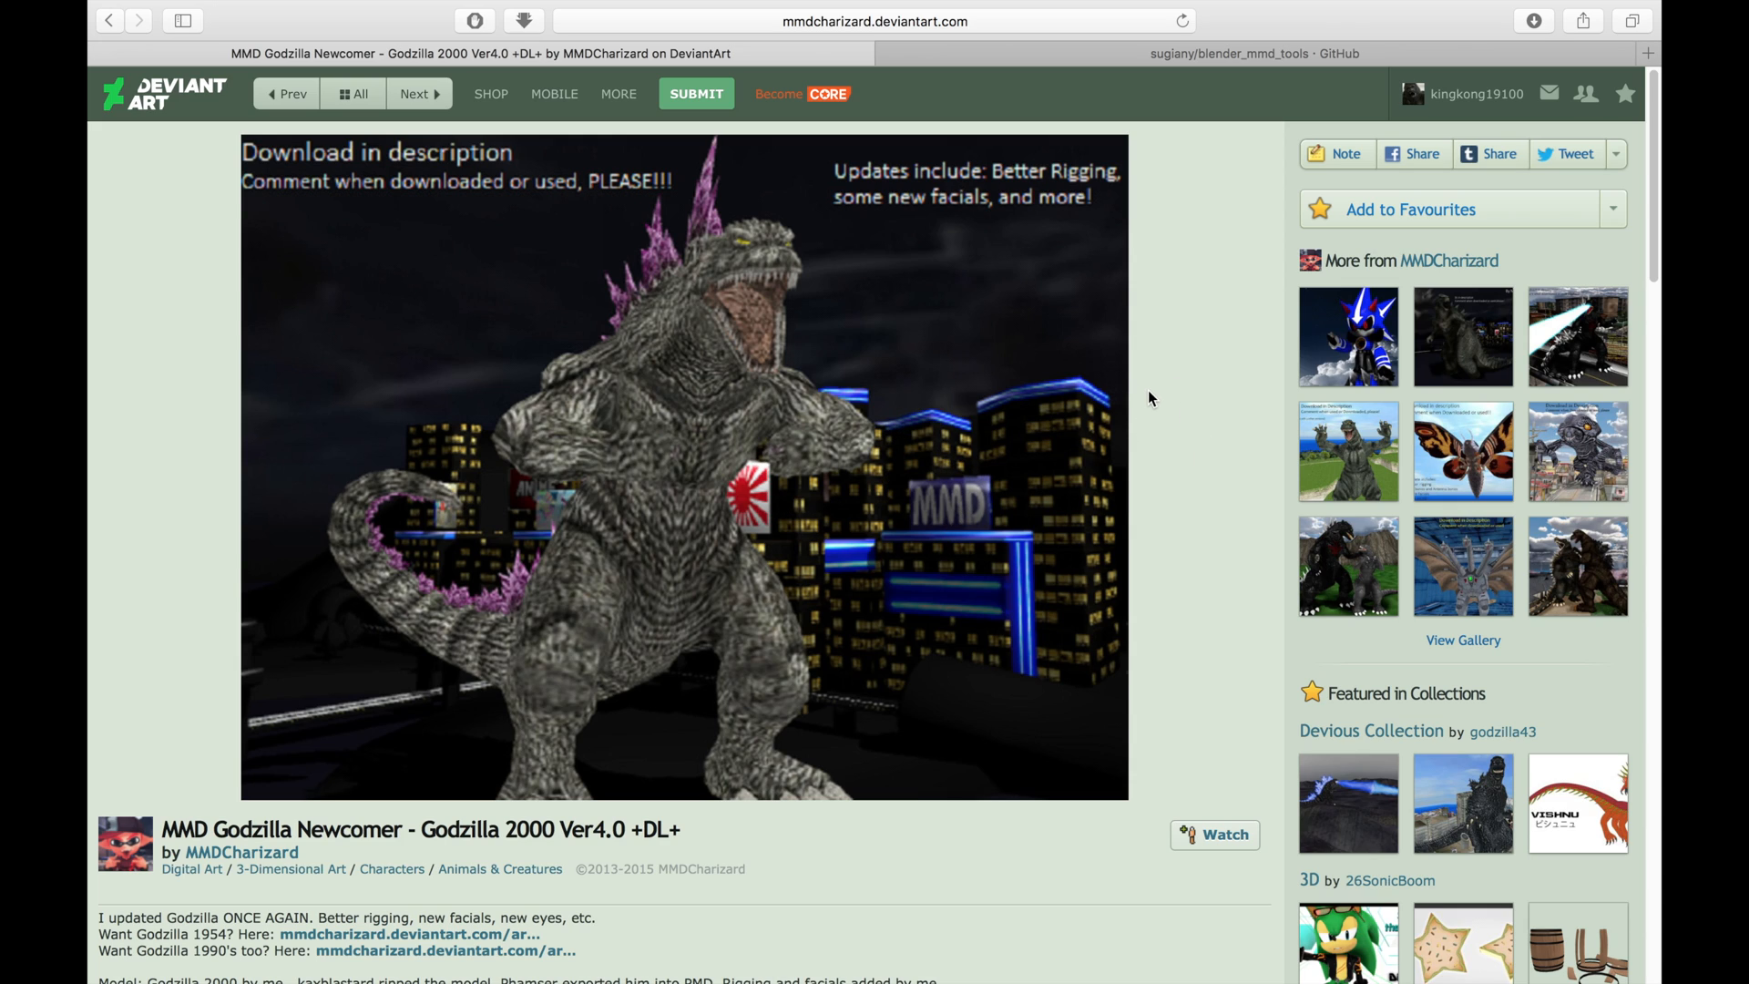
mouse_move(1096, 321)
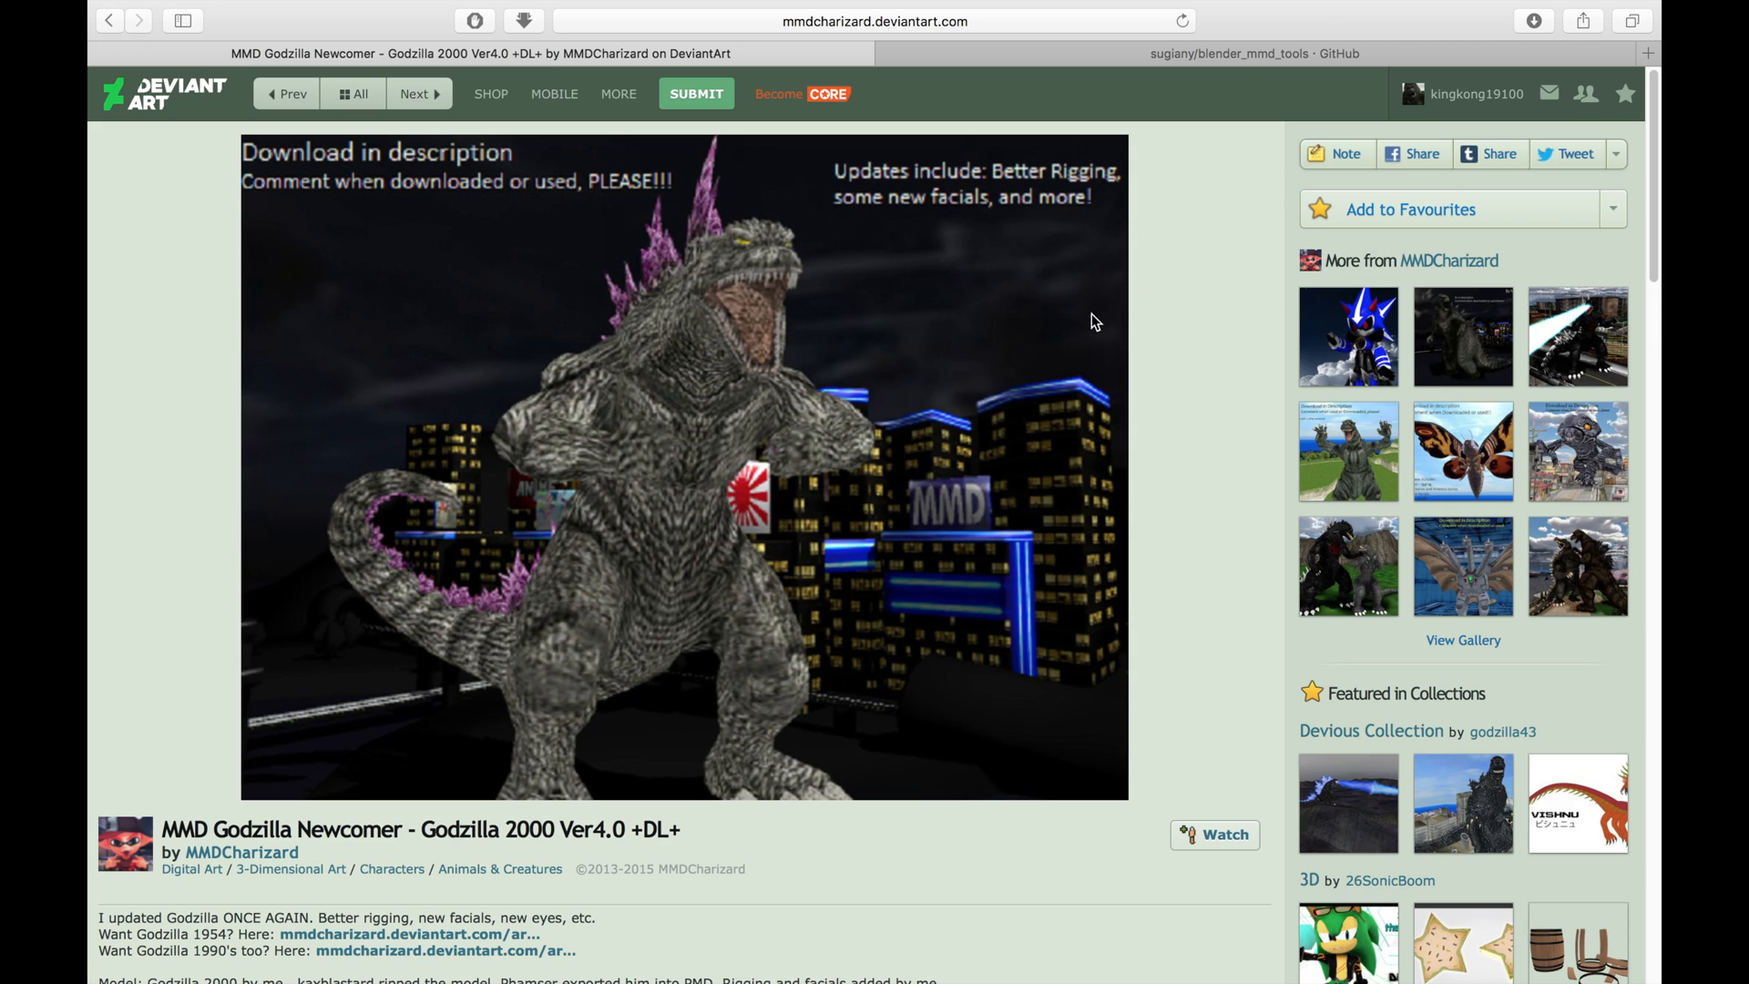
mouse_move(869, 509)
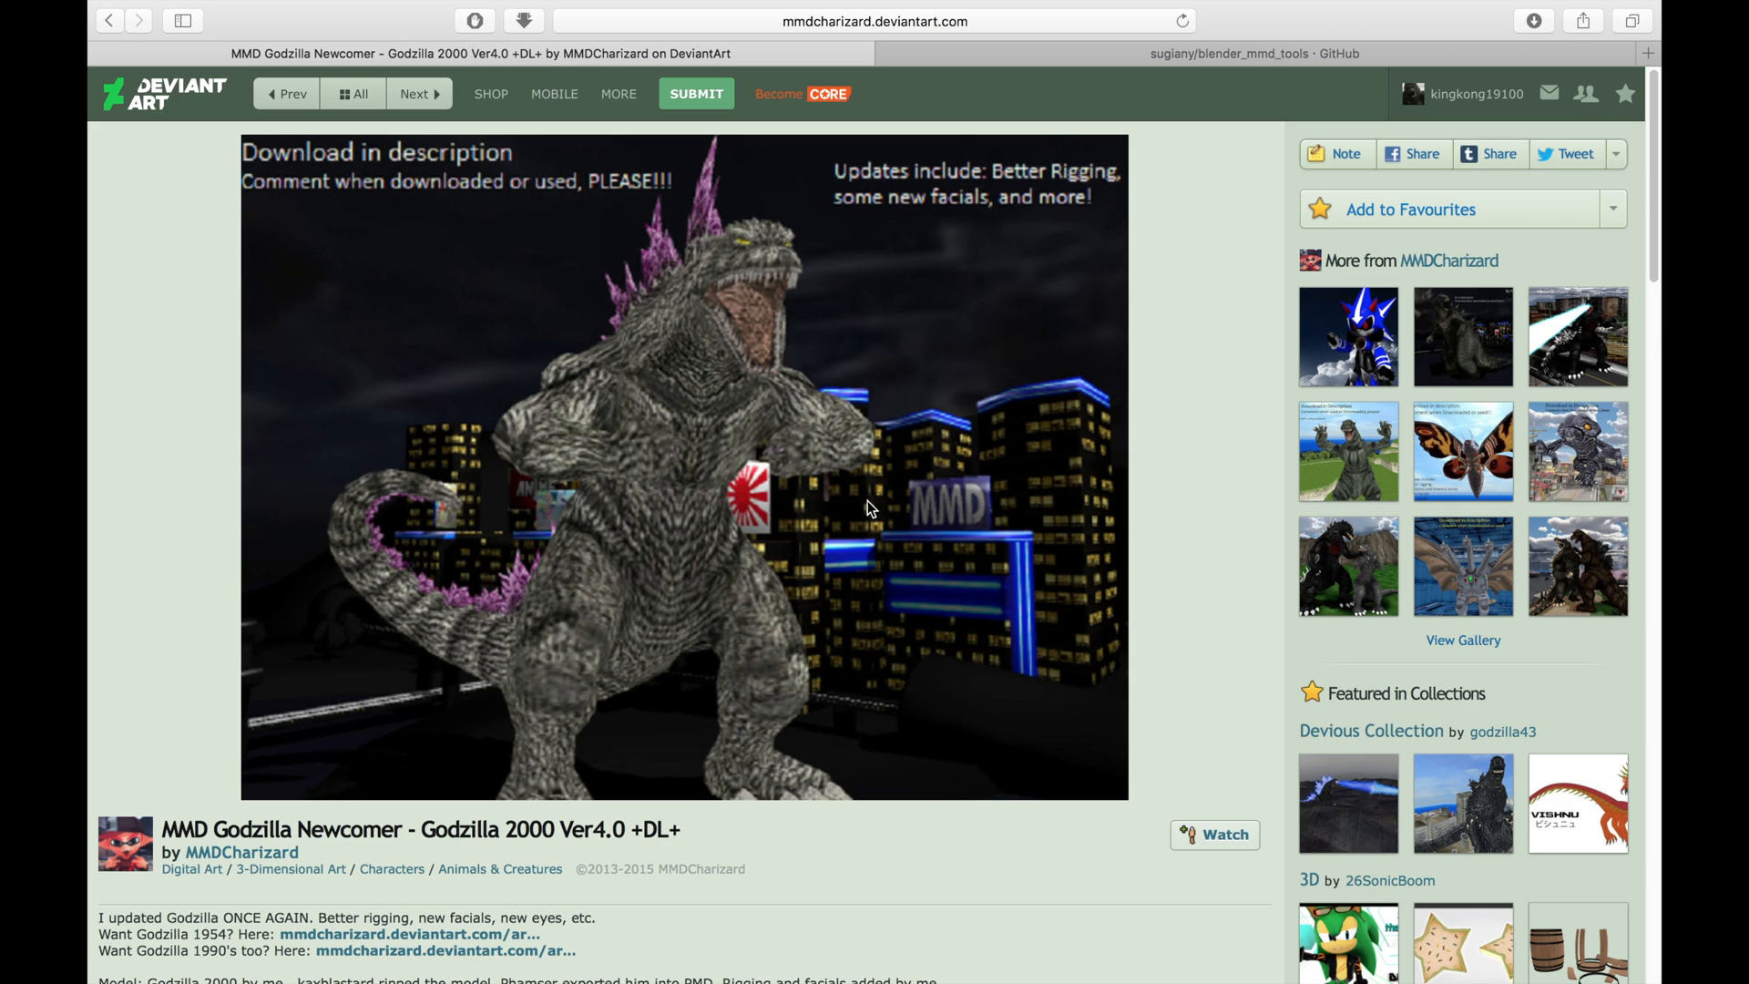
mouse_move(1017, 526)
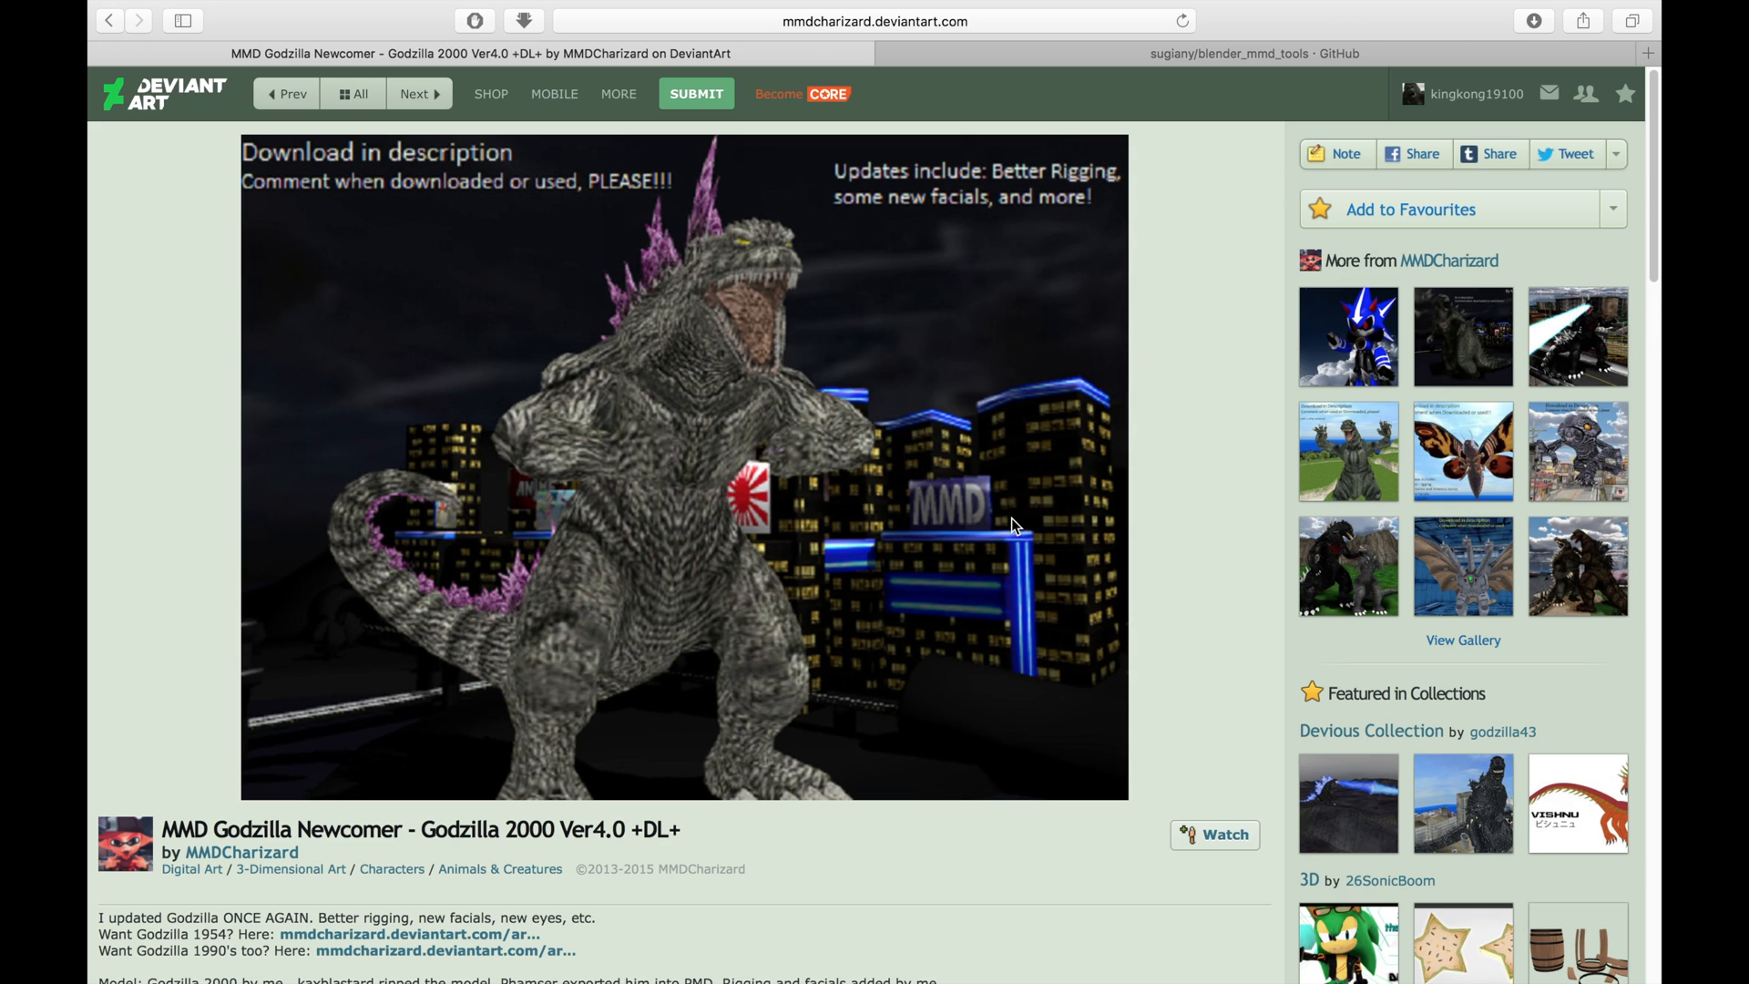
mouse_move(1018, 490)
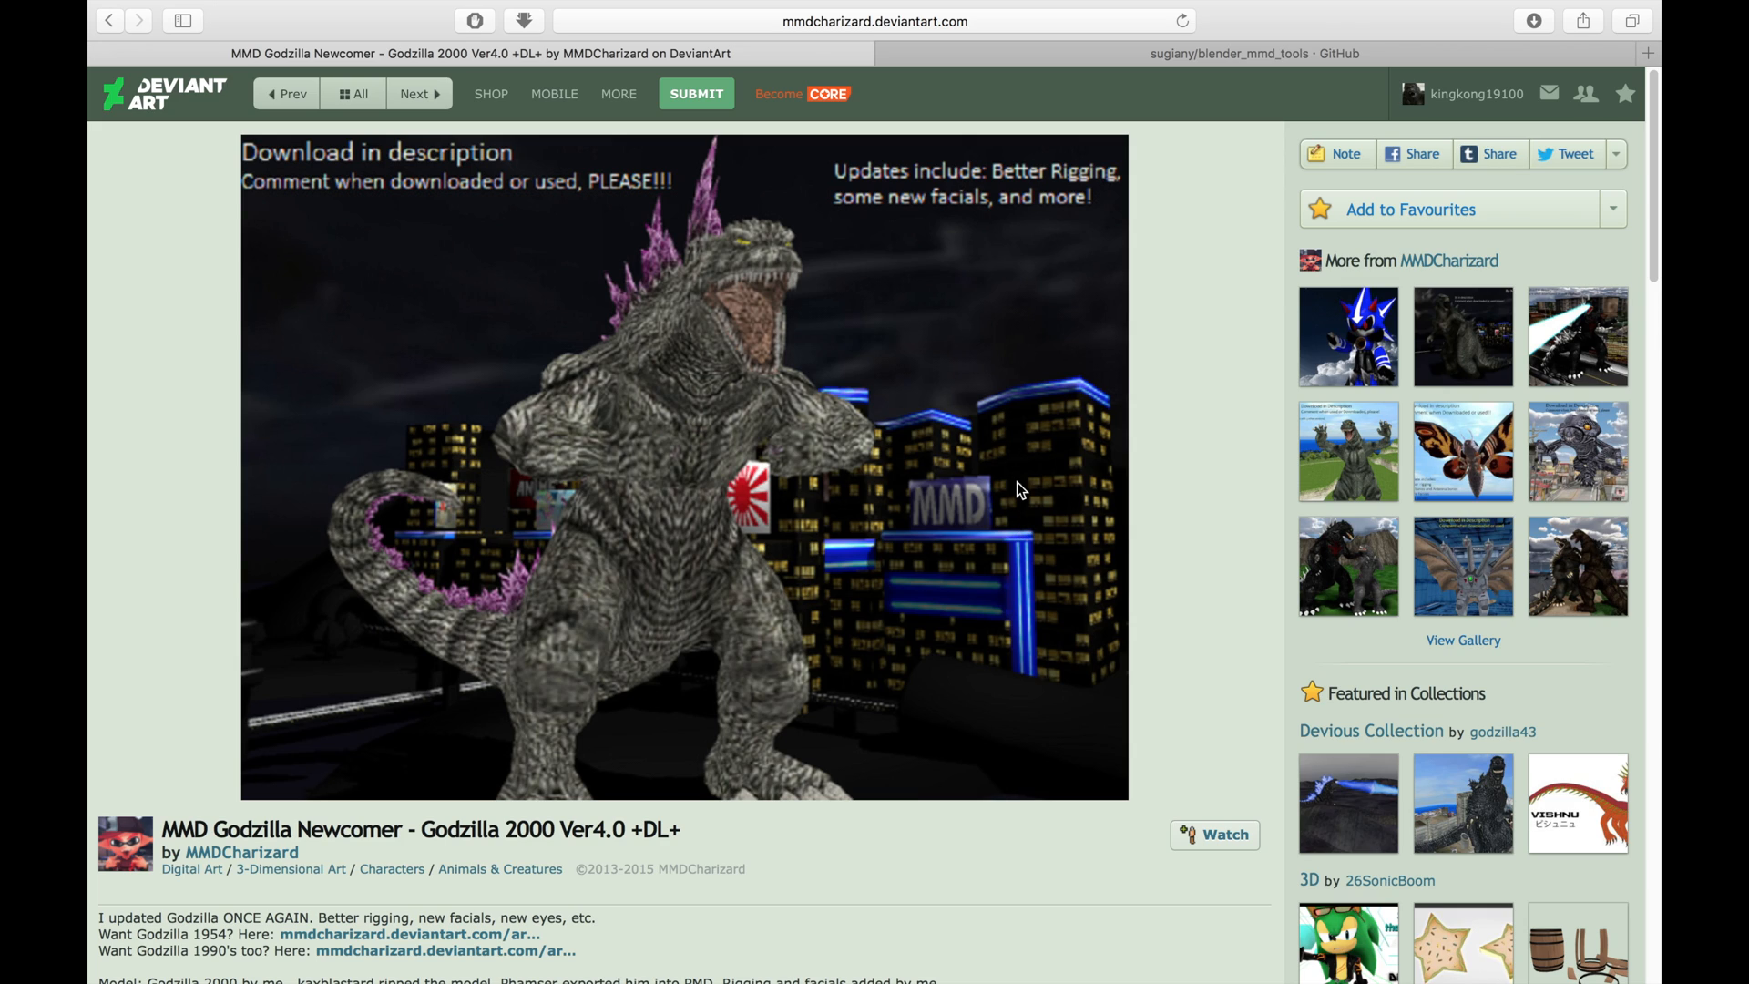
mouse_move(924, 237)
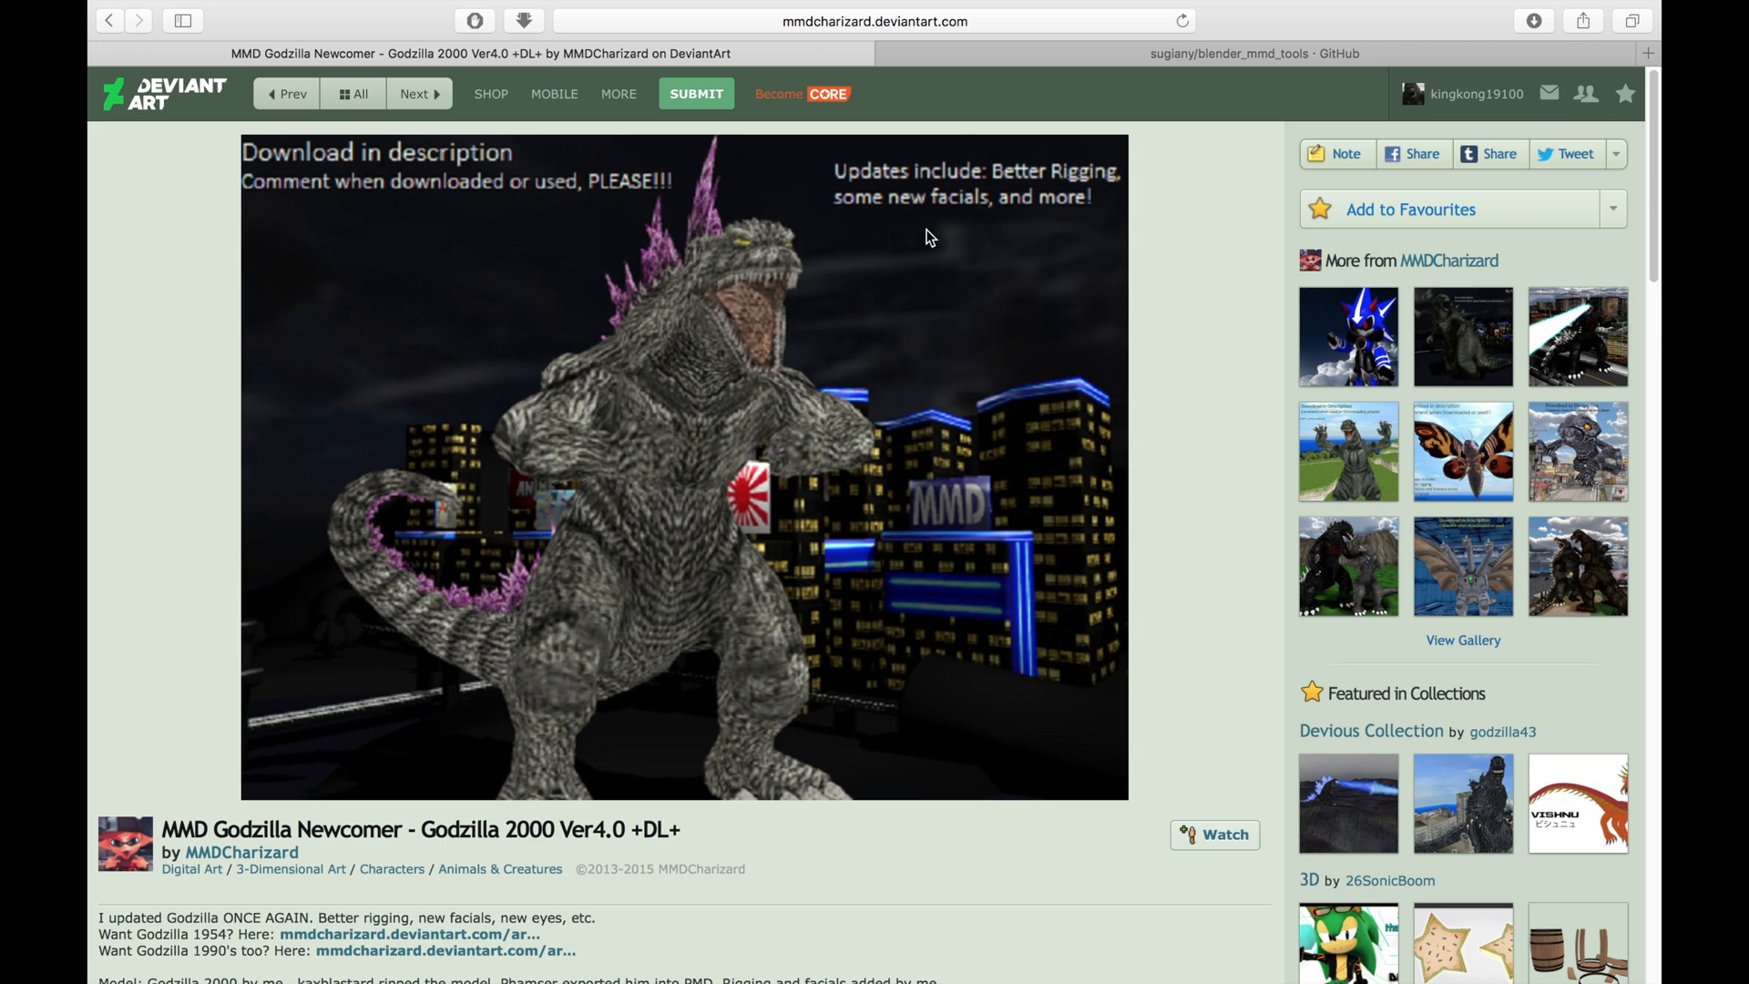
mouse_move(1208, 138)
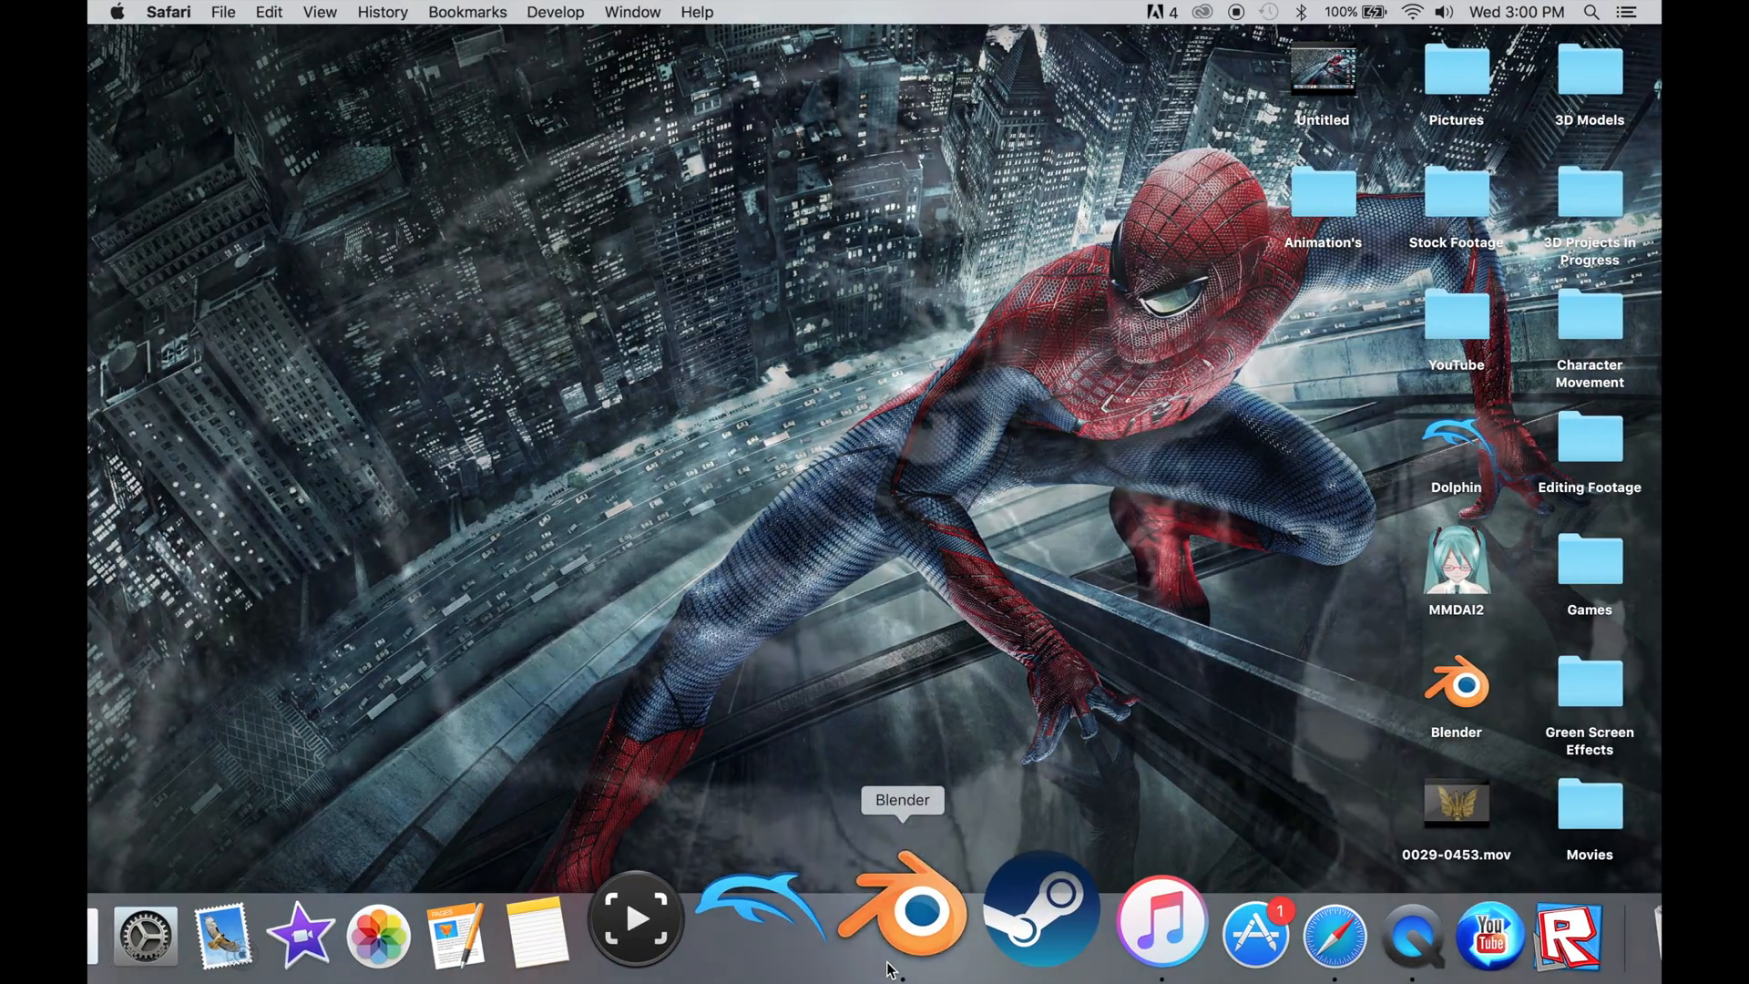
Launch Blender from the Dock, reopening the previous kaiju lineup scene.
click(910, 912)
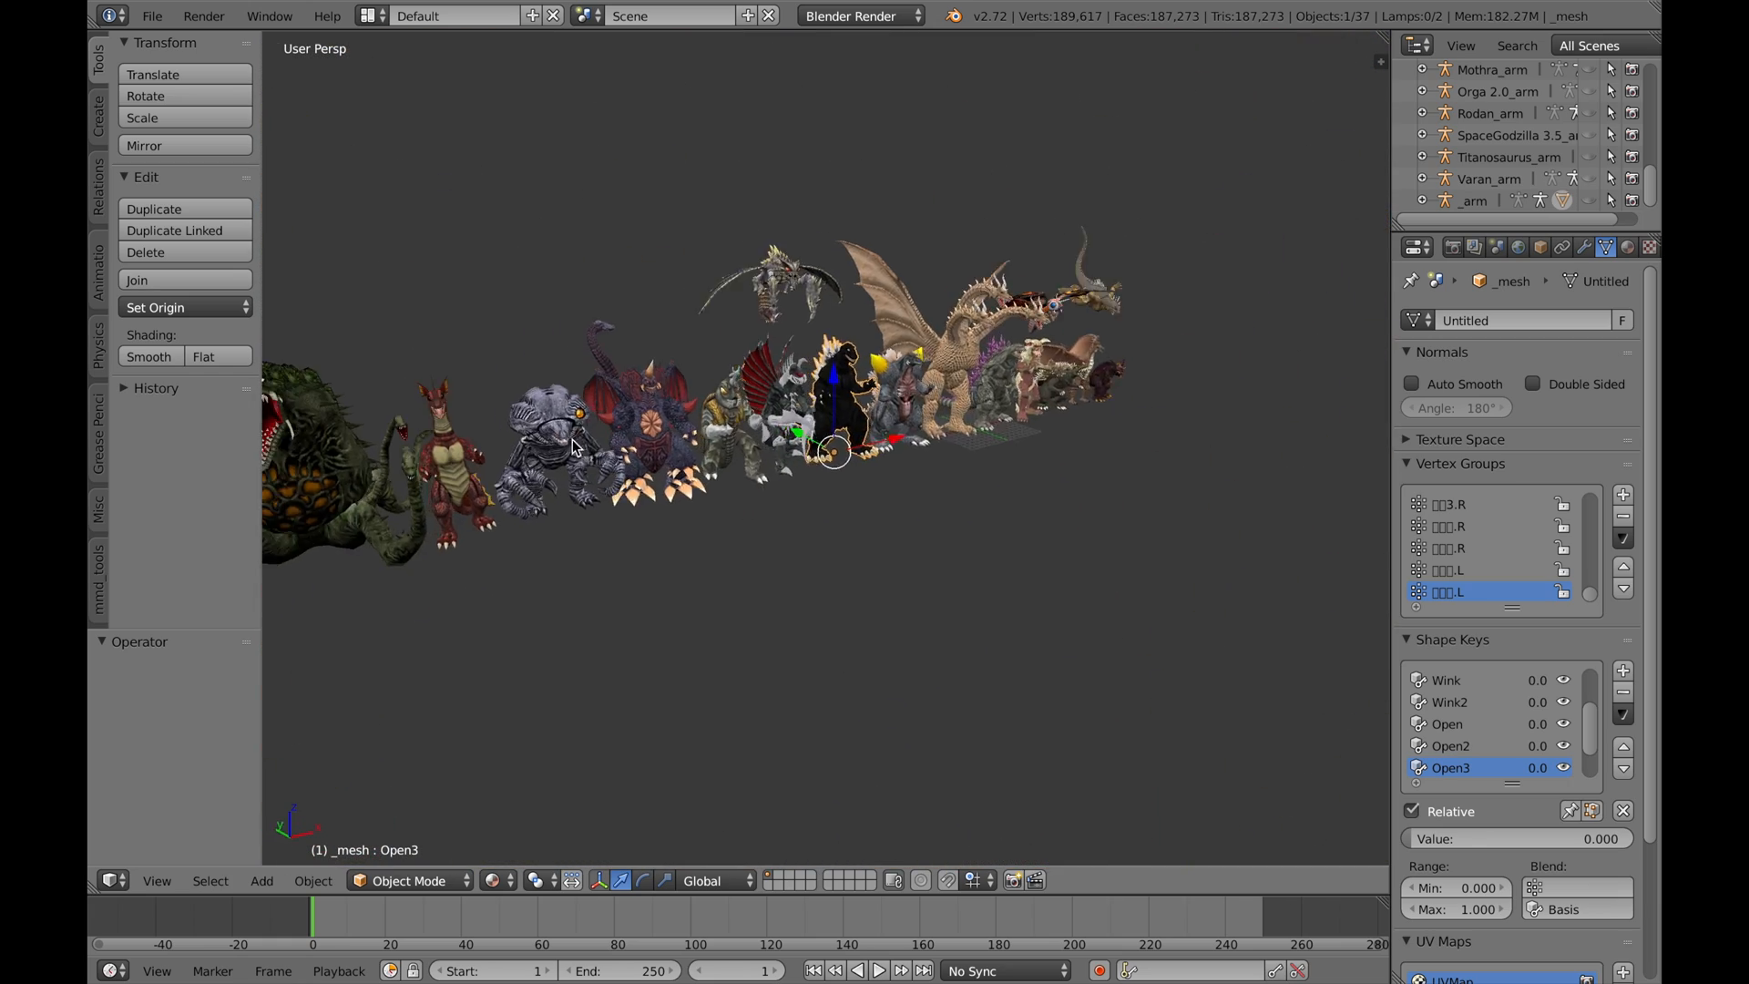
Start a new file and confirm Reload Start-Up File for an empty default scene.
click(187, 12)
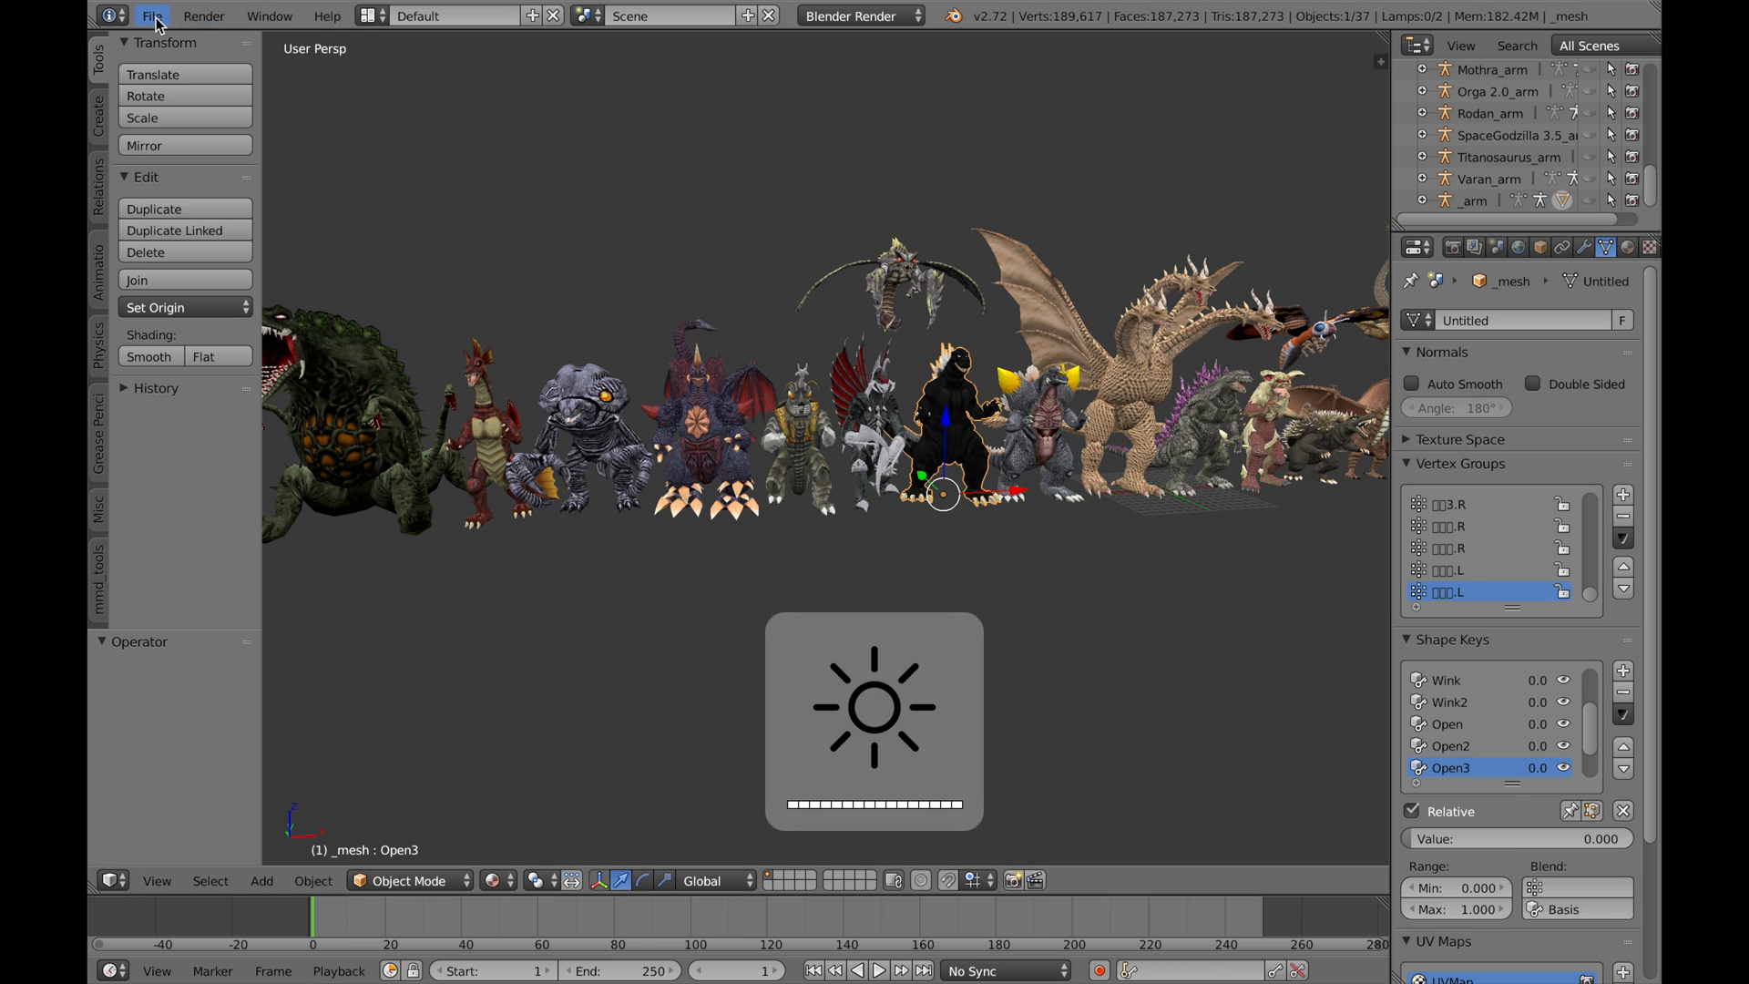
click(148, 15)
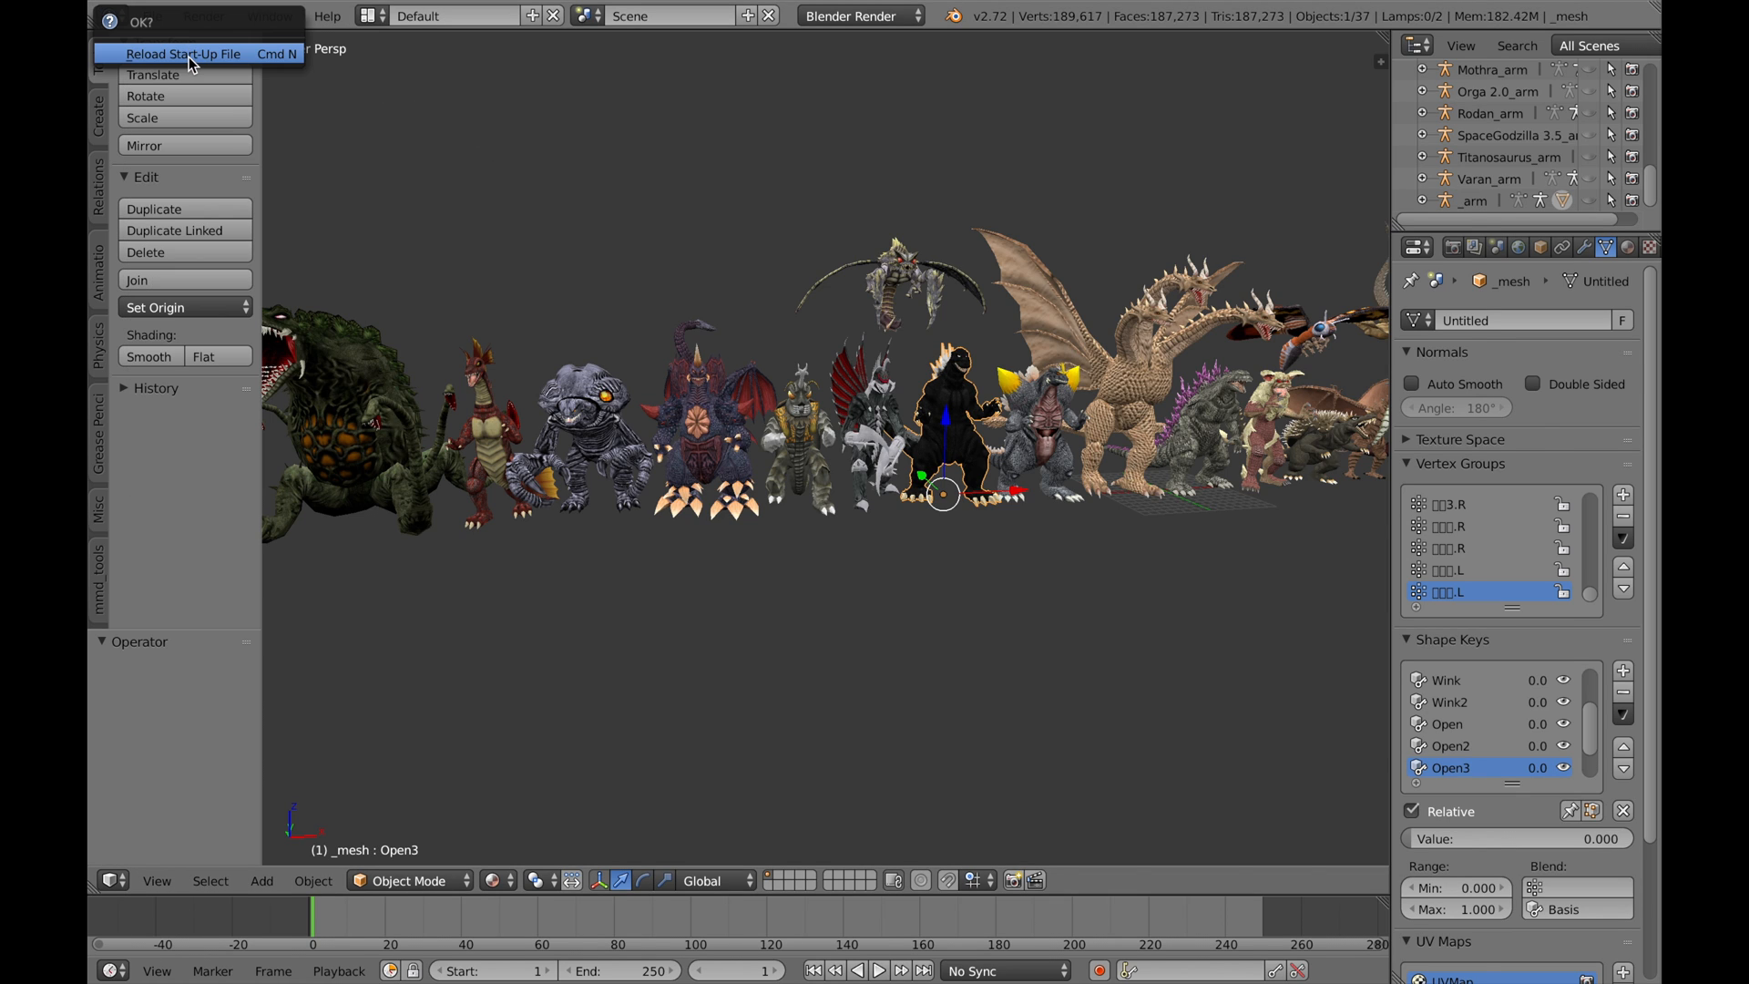
click(196, 53)
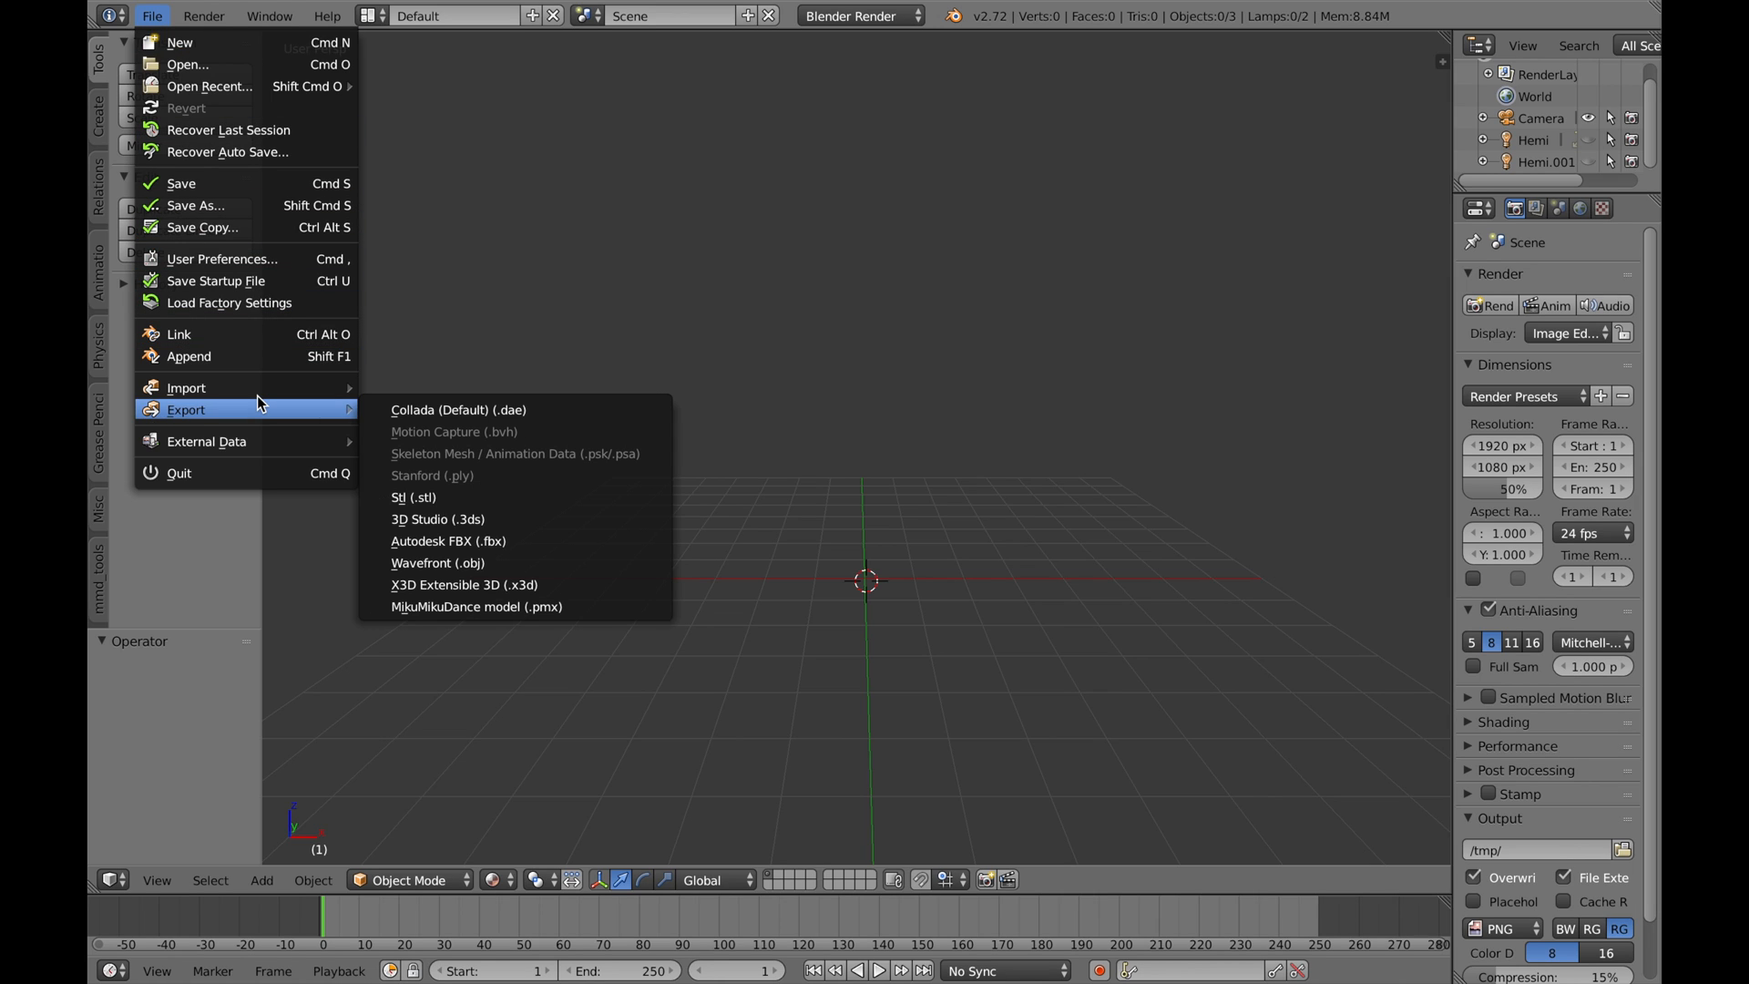
mouse_move(187, 388)
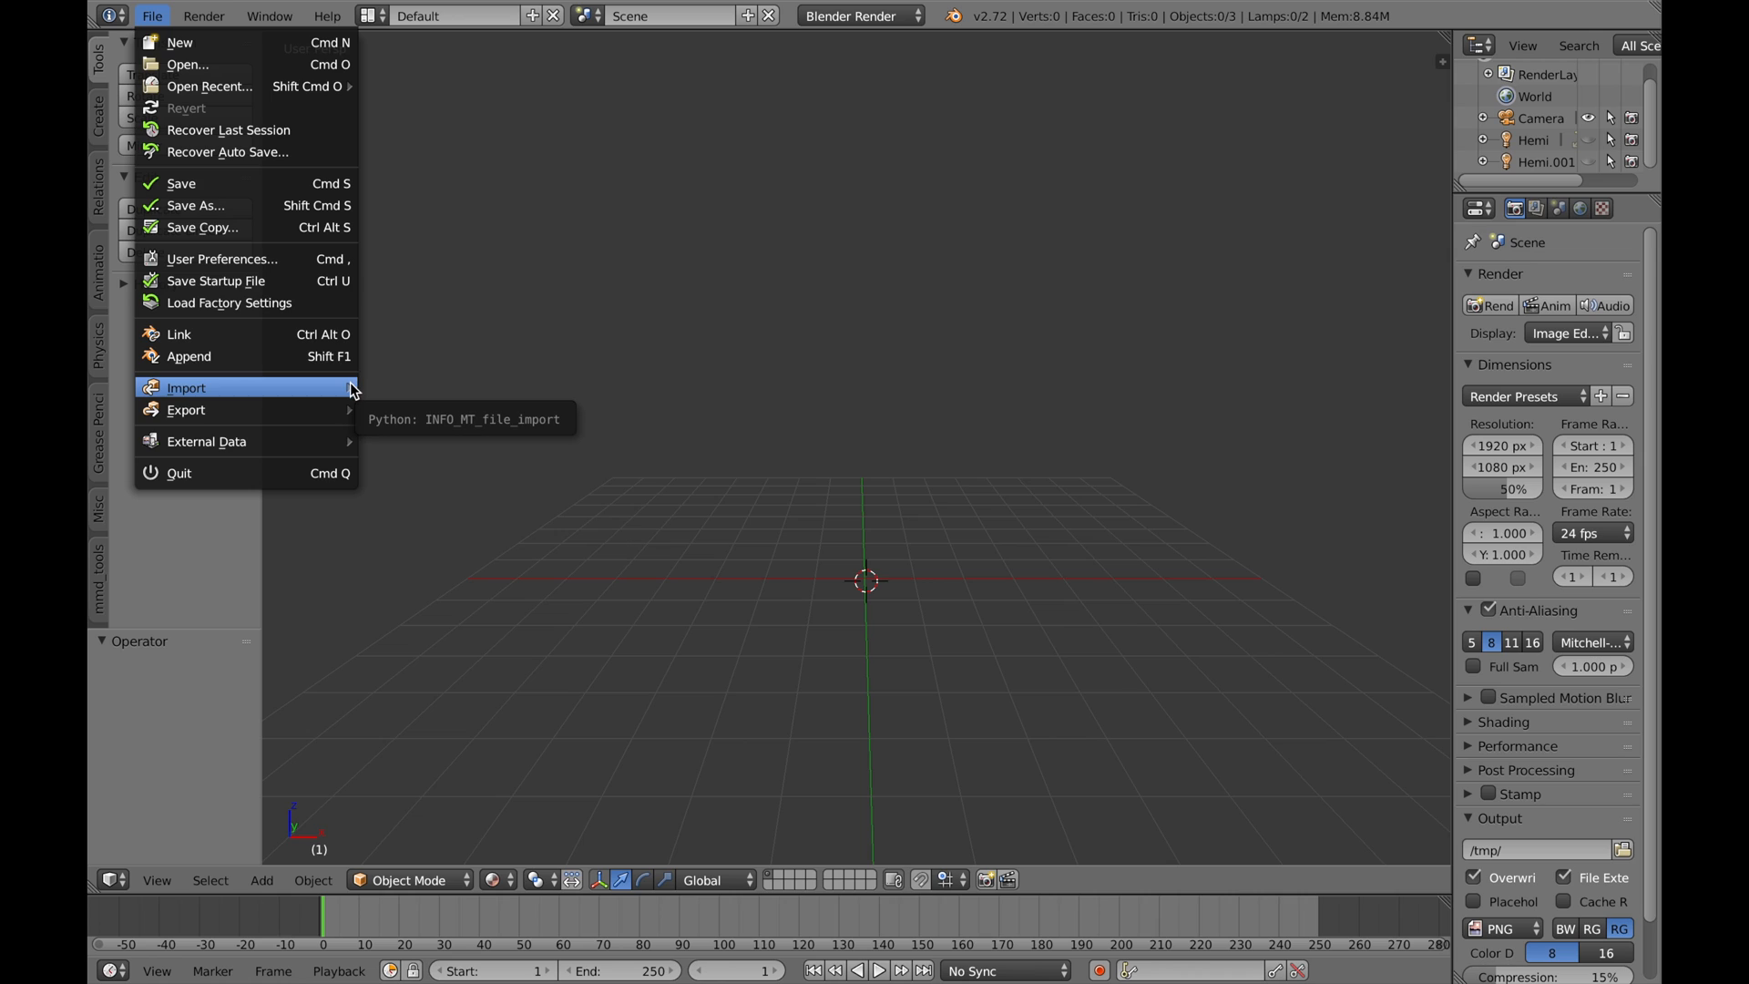
Import Godzilla 2000 4.0.pmd from the Godzilla 2000 ver4.0 folder as a MikuMikuDance model.
click(186, 387)
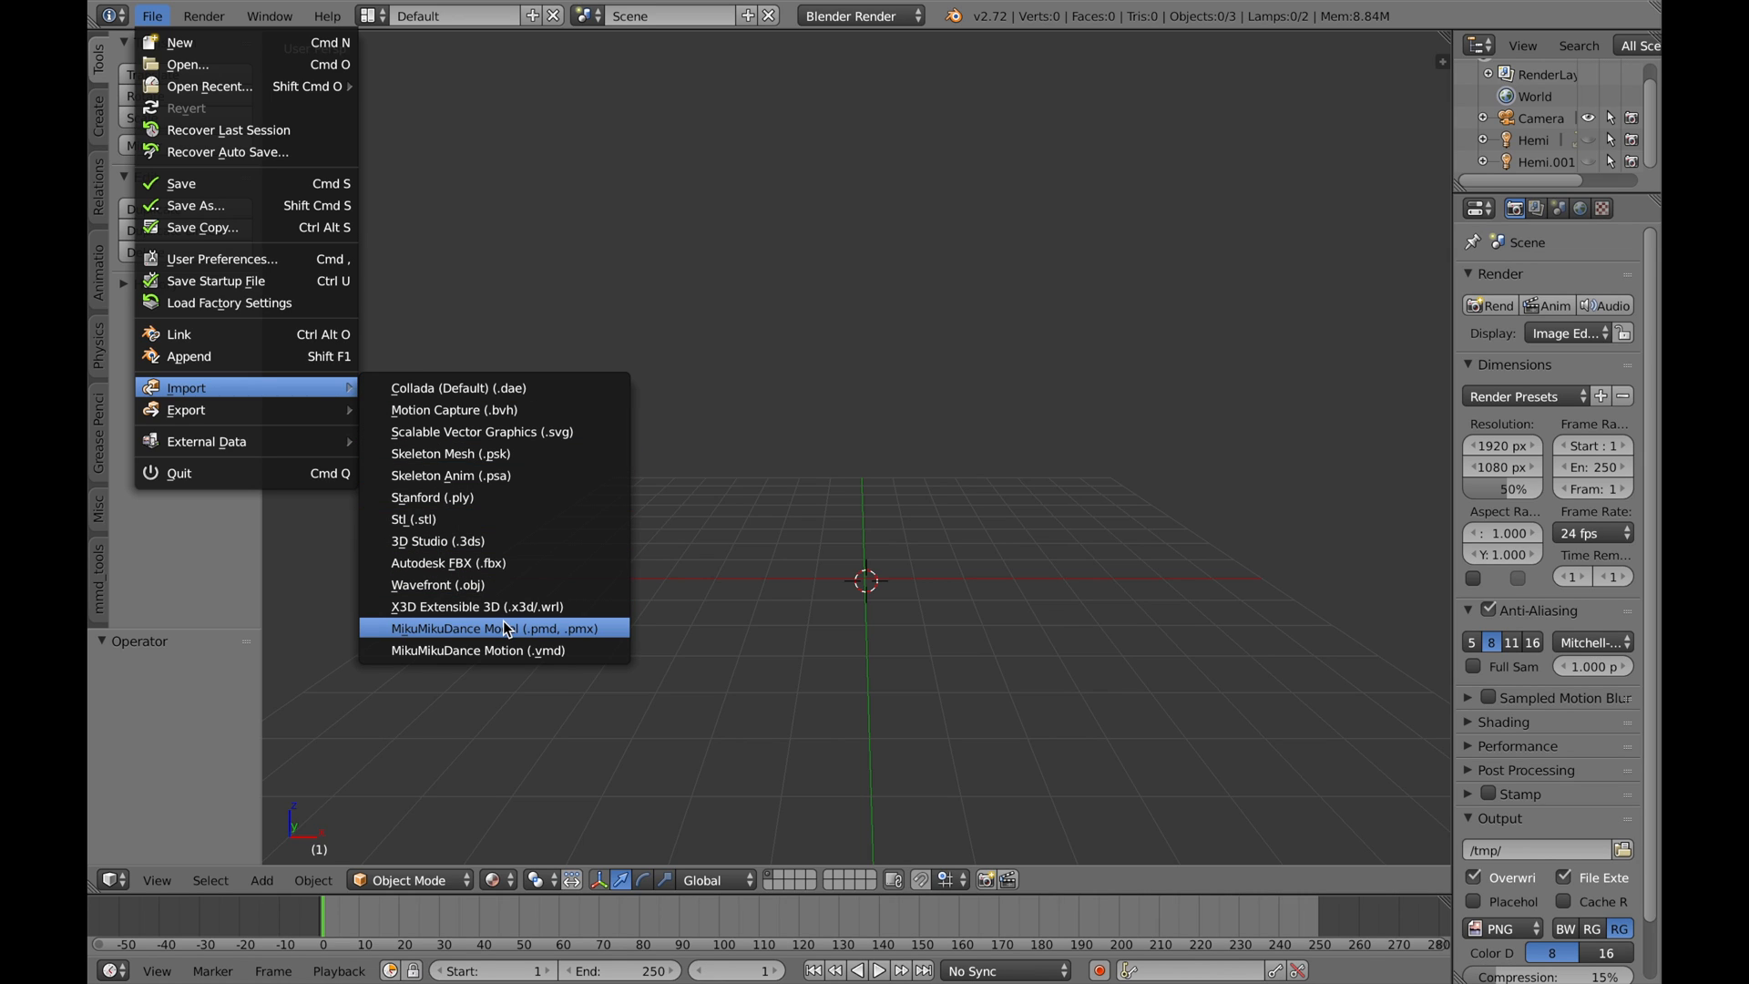
mouse_move(604, 628)
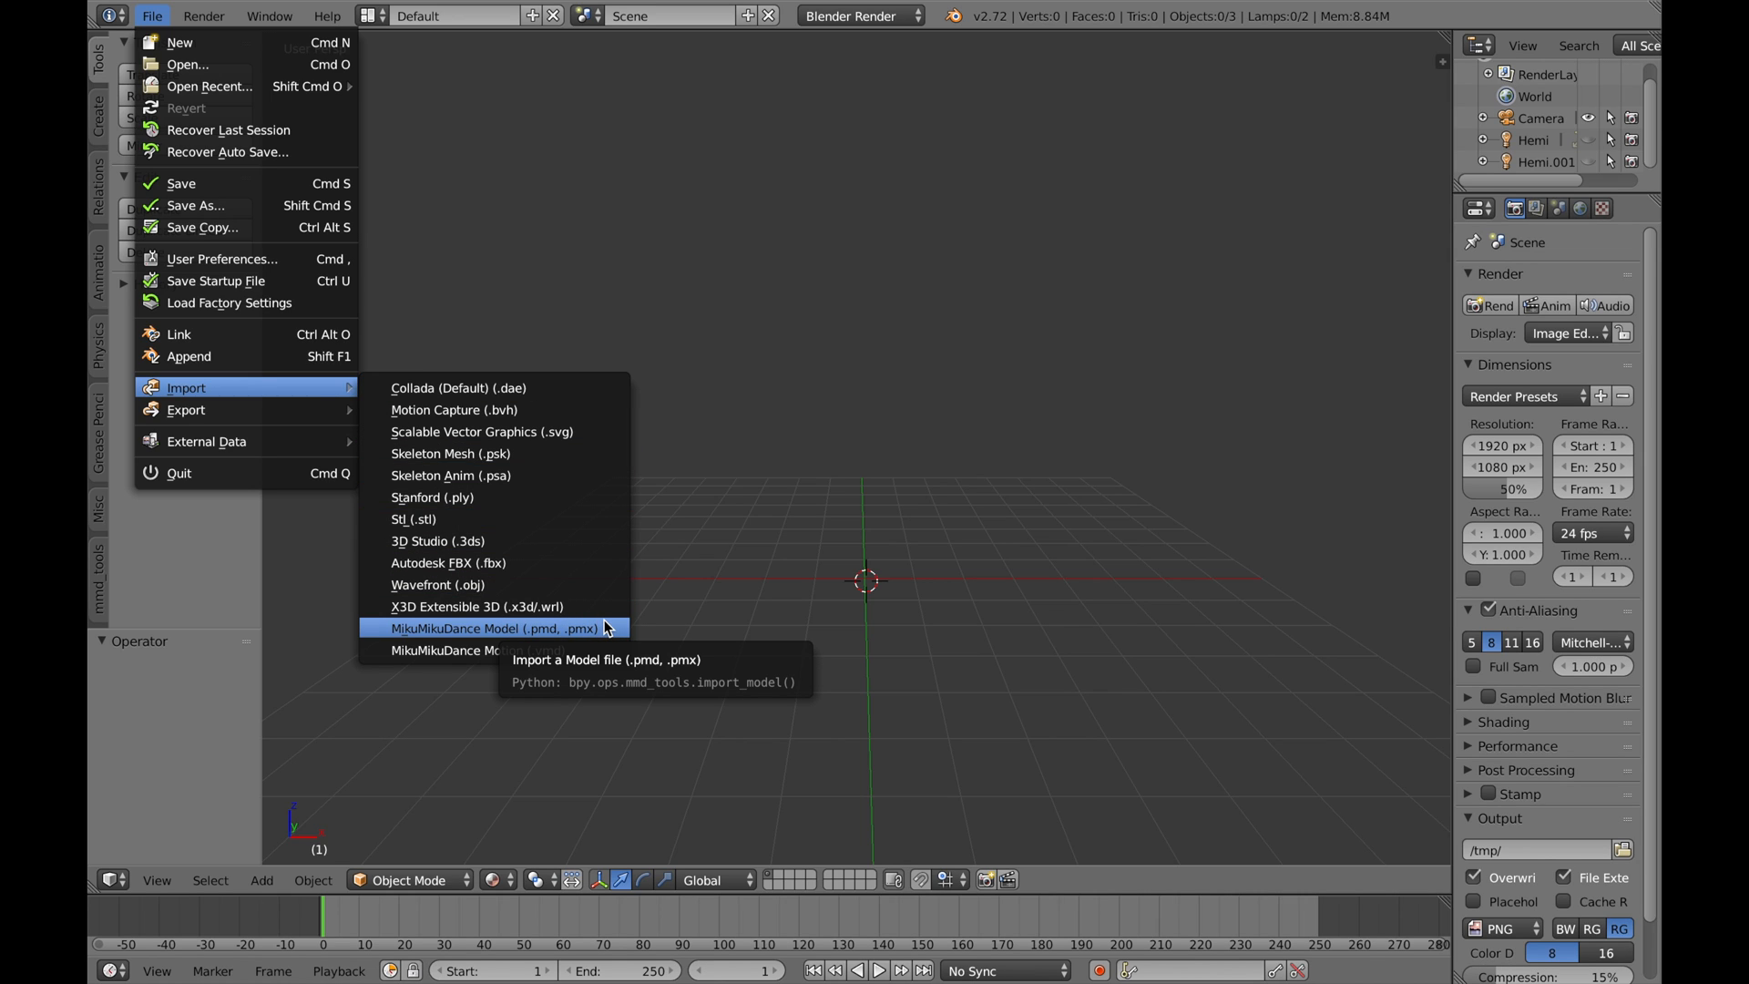
click(495, 629)
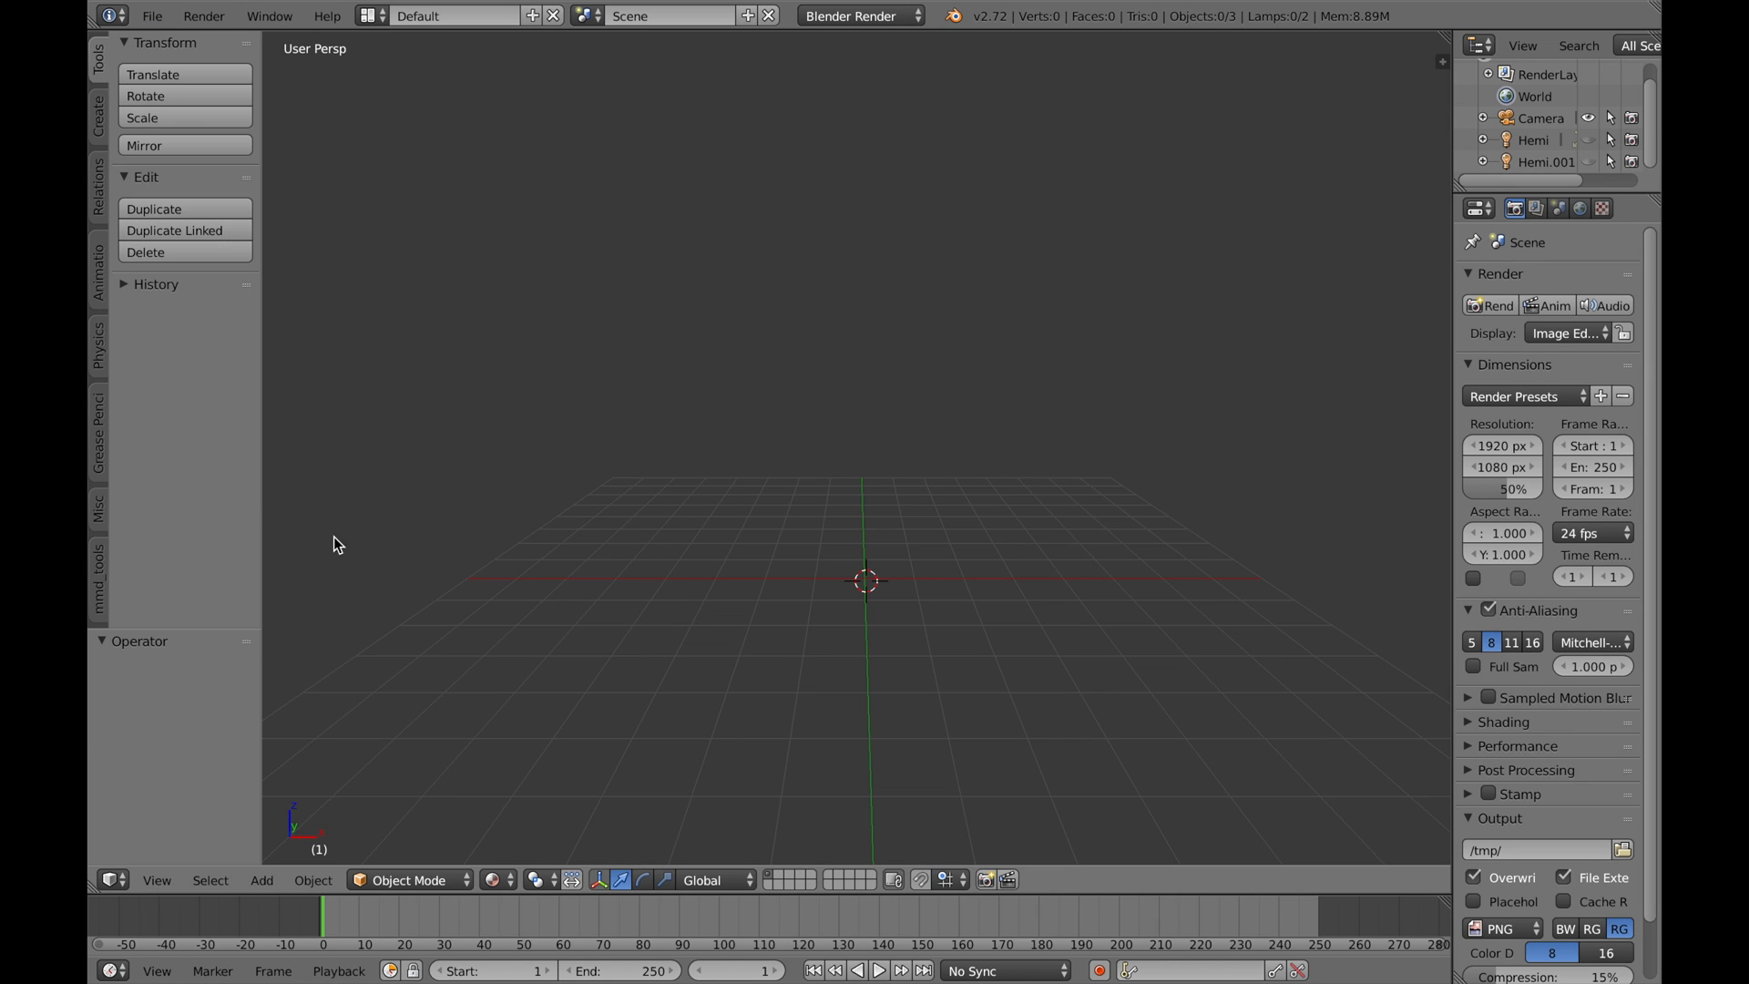
click(153, 16)
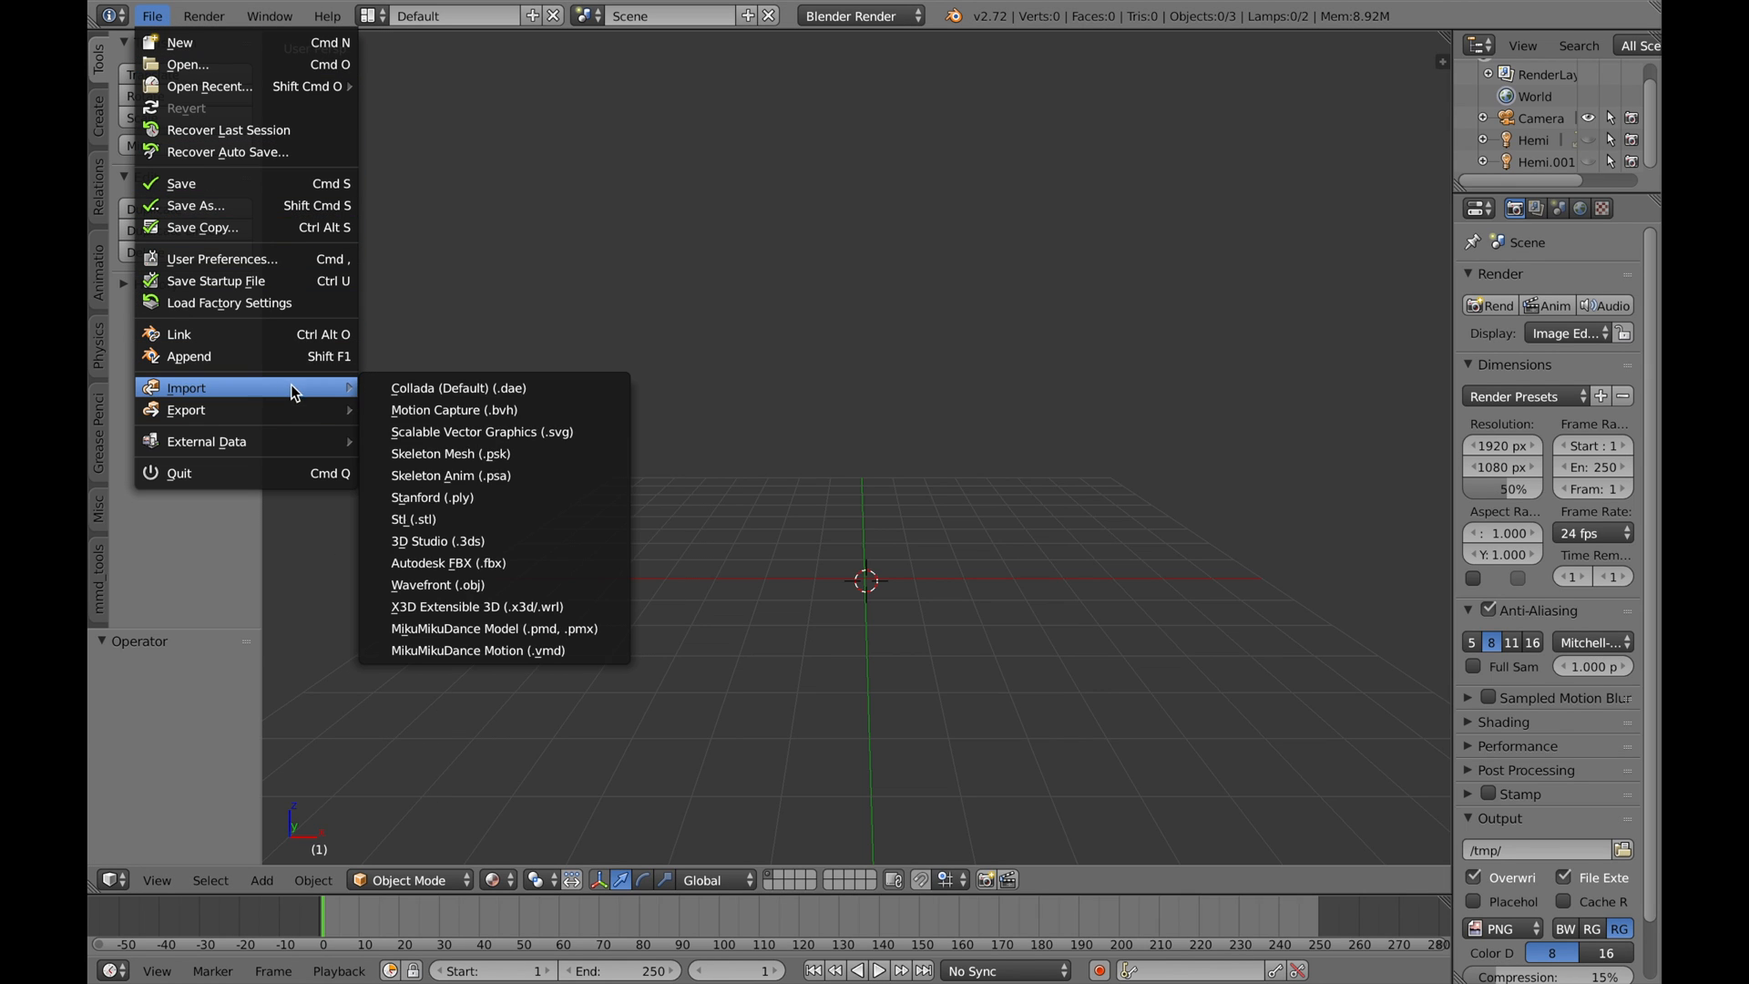
mouse_move(570, 650)
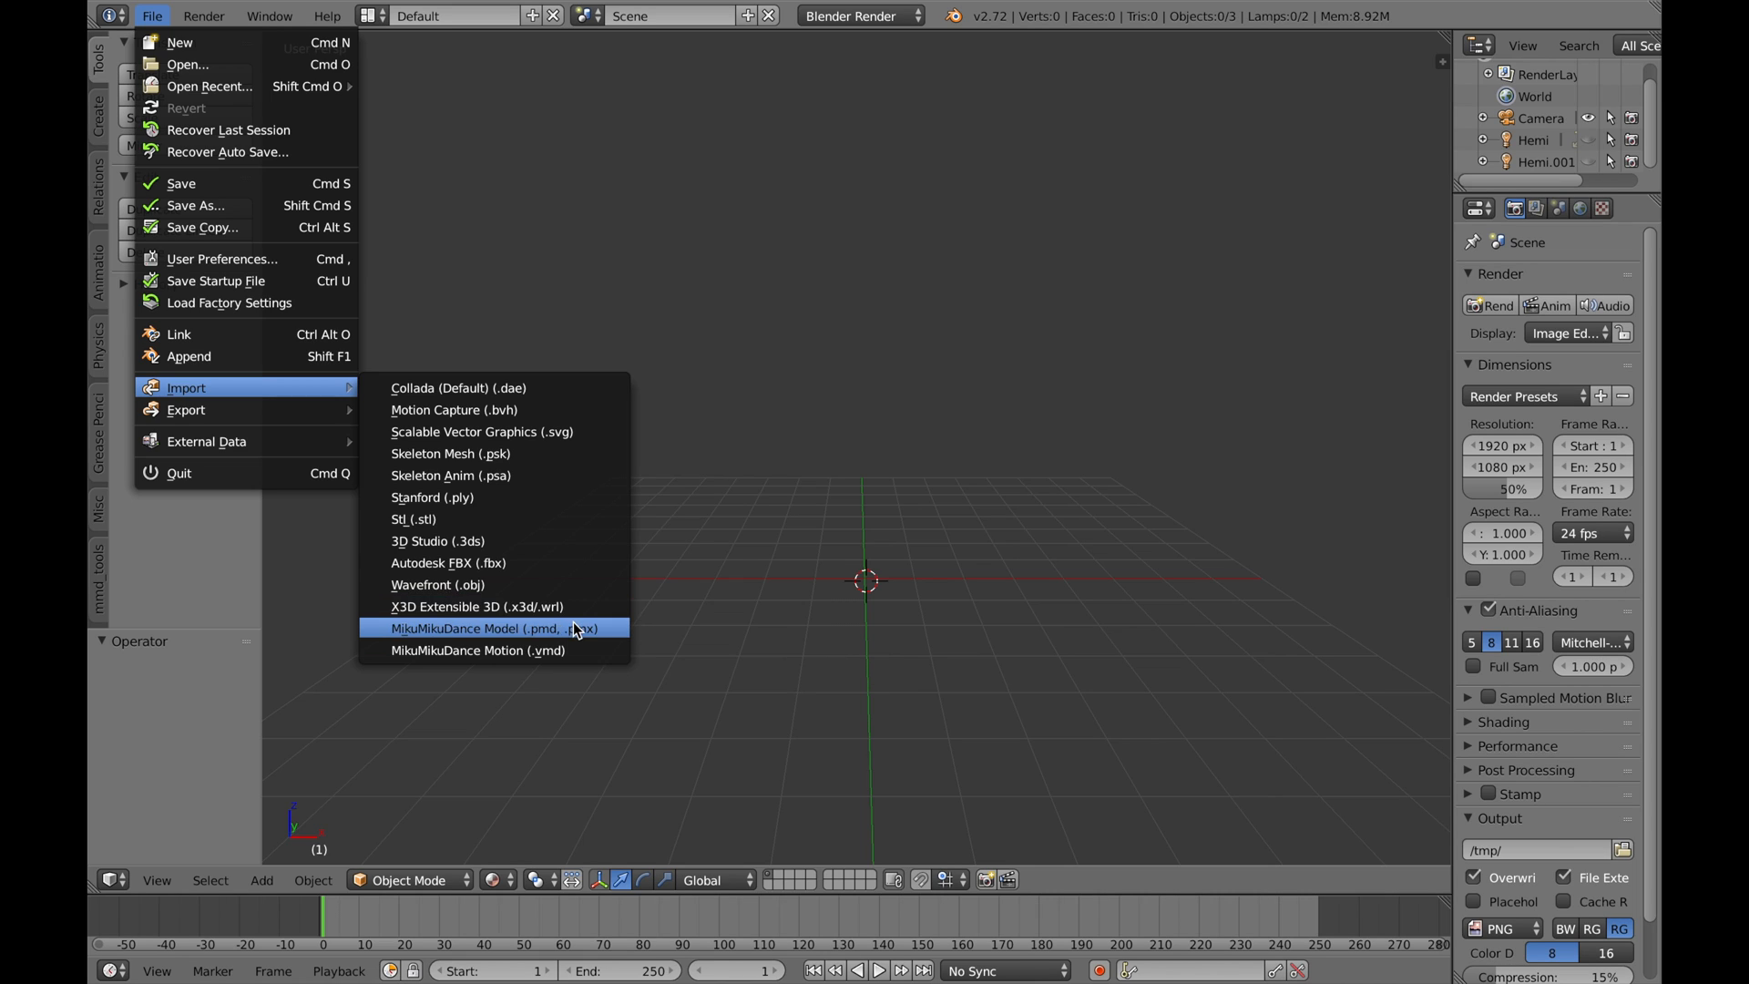
click(493, 628)
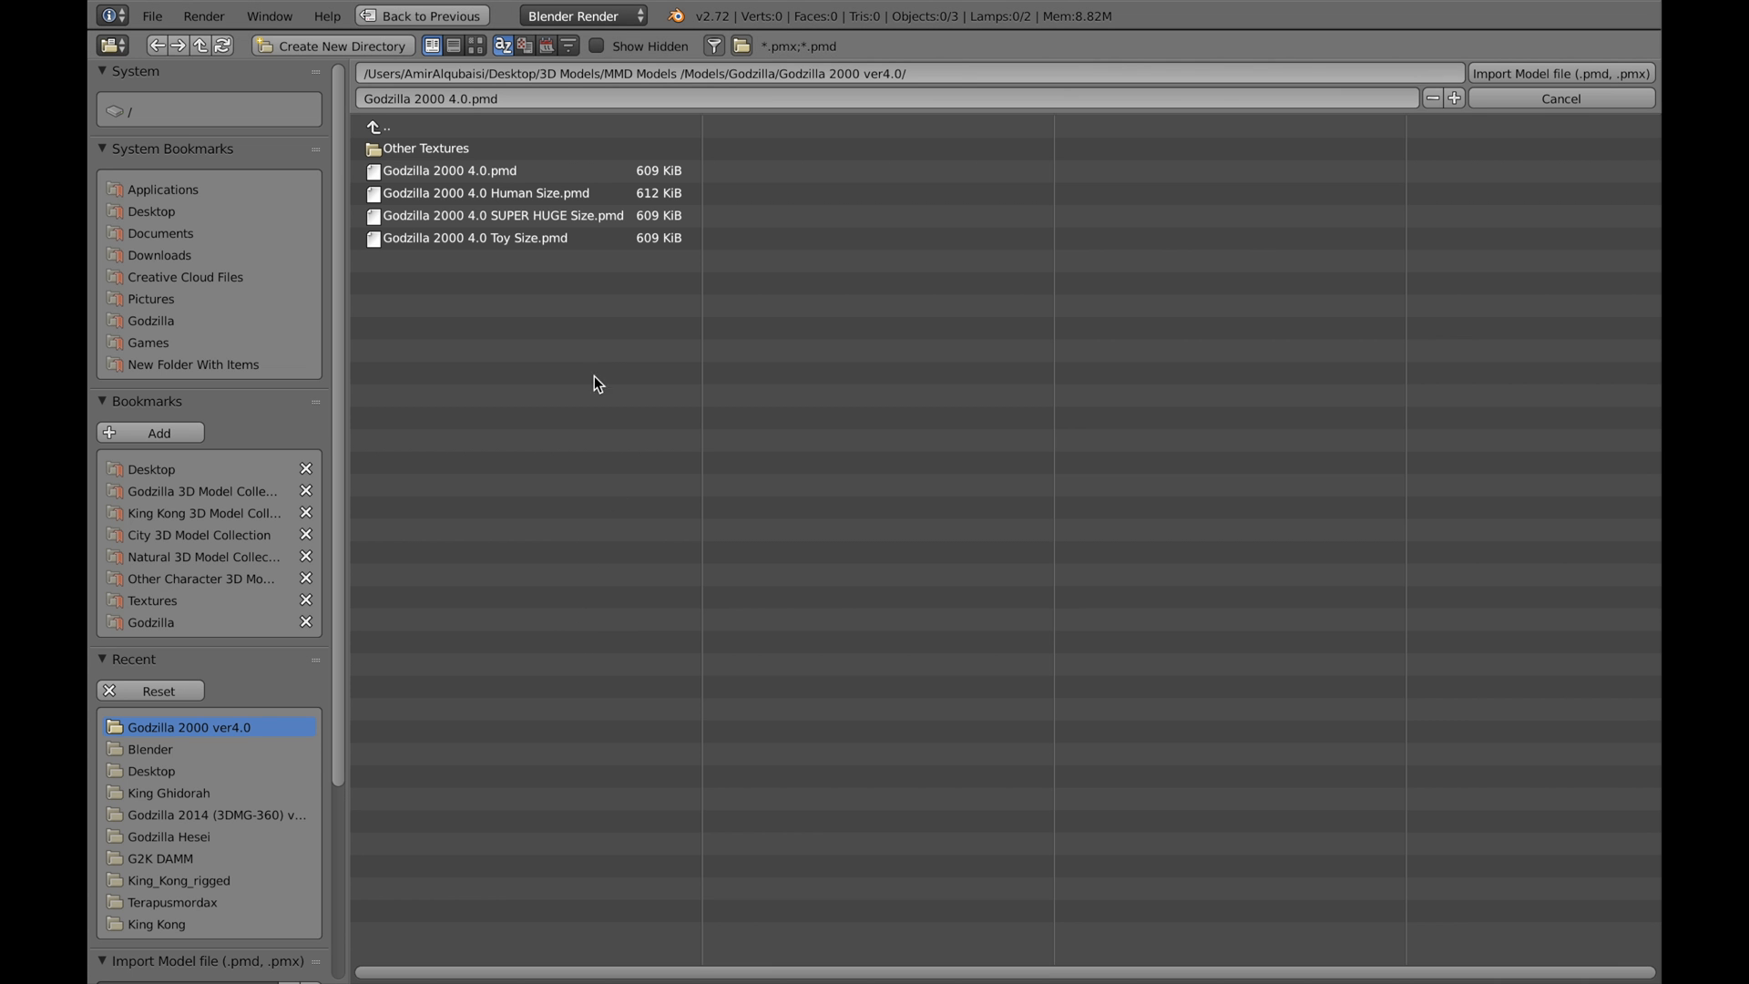
click(141, 622)
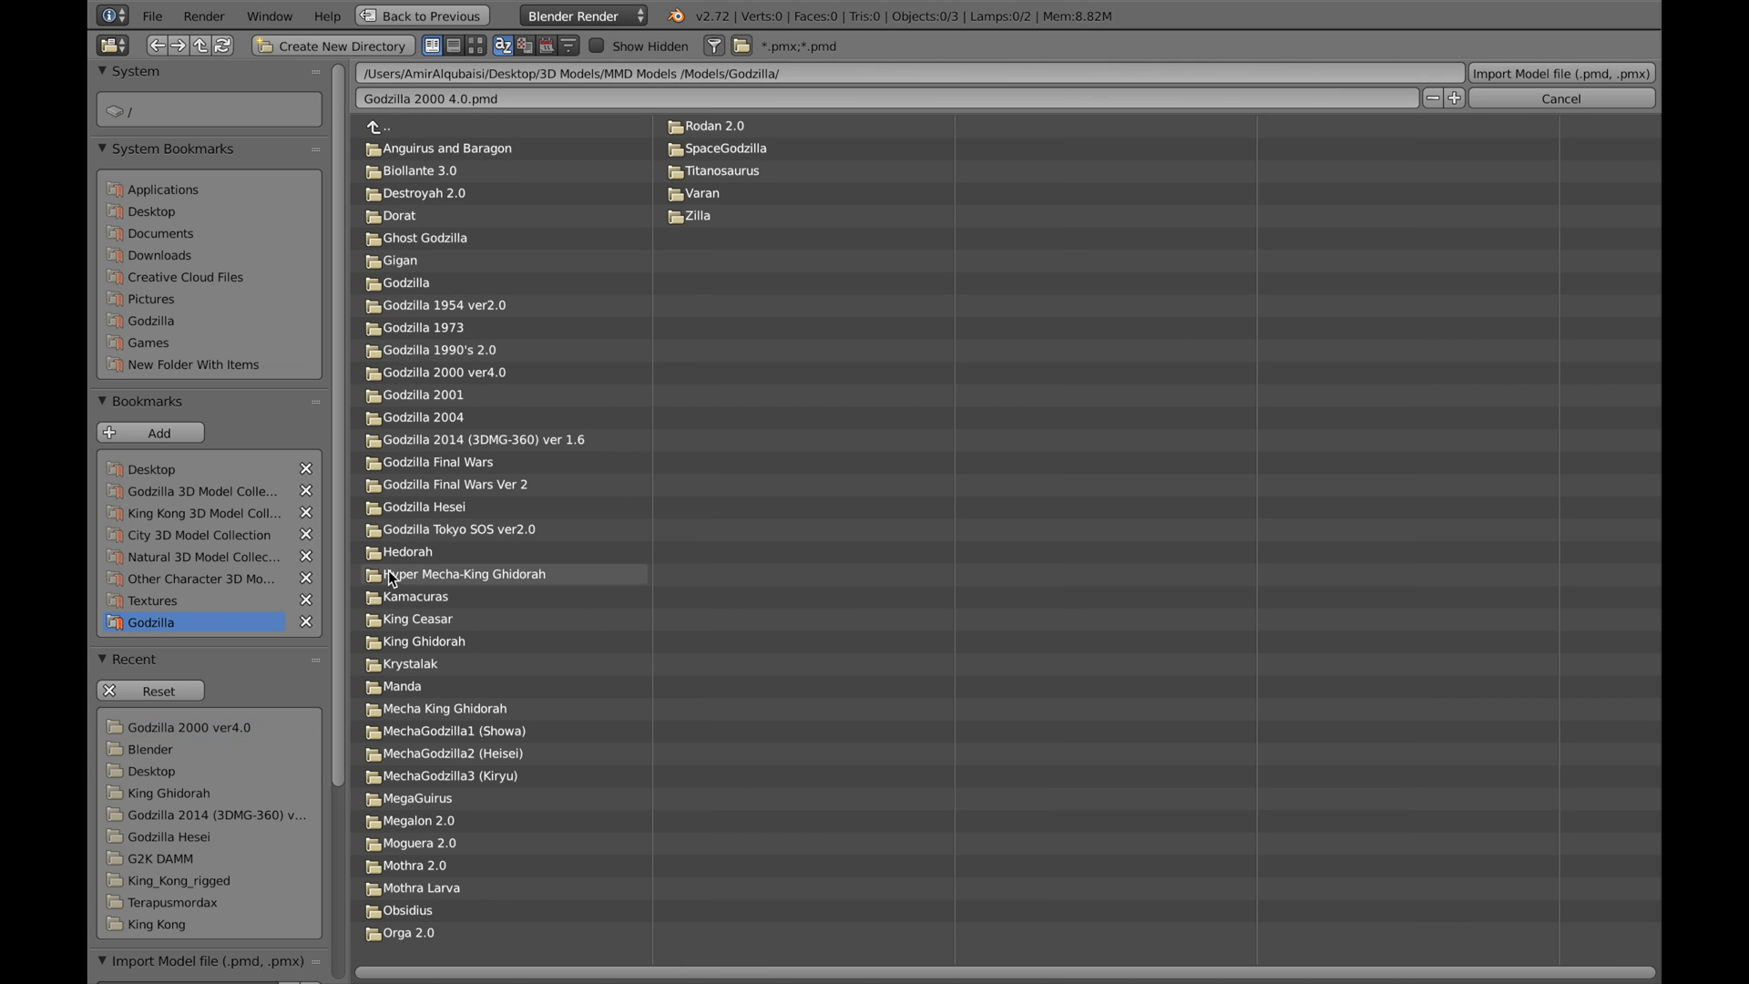
double_click(443, 372)
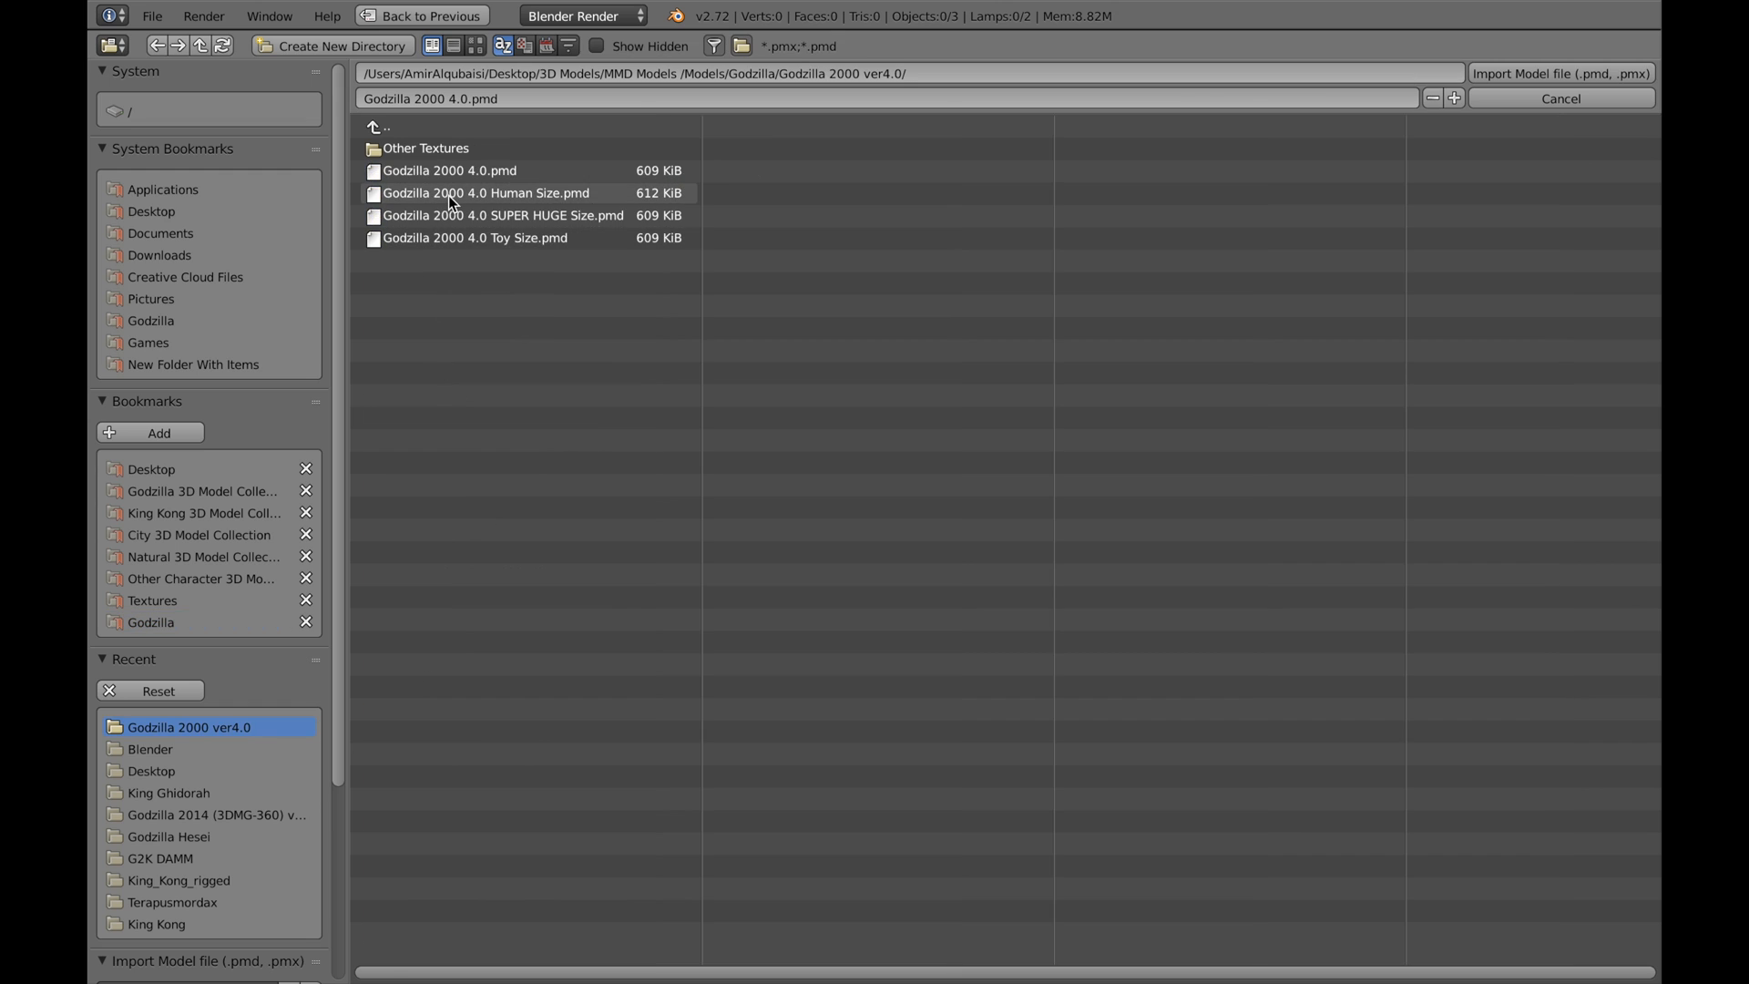
click(451, 171)
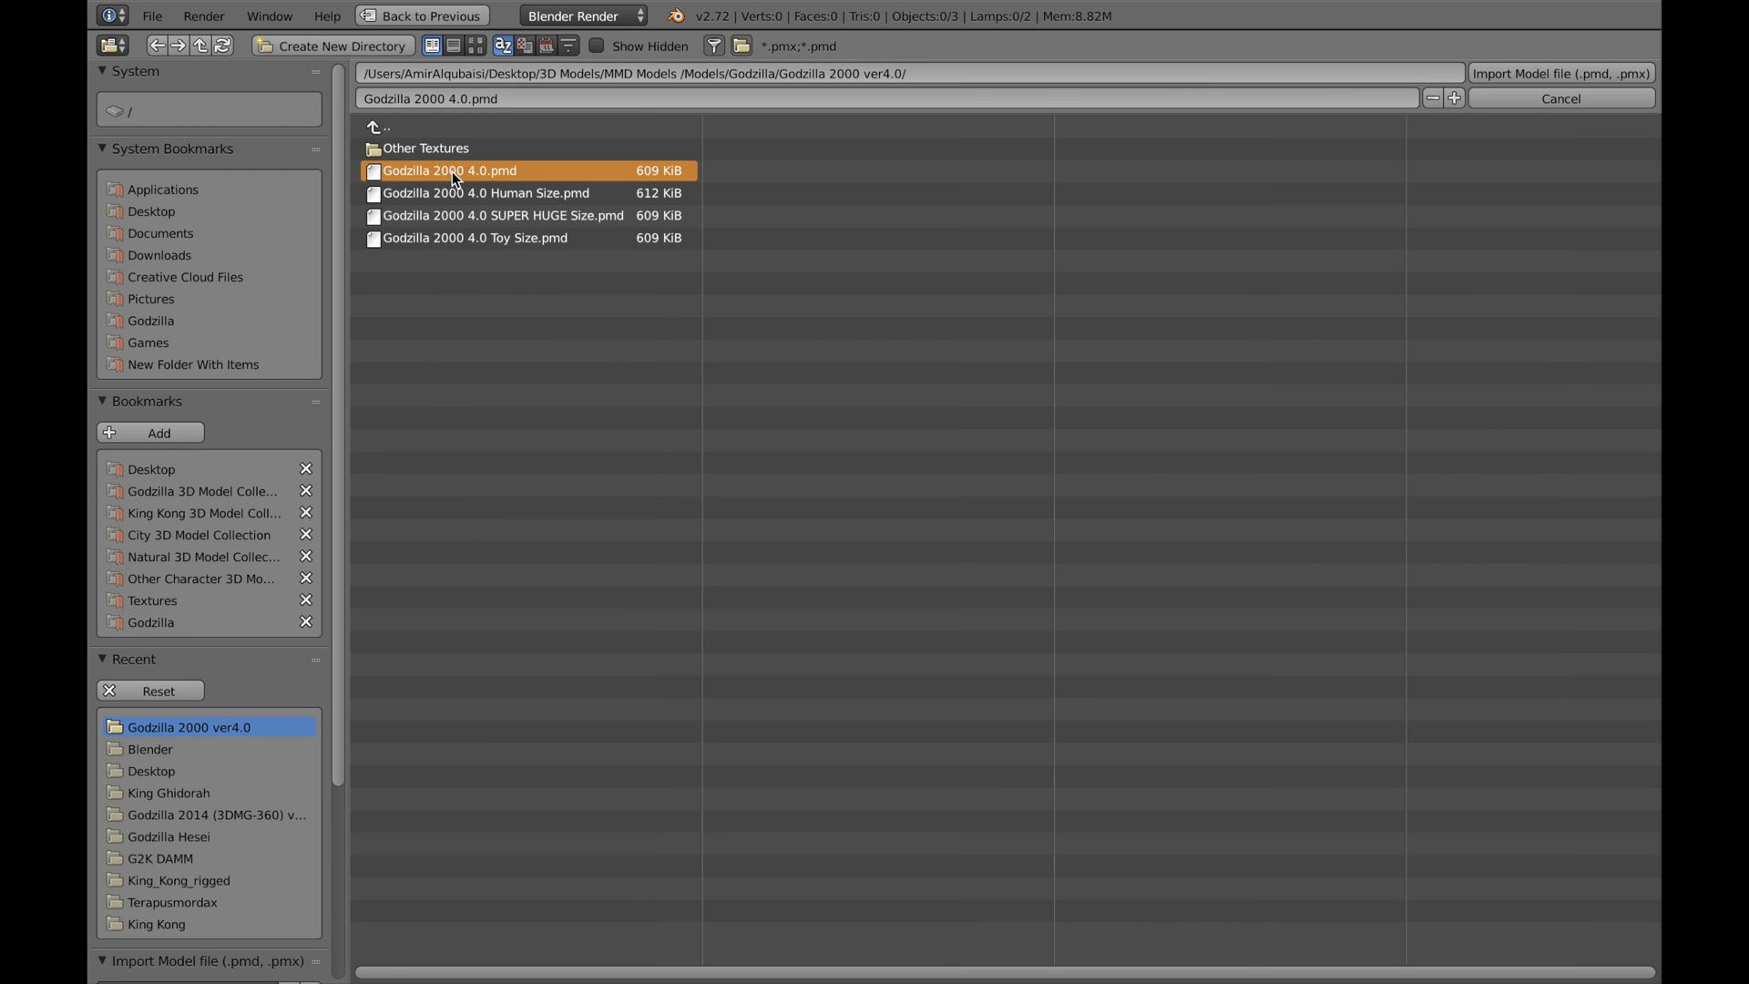
click(1565, 74)
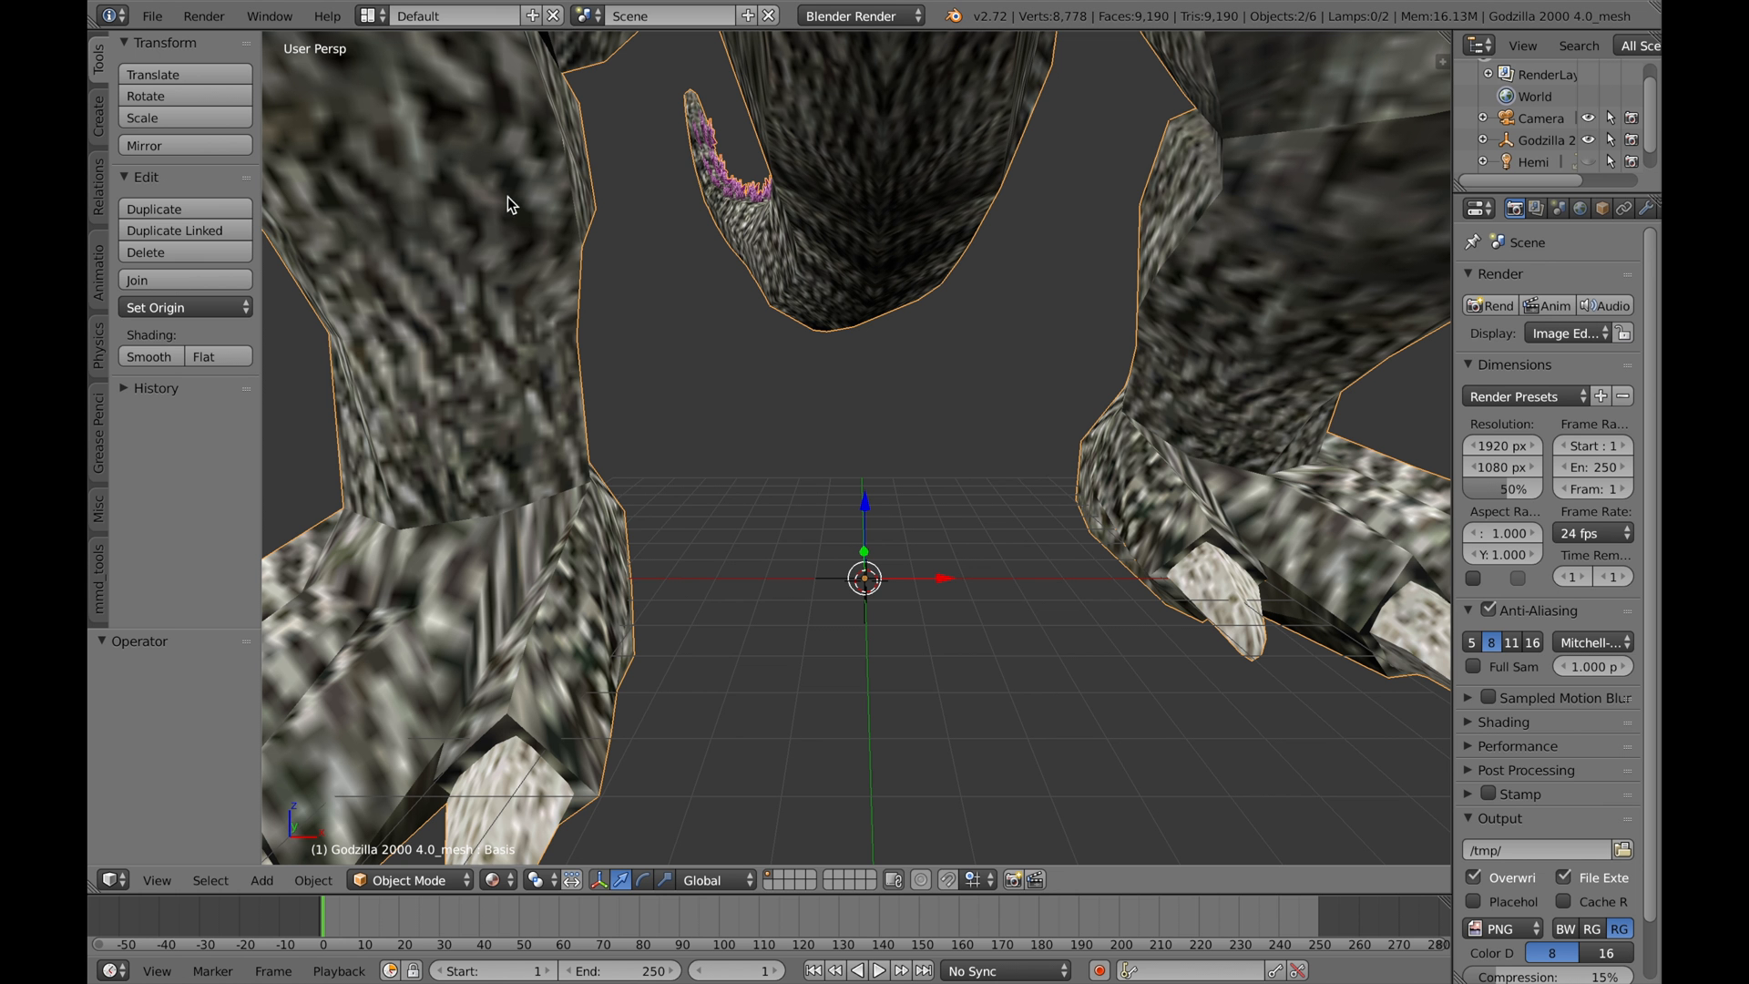
mouse_move(900, 262)
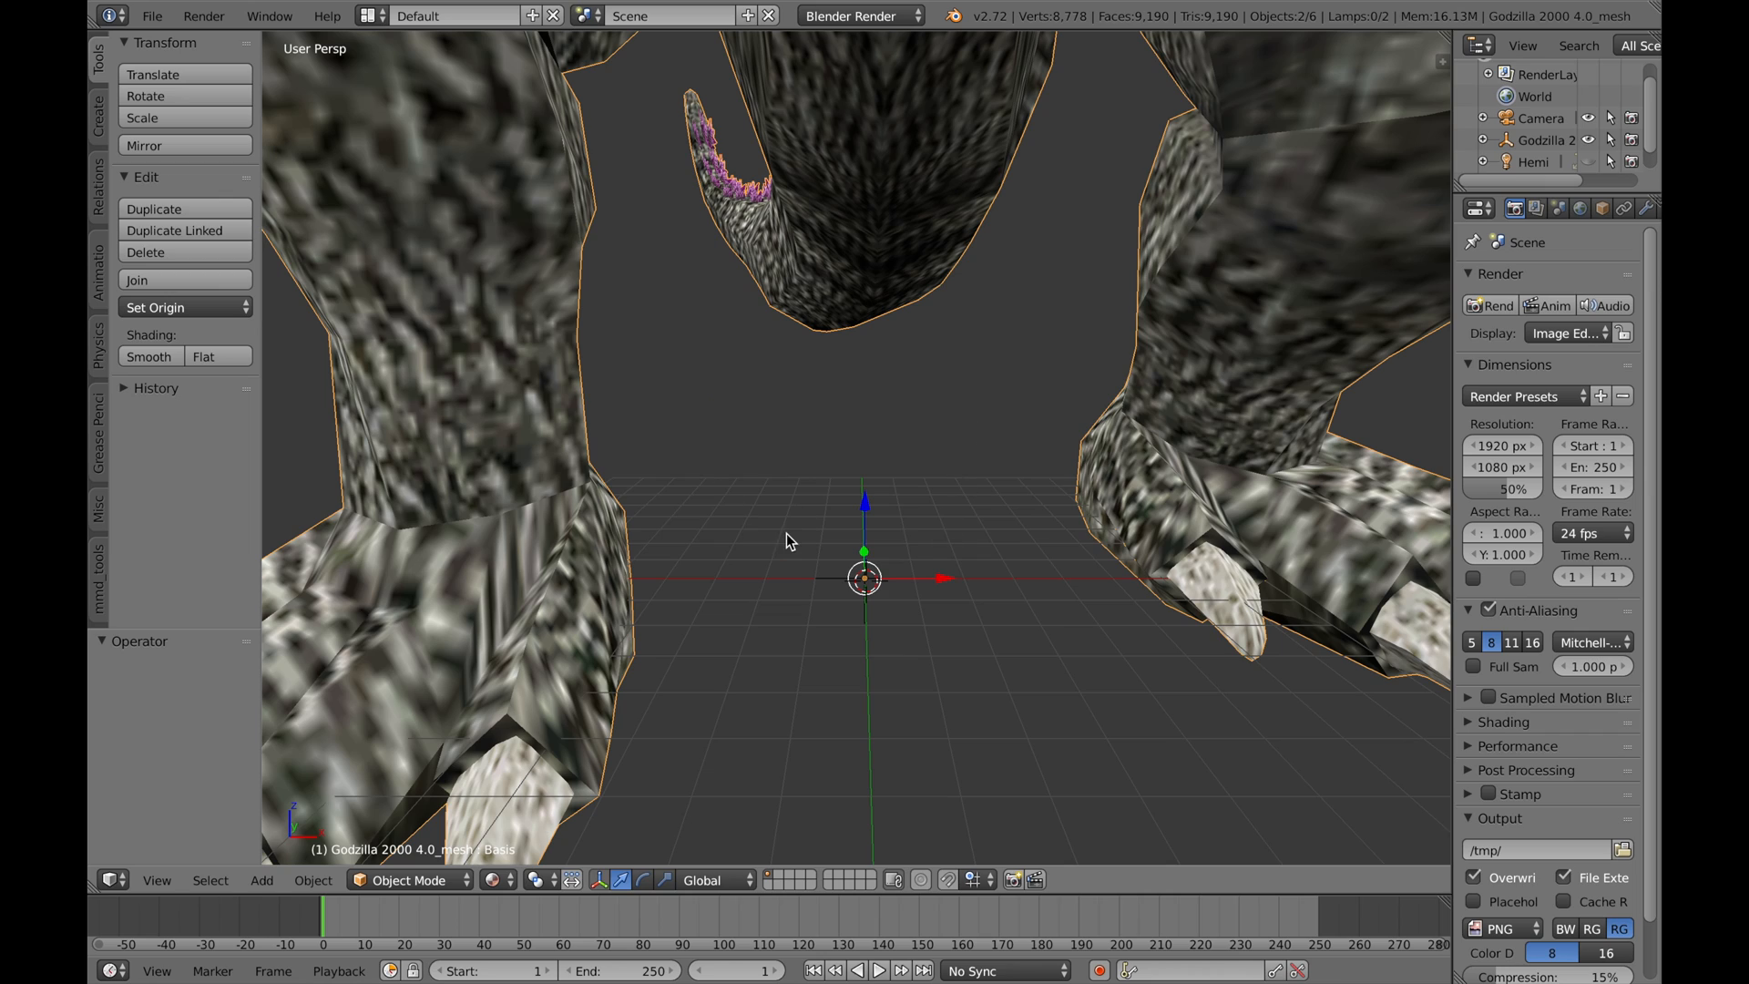
mouse_move(782, 540)
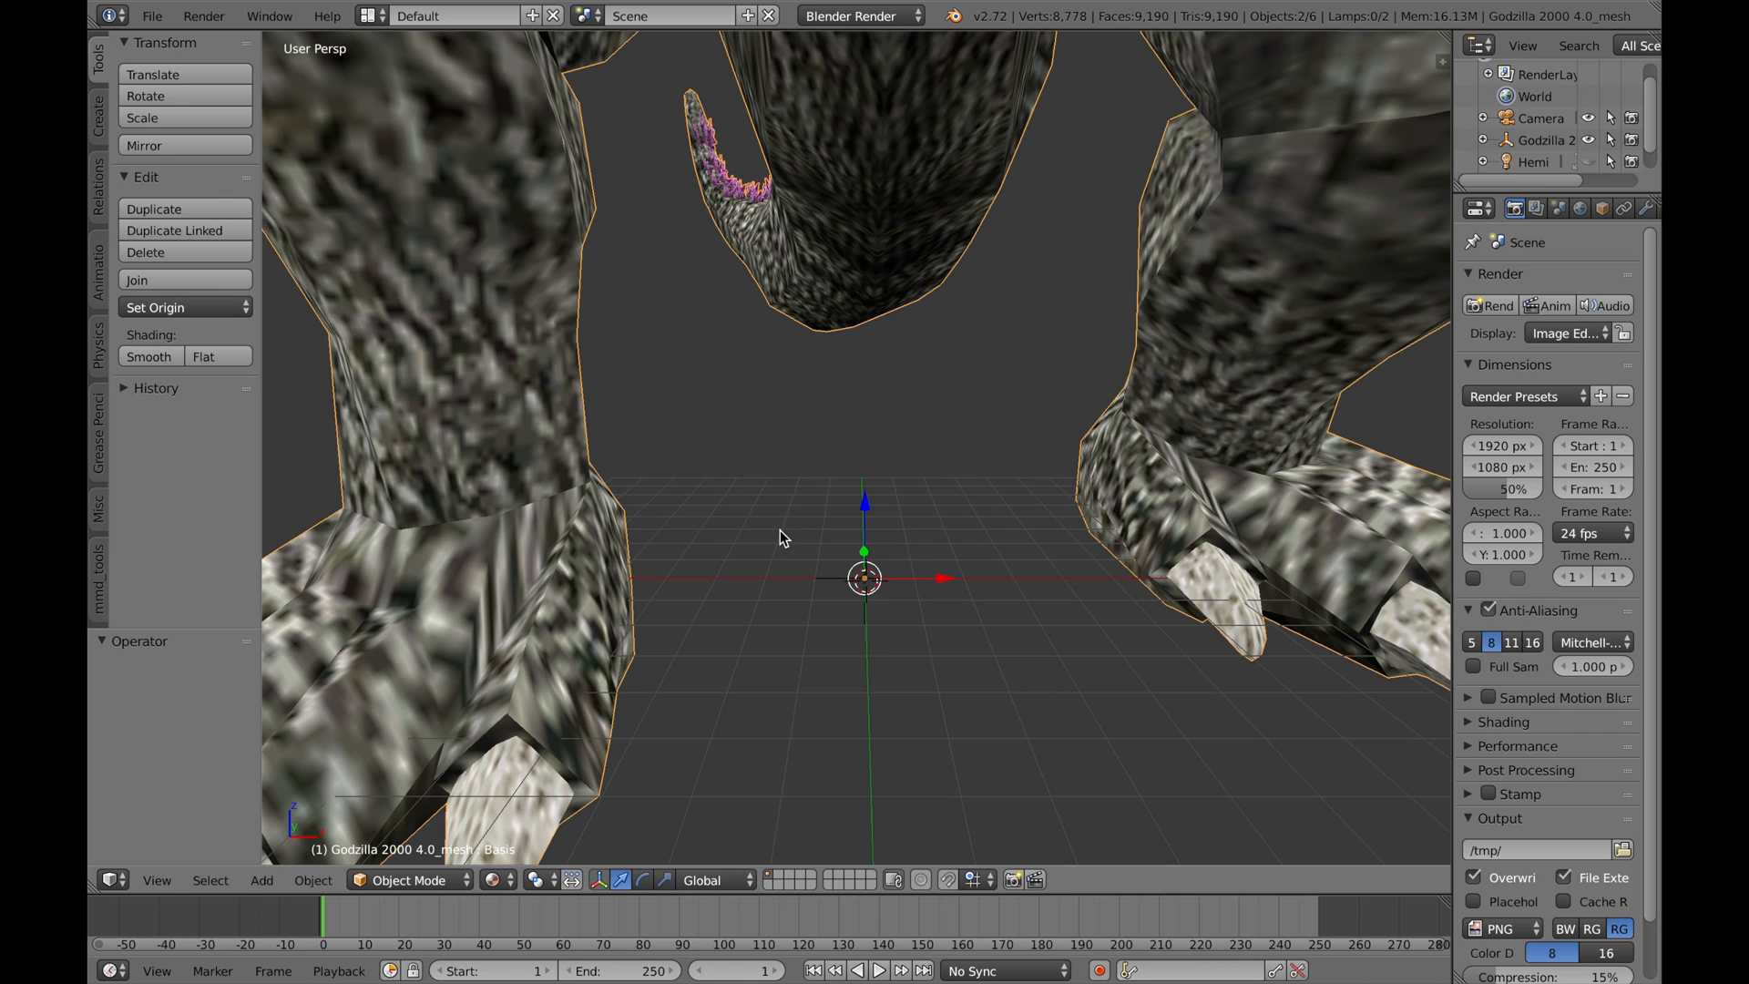
mouse_move(192, 113)
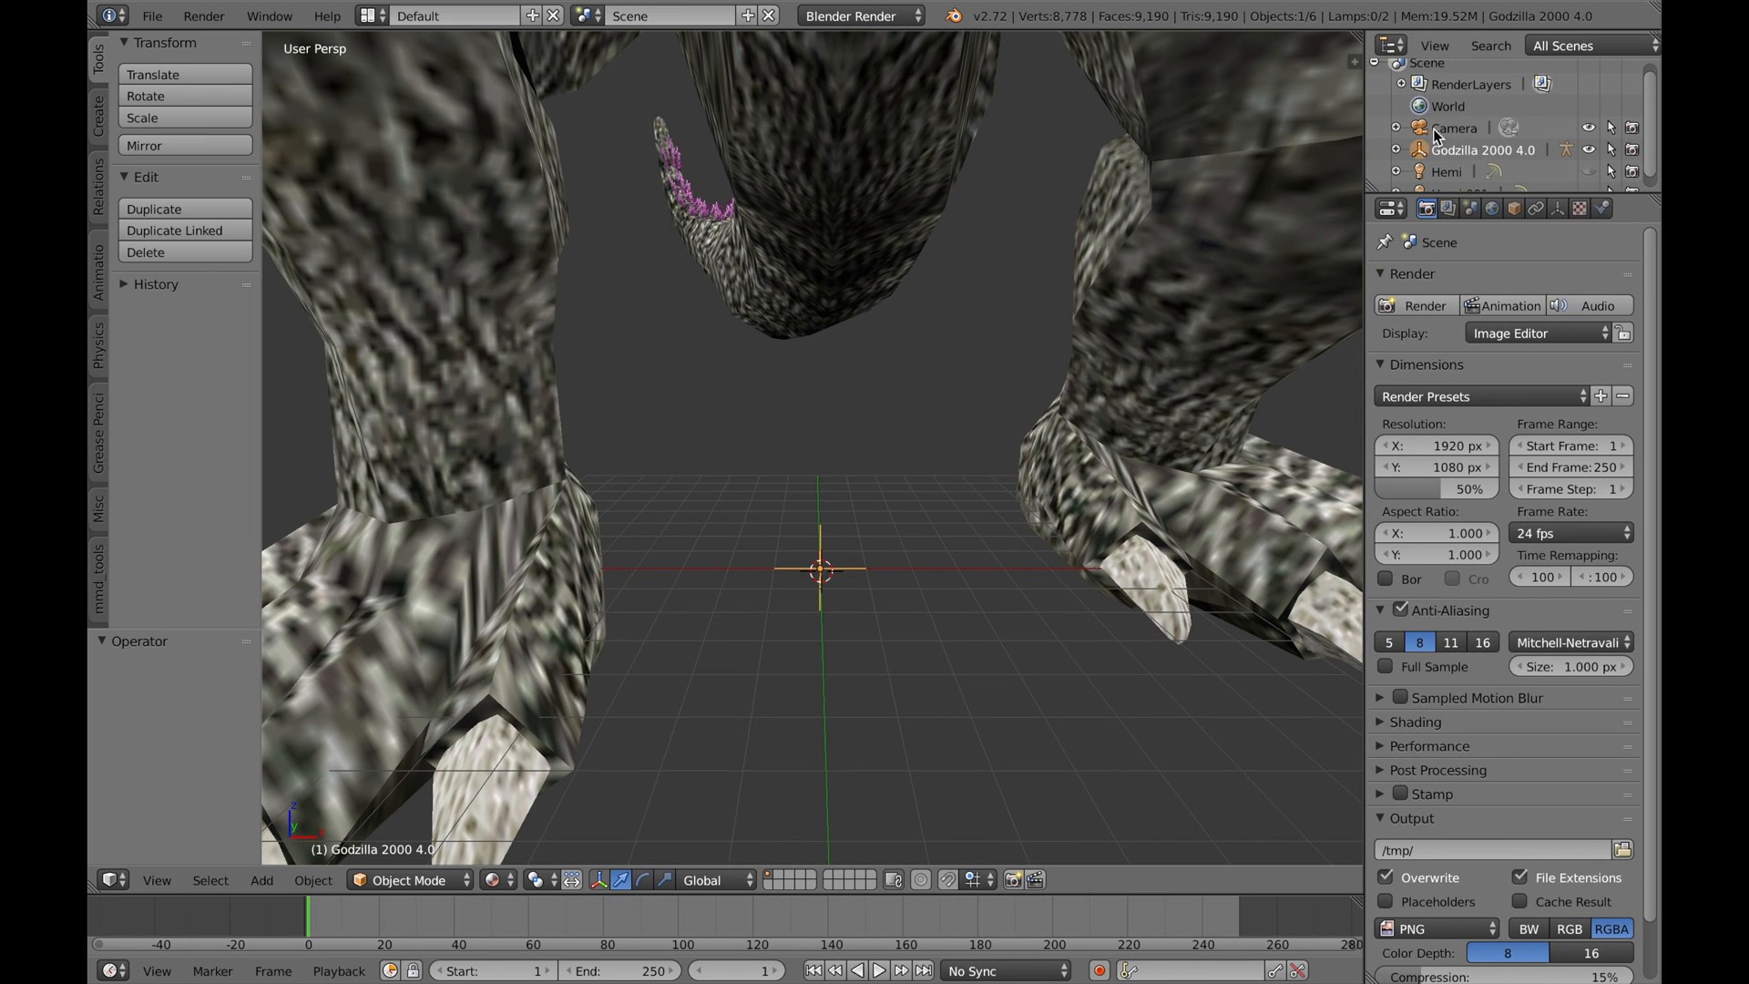
mouse_move(1470, 157)
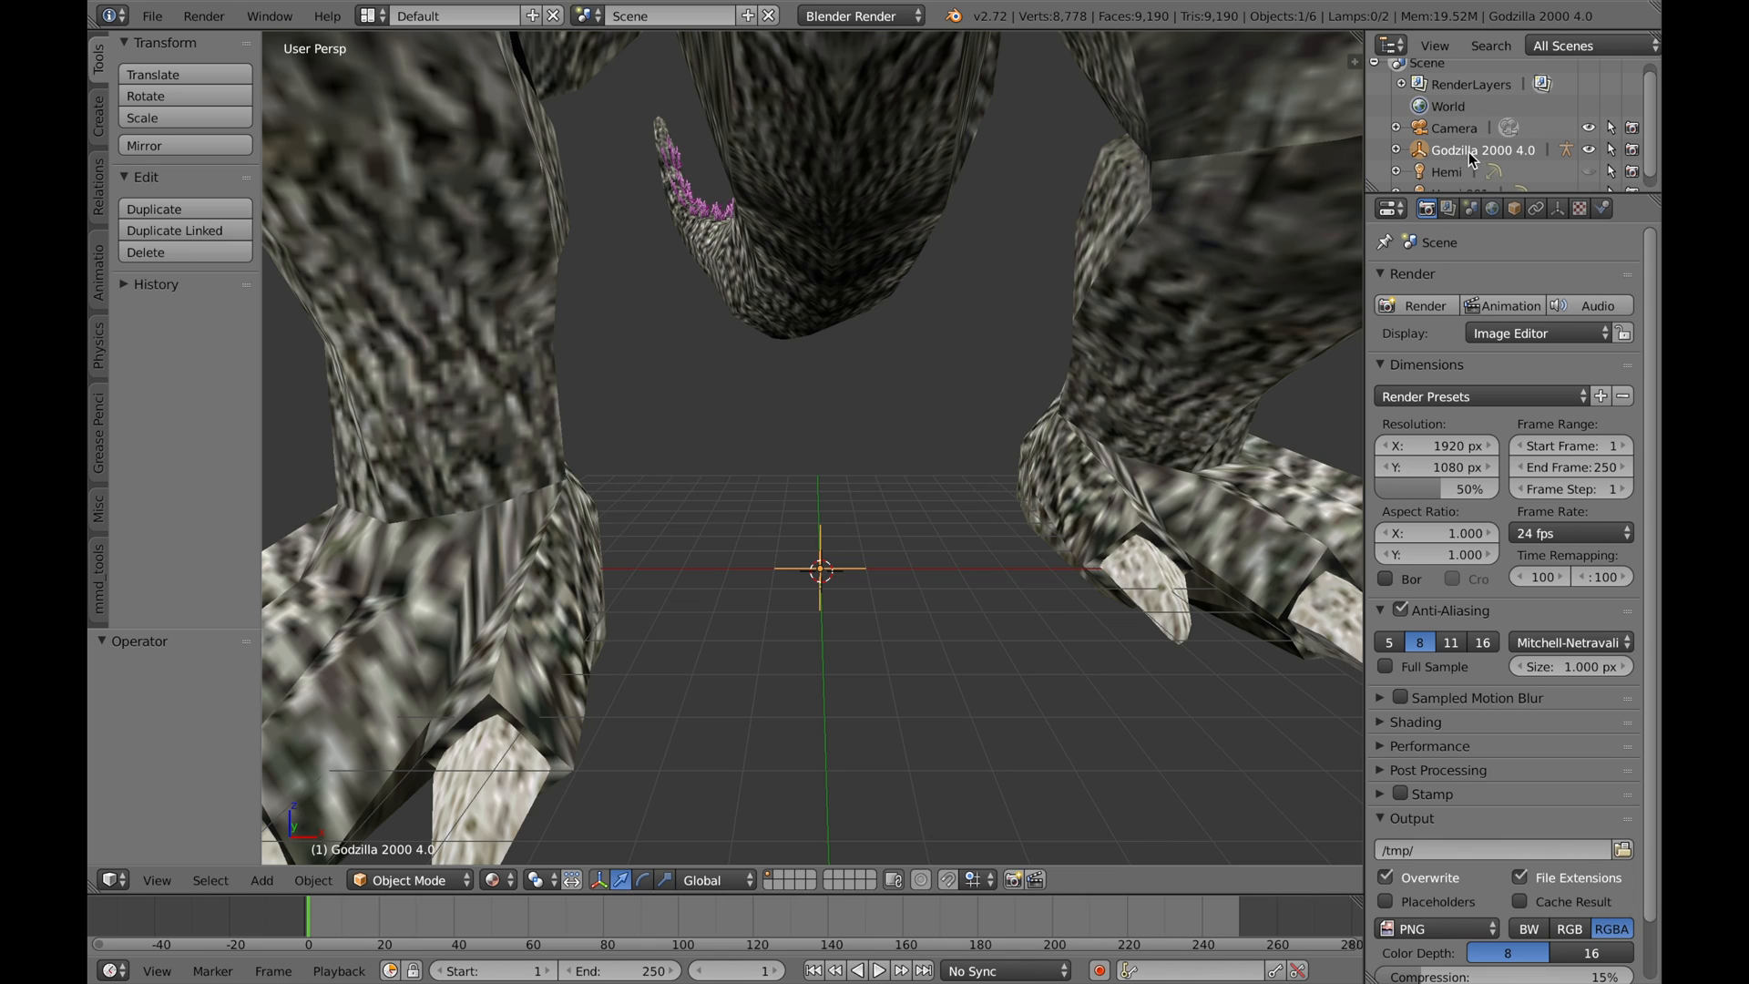
mouse_move(1593, 163)
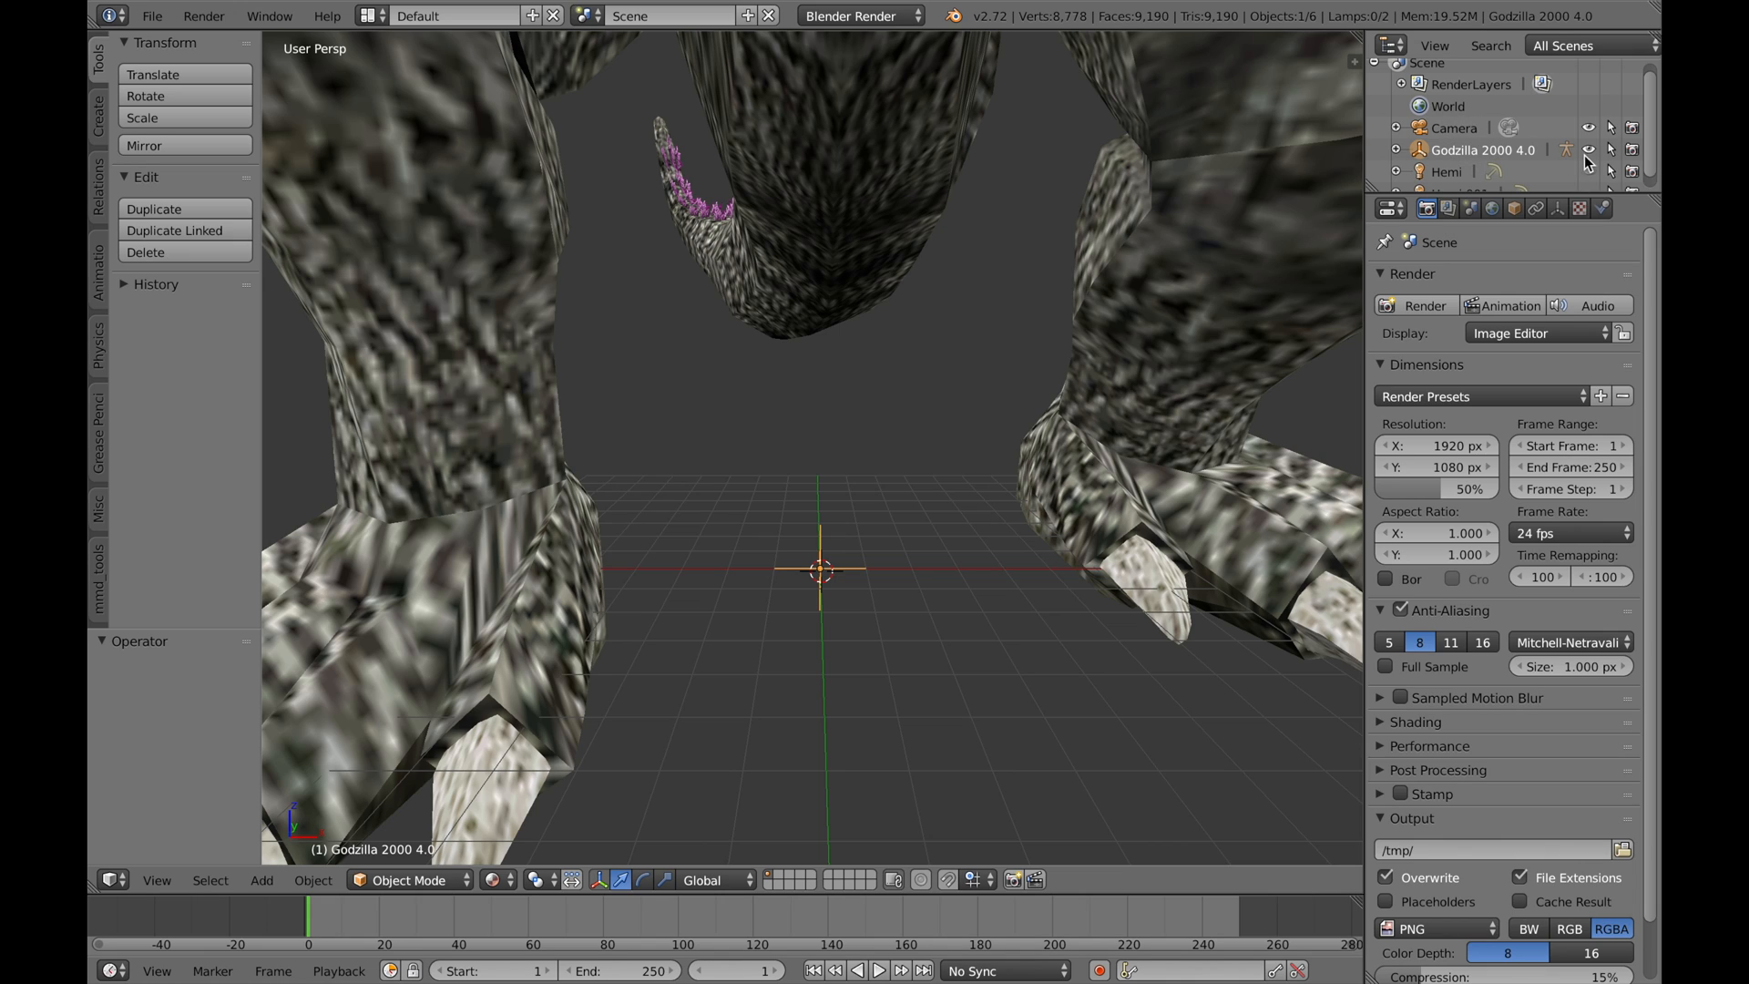
mouse_move(1596, 152)
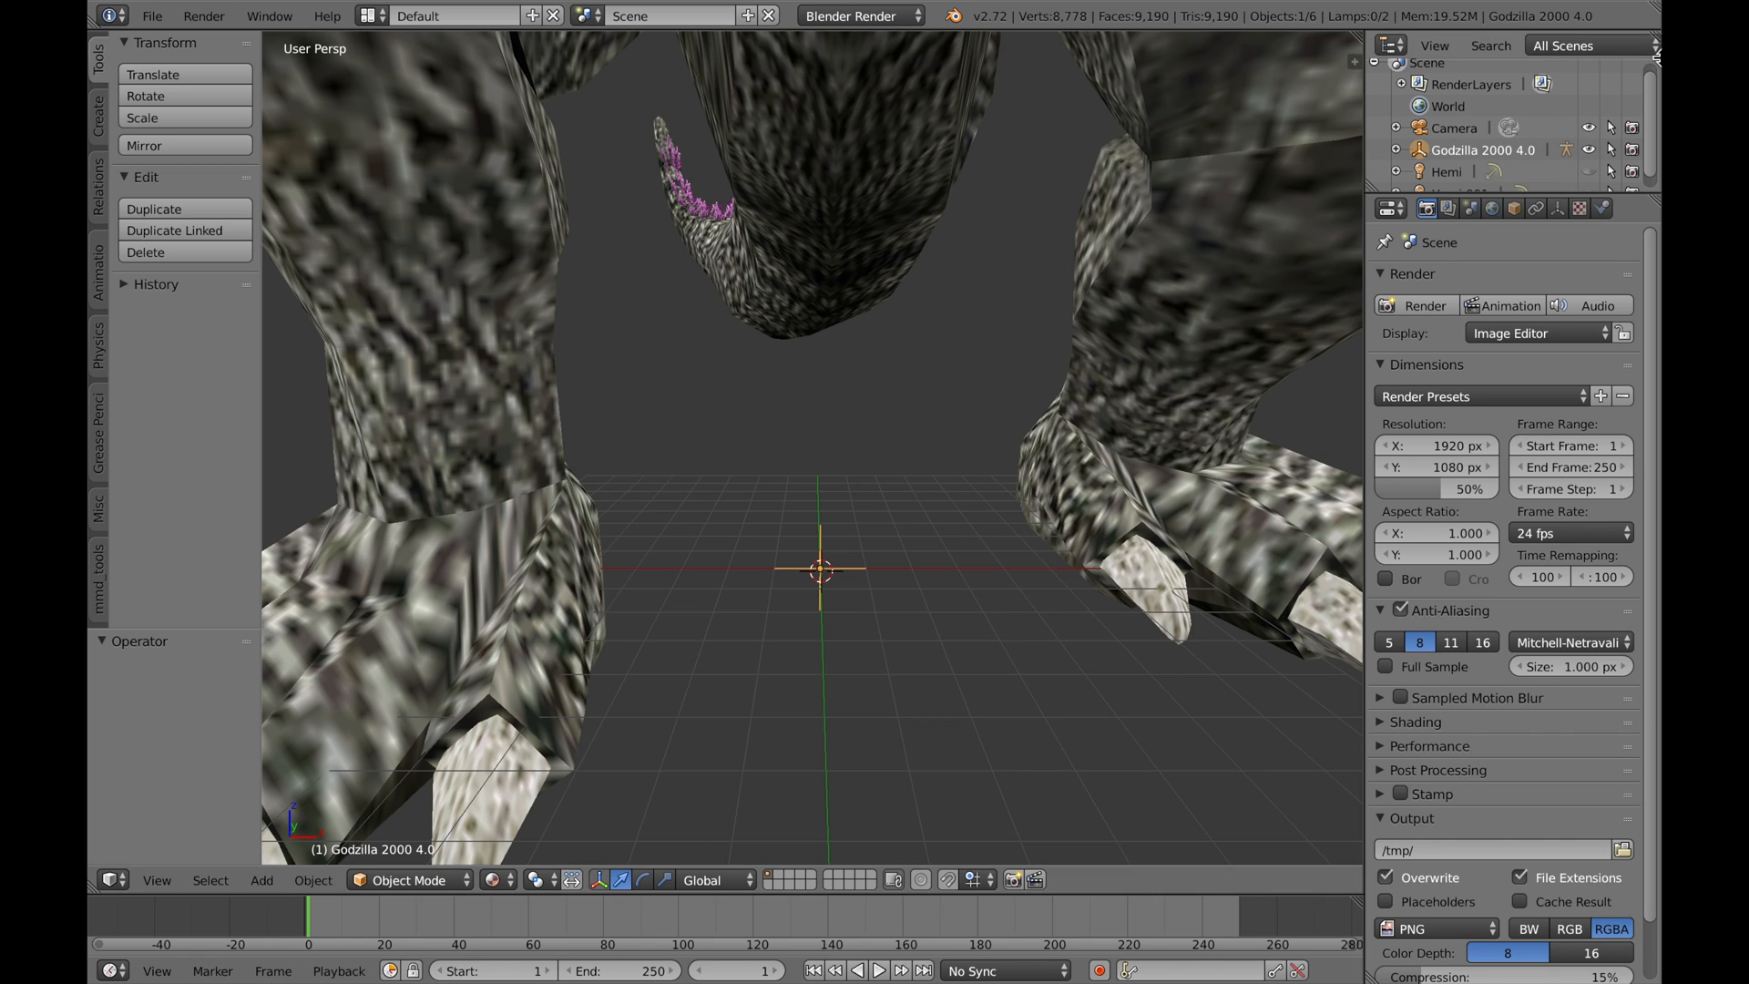
mouse_move(838, 542)
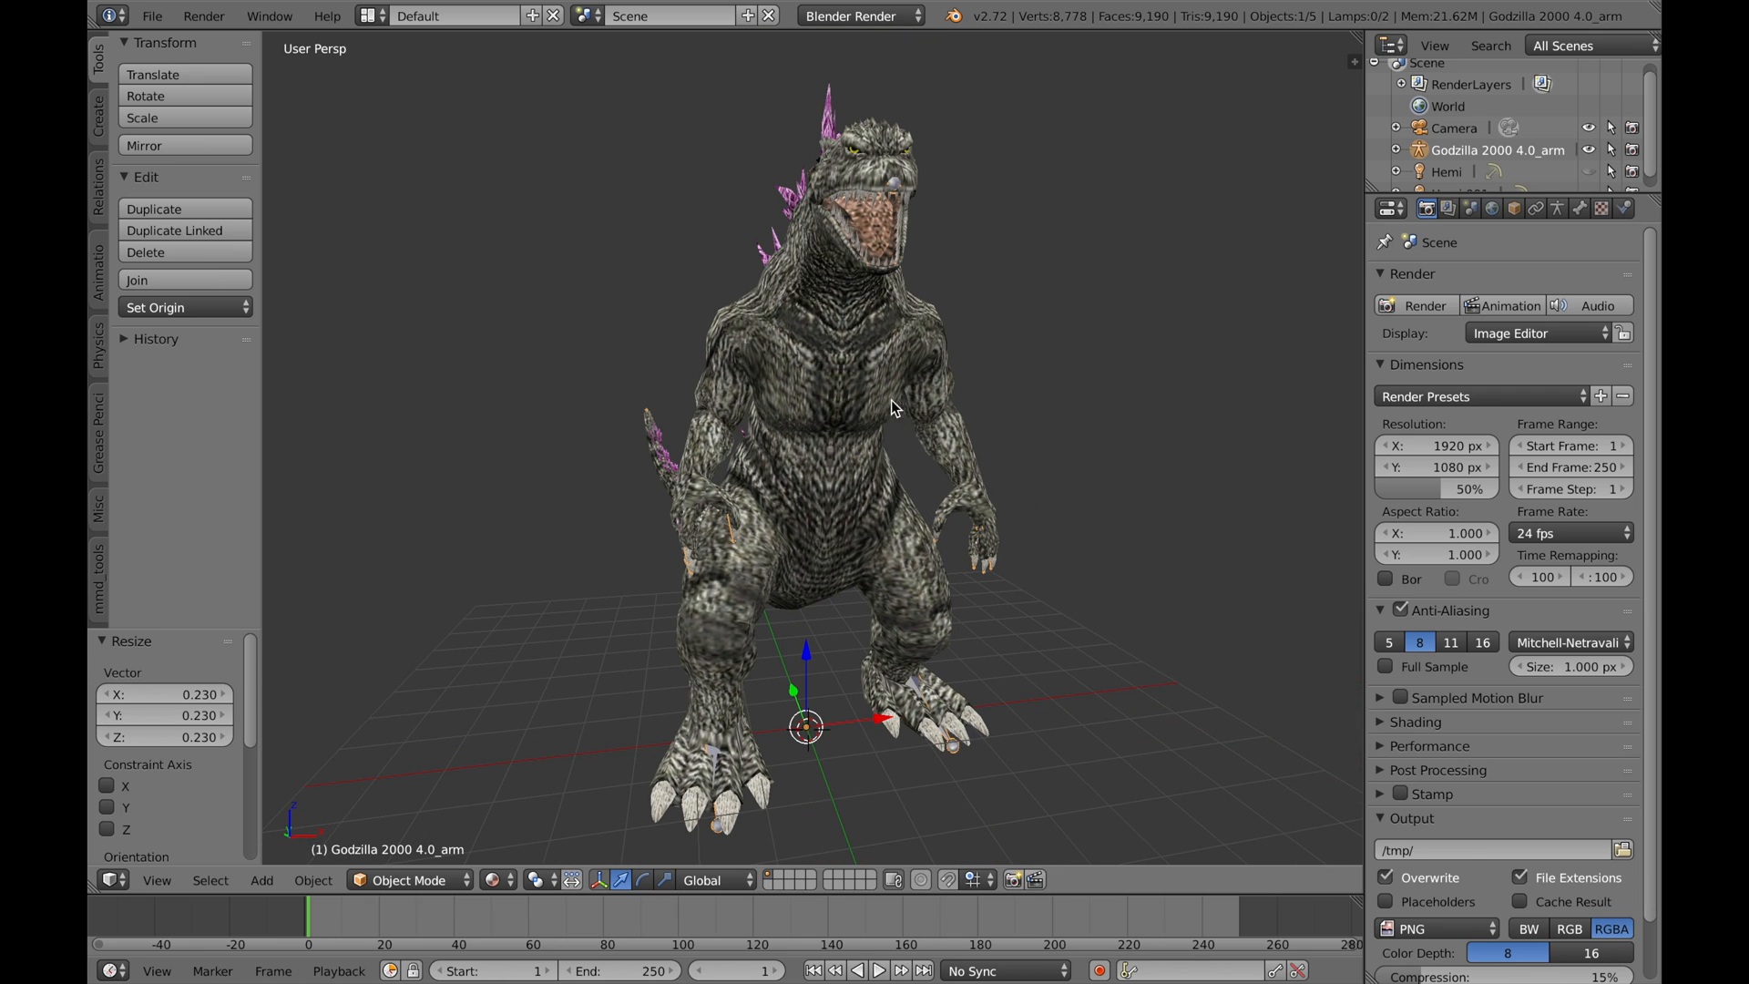
Make the Godzilla 2000 mesh active instead of its armature and show its modifier settings.
click(1563, 209)
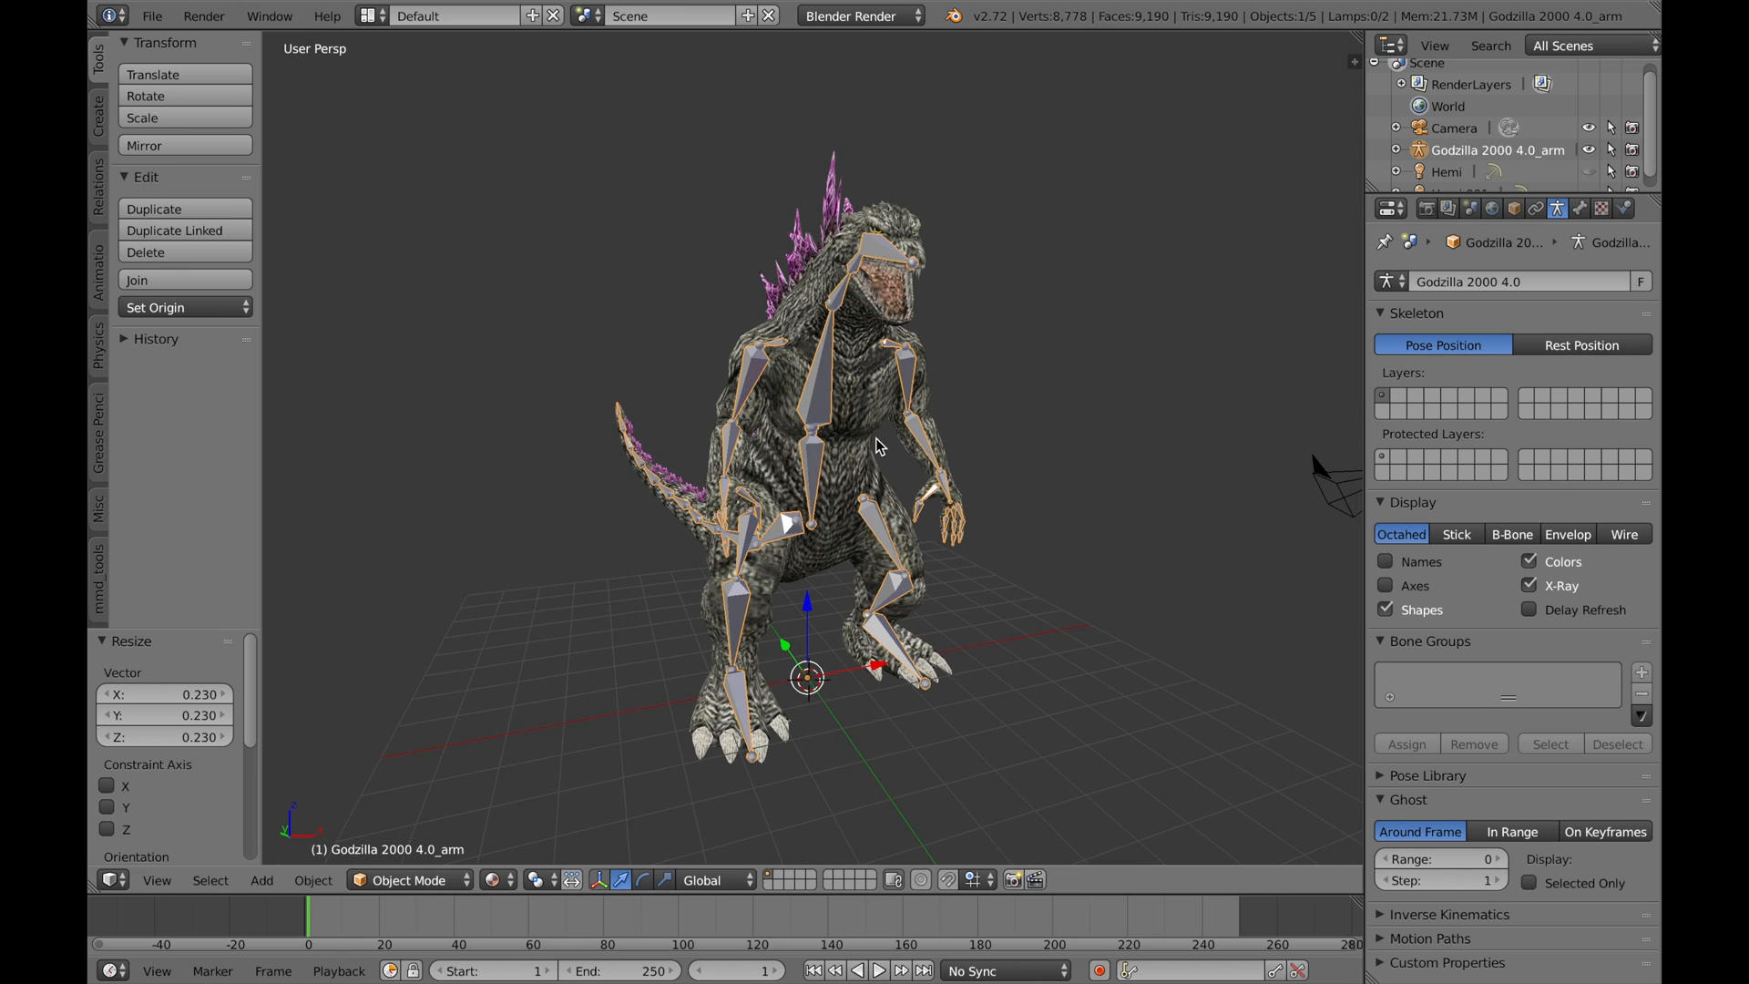
mouse_move(915, 347)
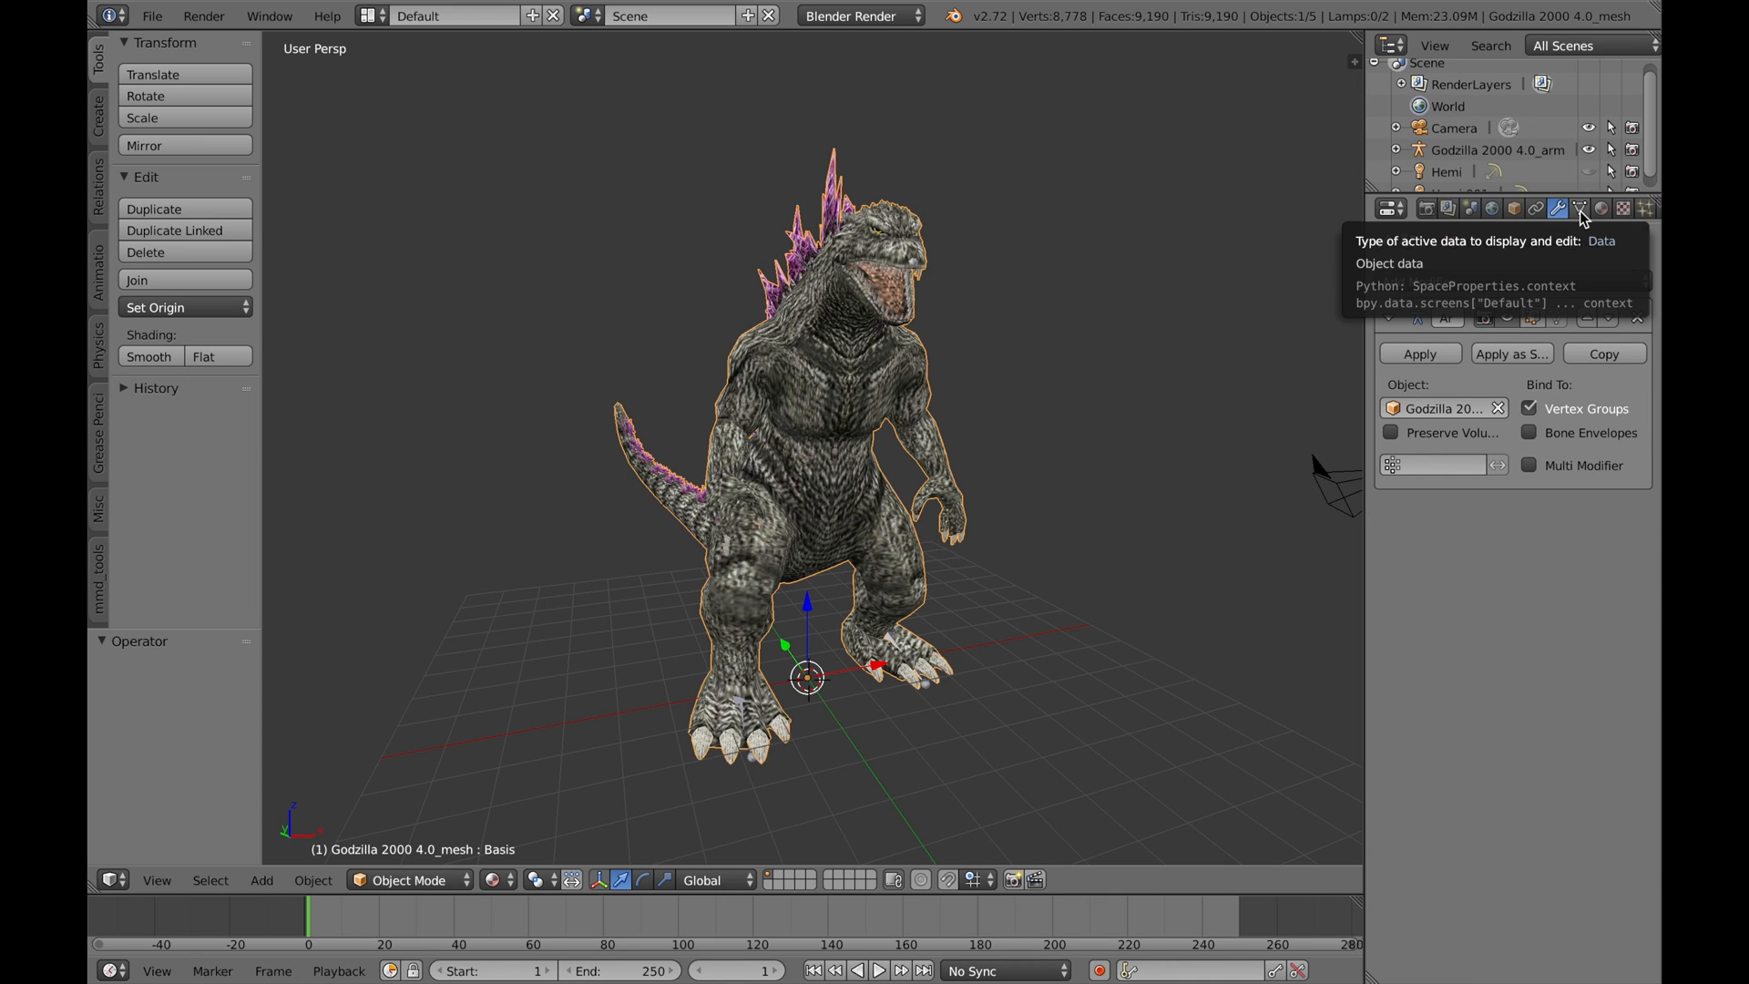
In the mesh's shape keys, drag the Close key value to 1.00 to shut the jaws.
click(1582, 208)
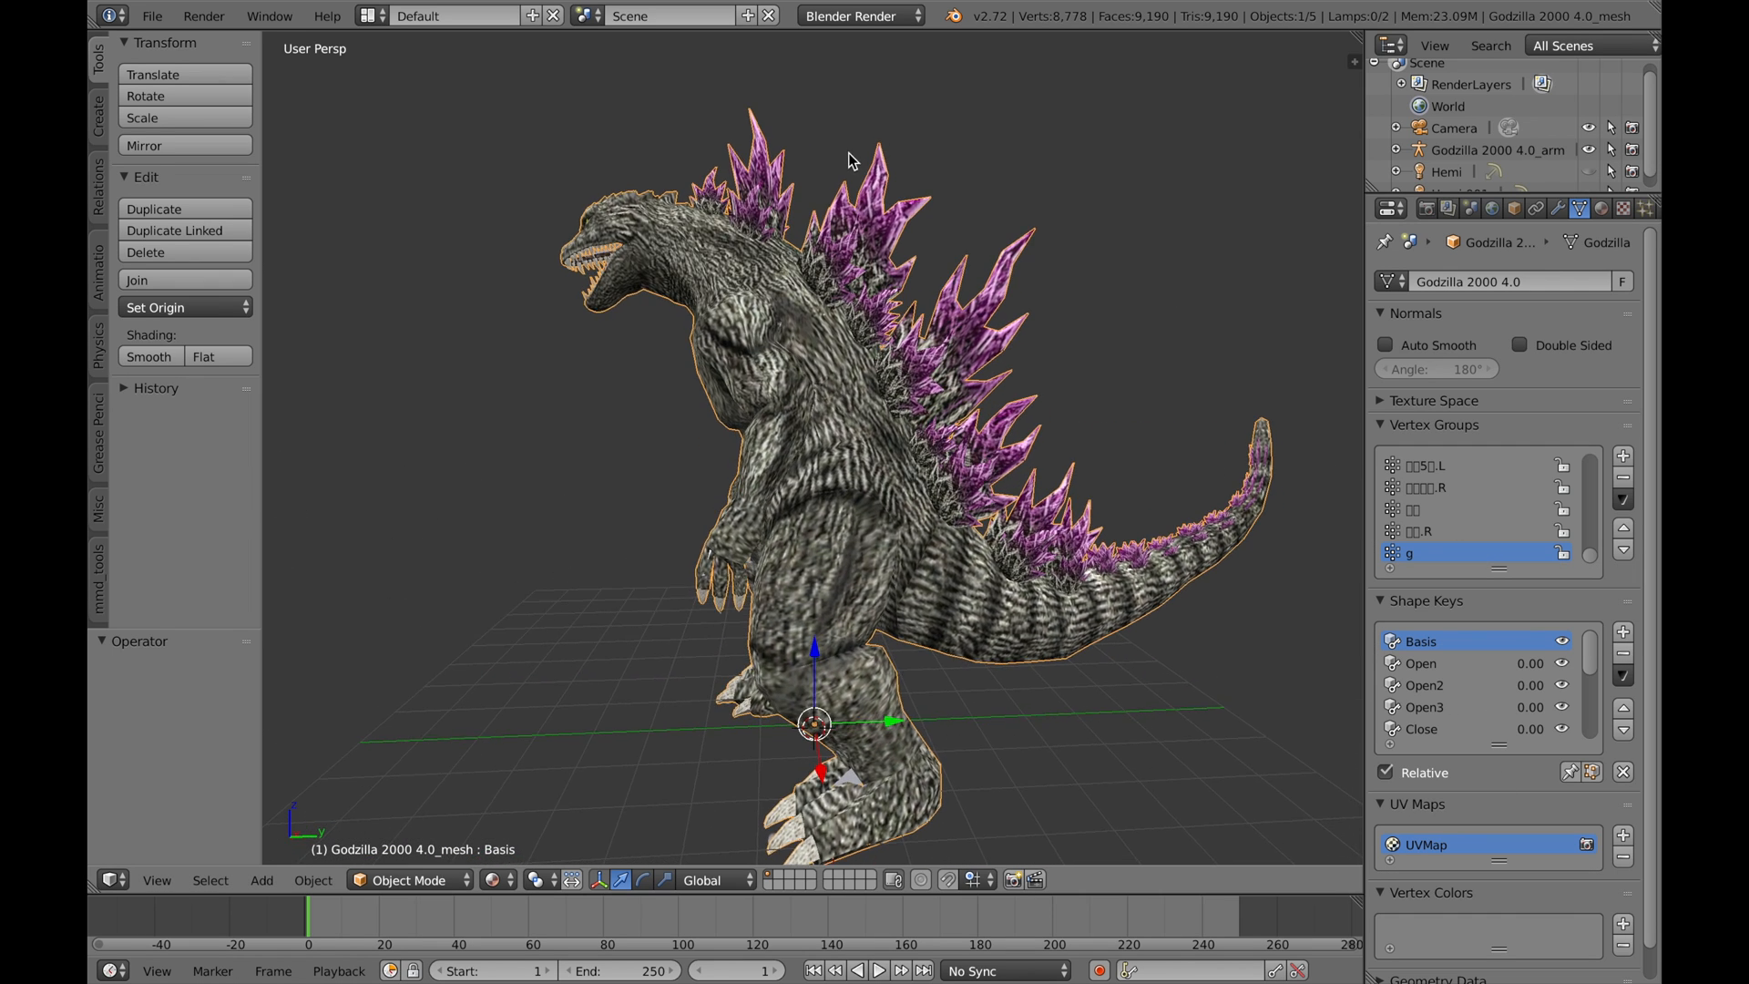
drag(848, 162, 1090, 214)
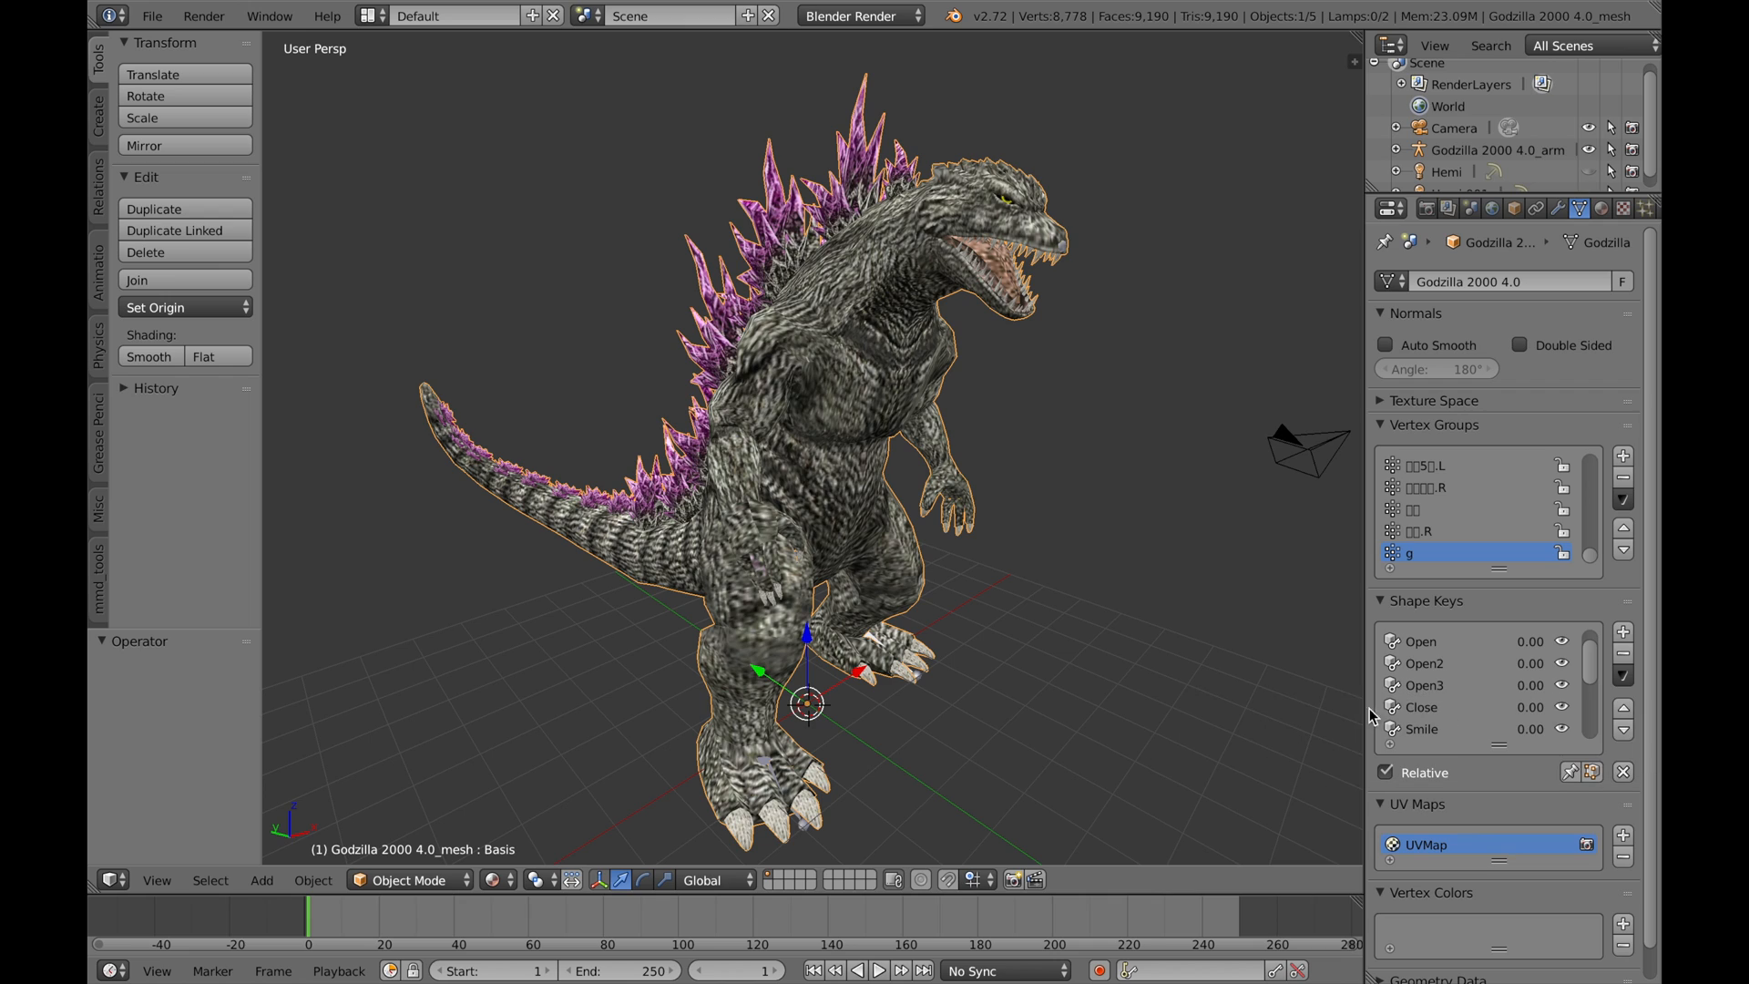
click(1425, 707)
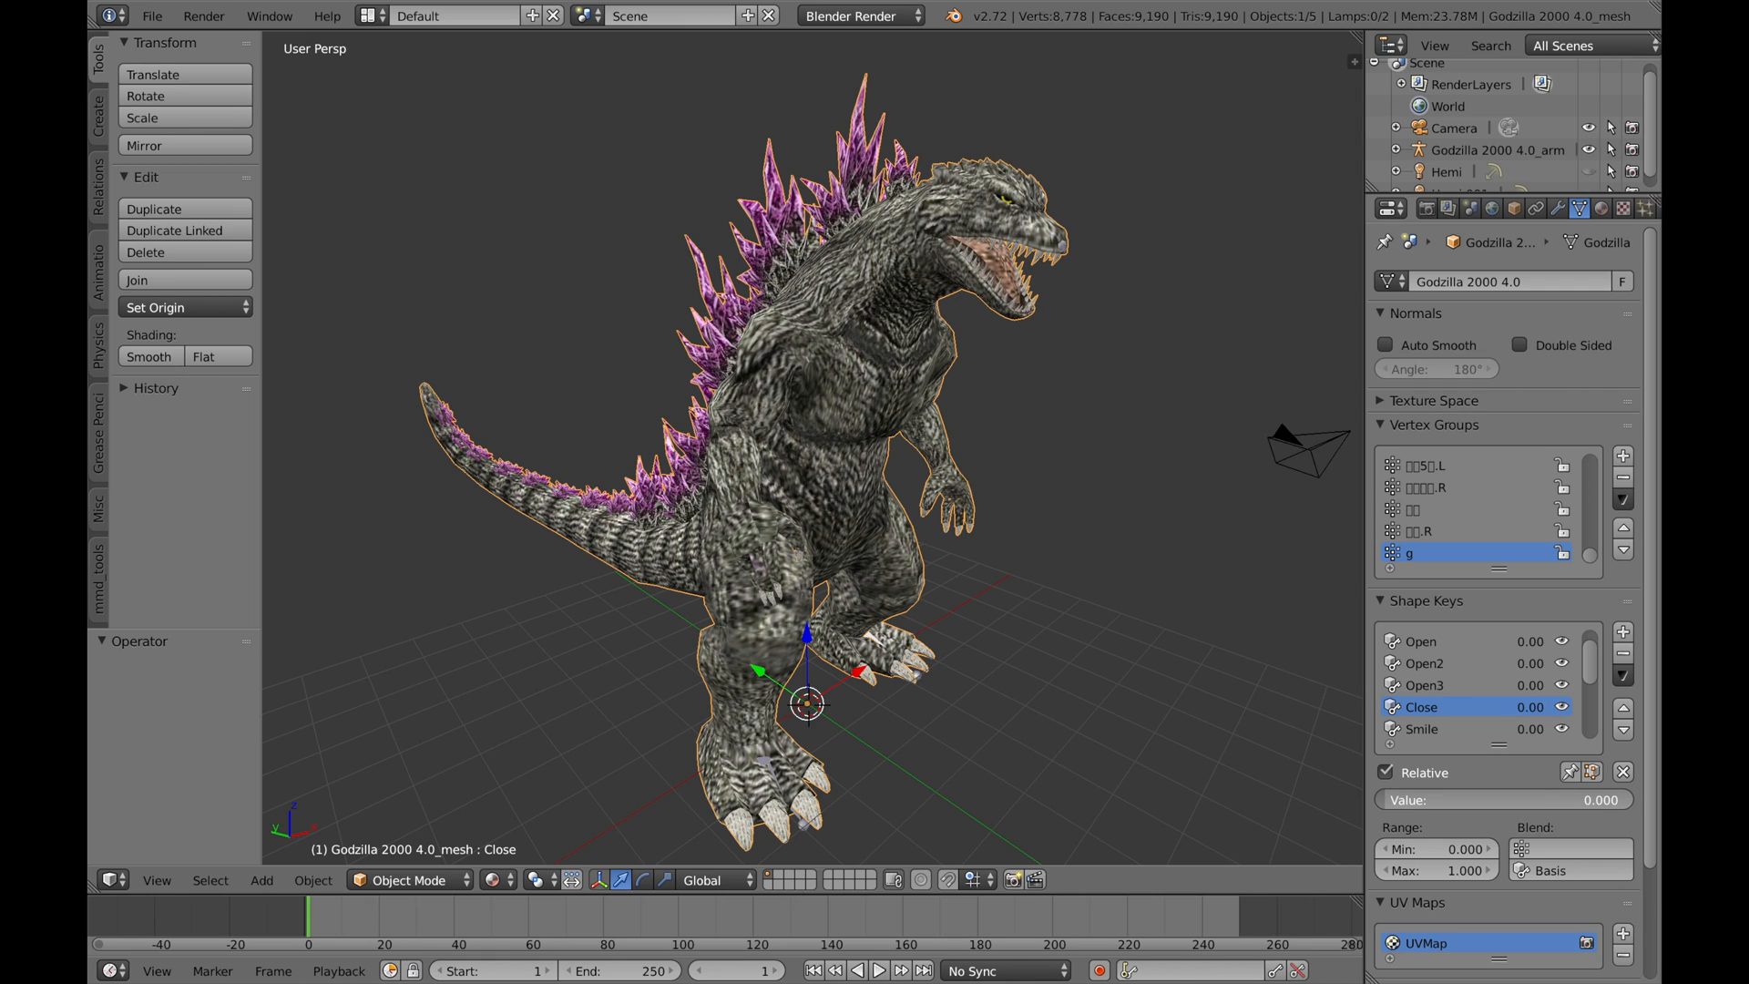
drag(1528, 706, 1607, 706)
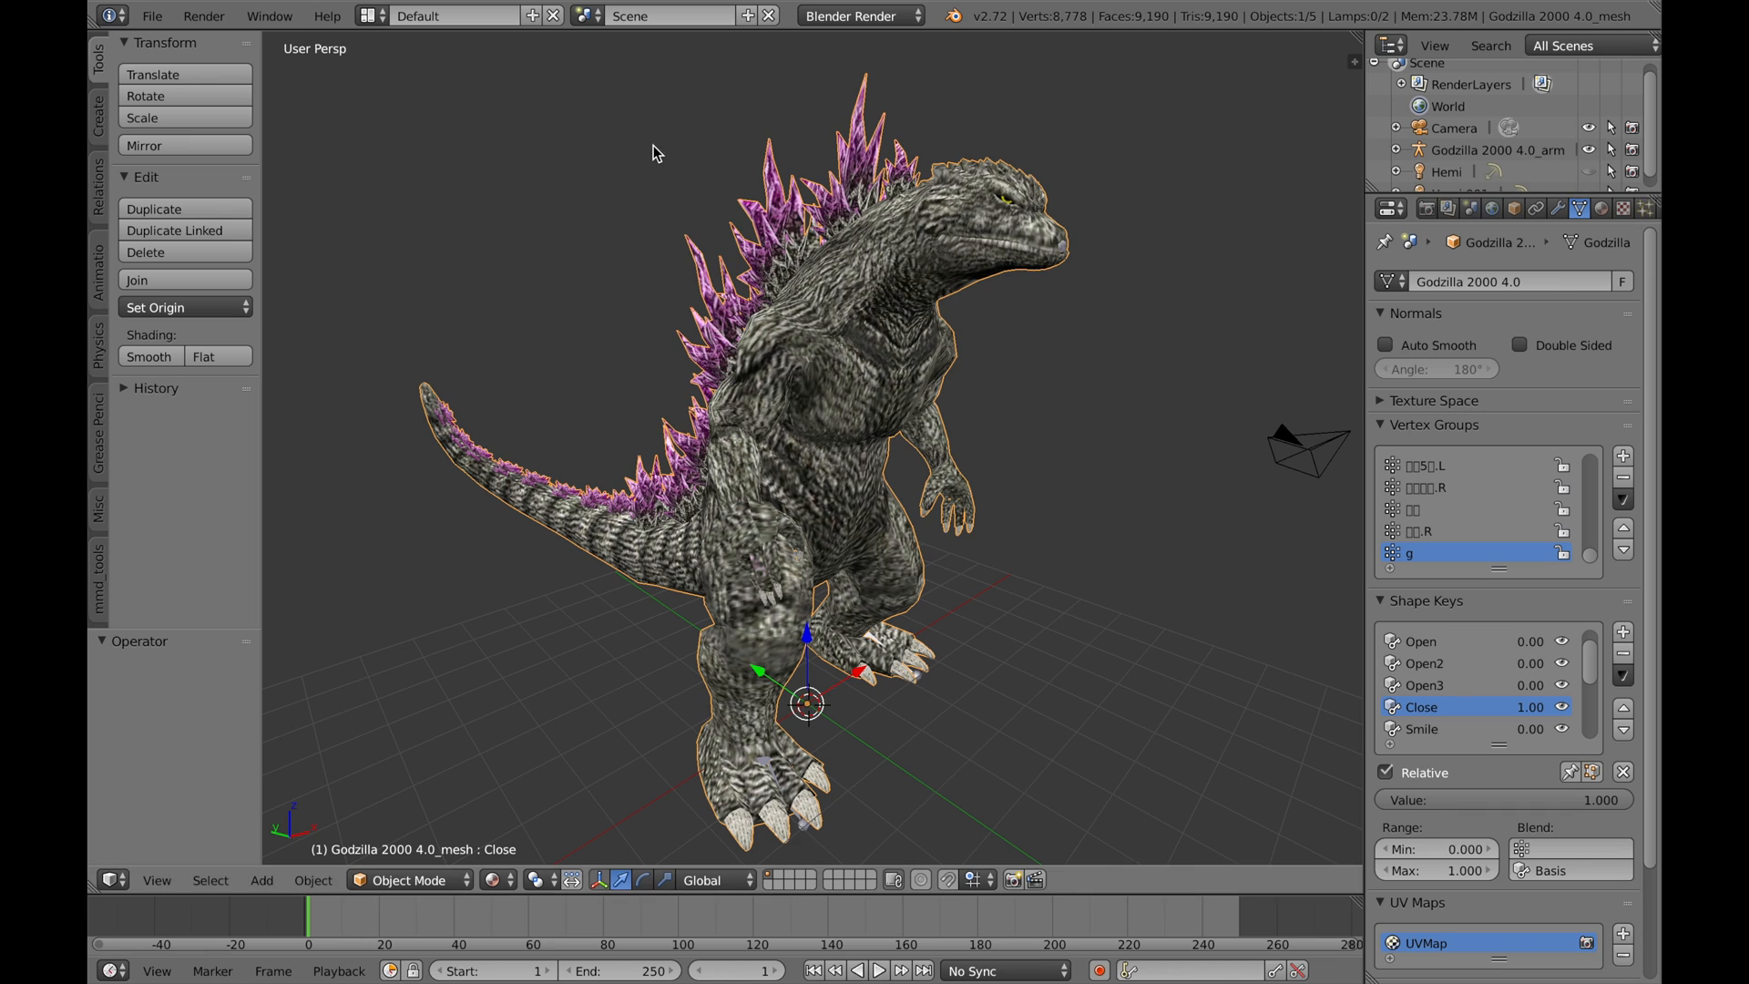
mouse_move(1518, 596)
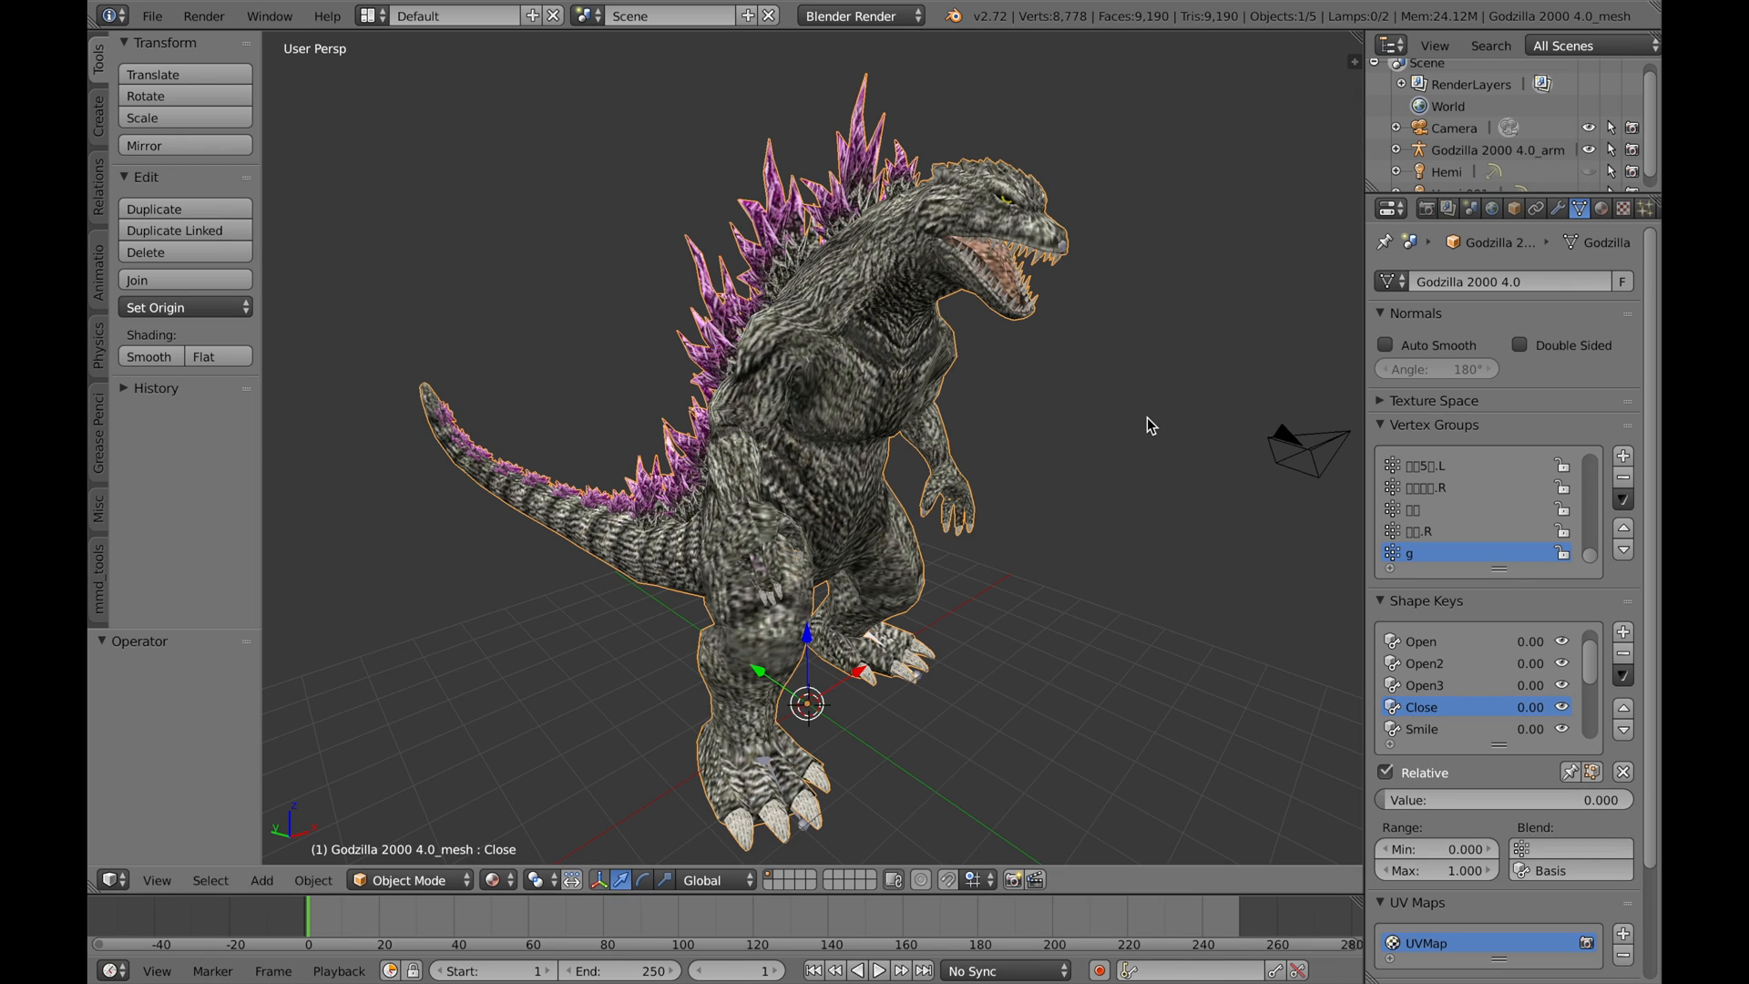
mouse_move(919, 213)
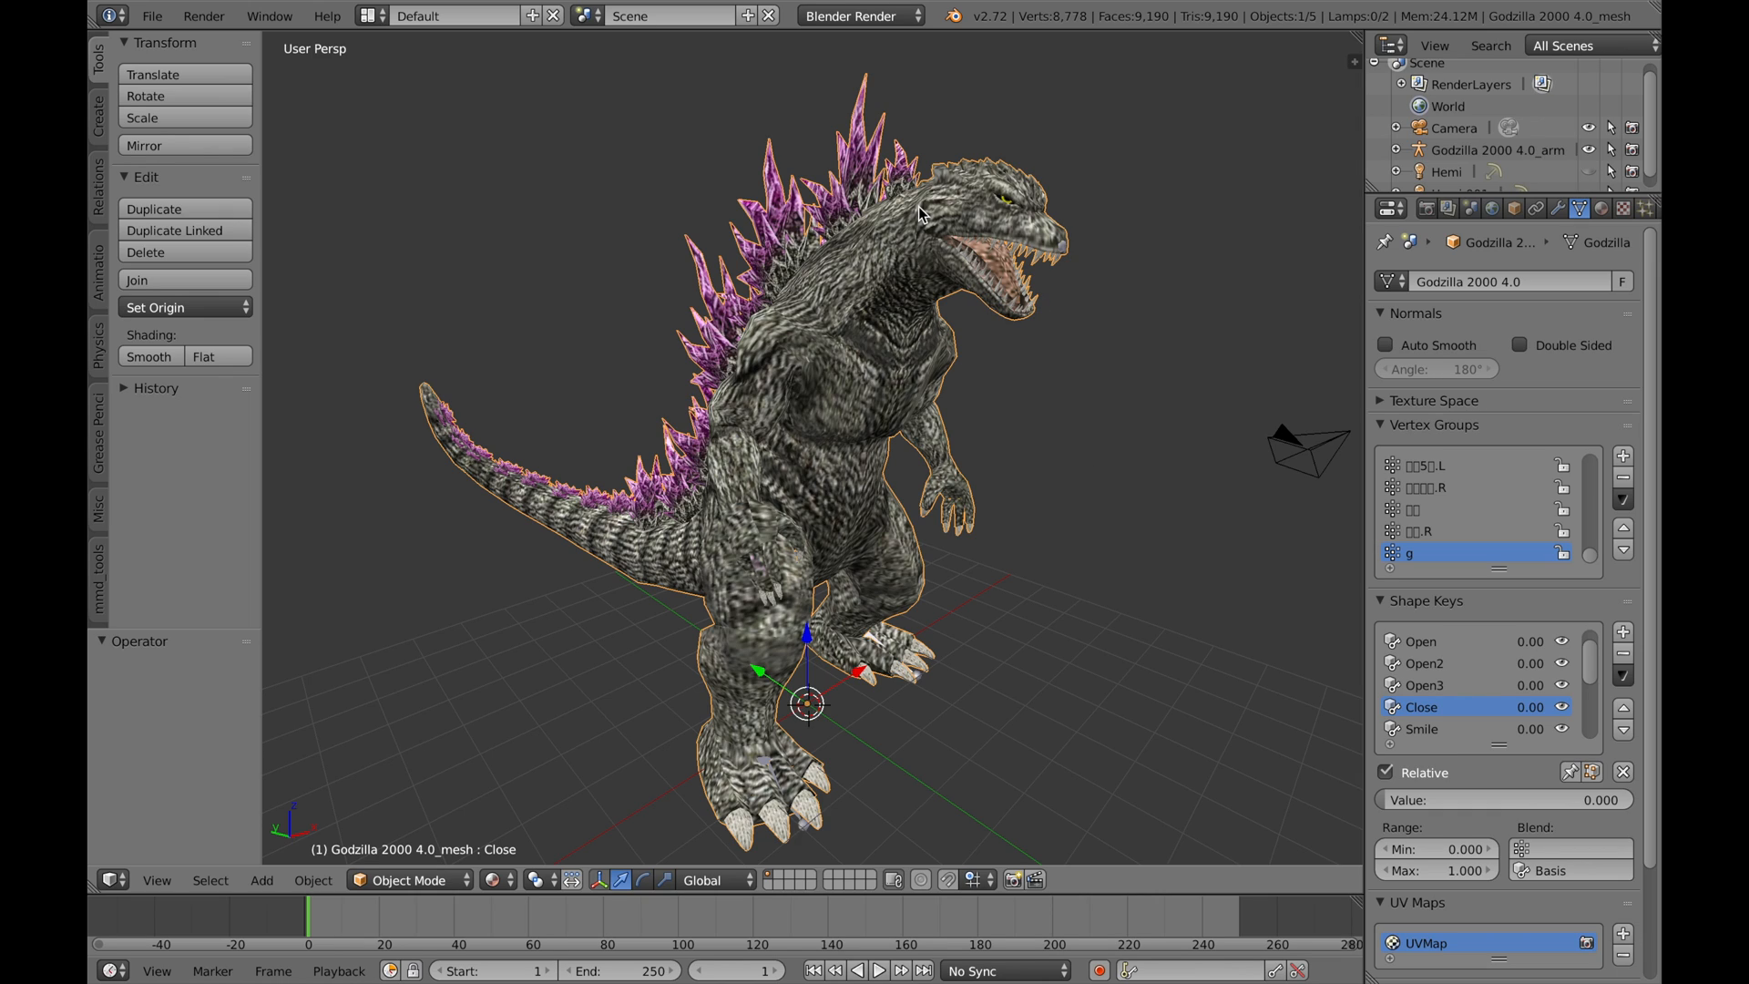
mouse_move(1480, 665)
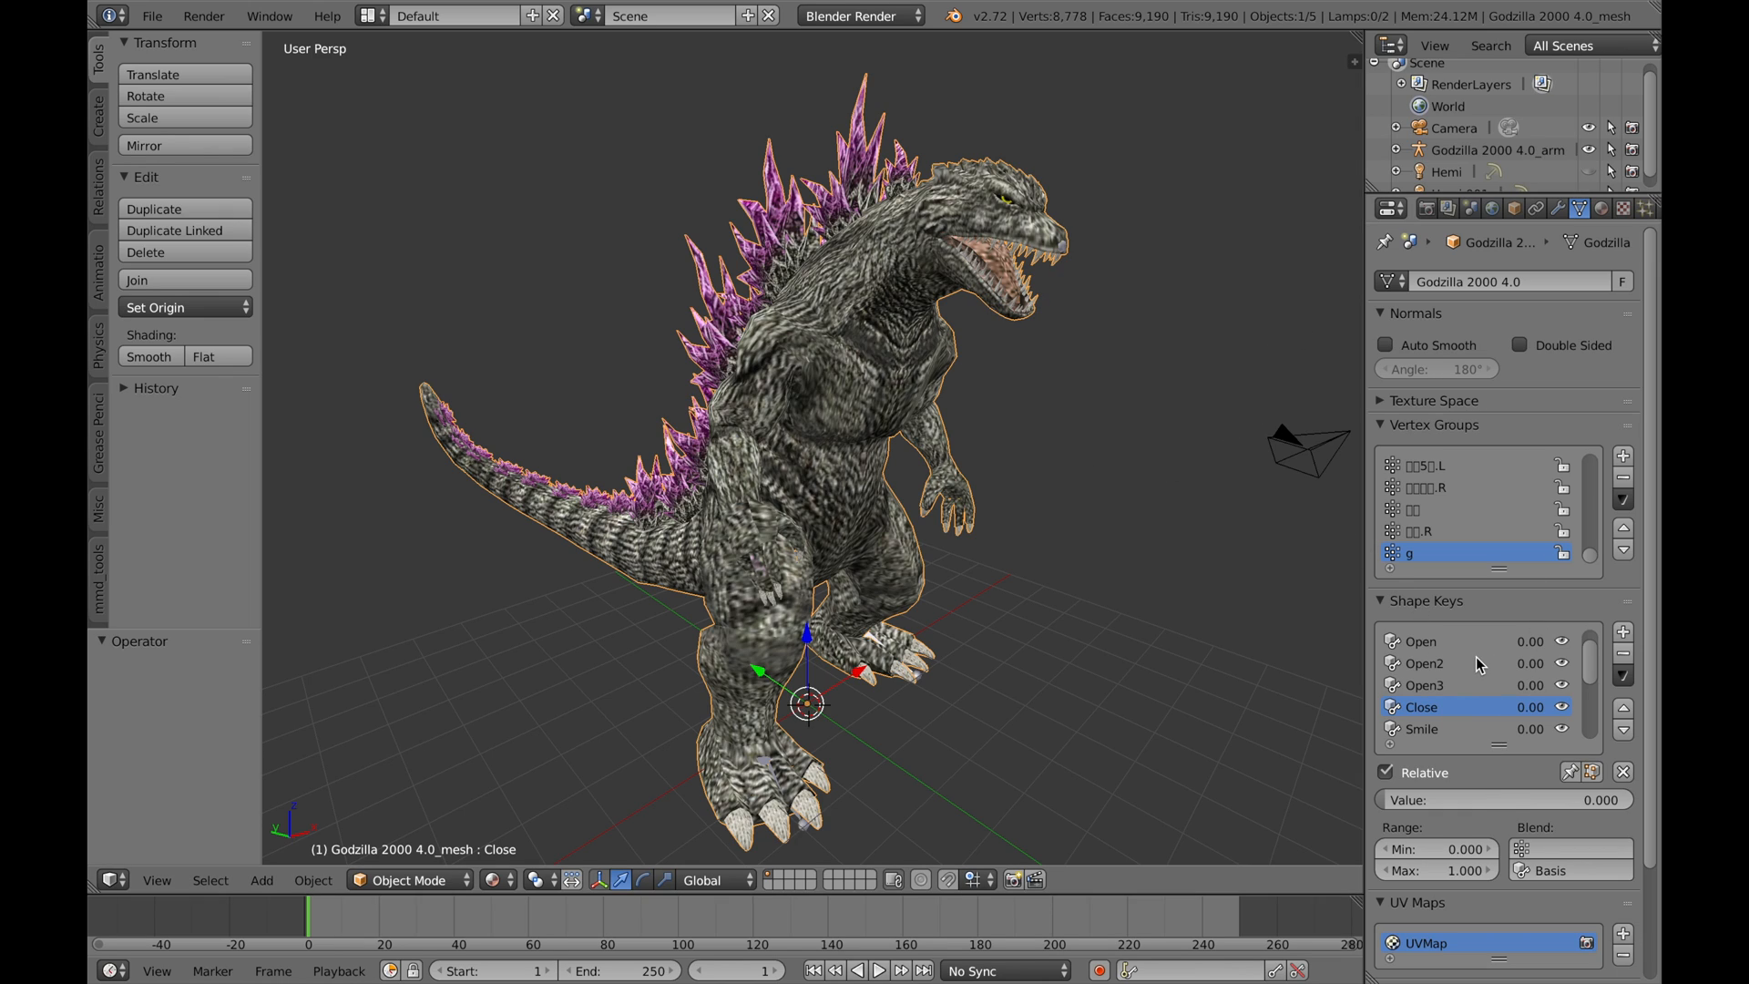
mouse_move(1409, 756)
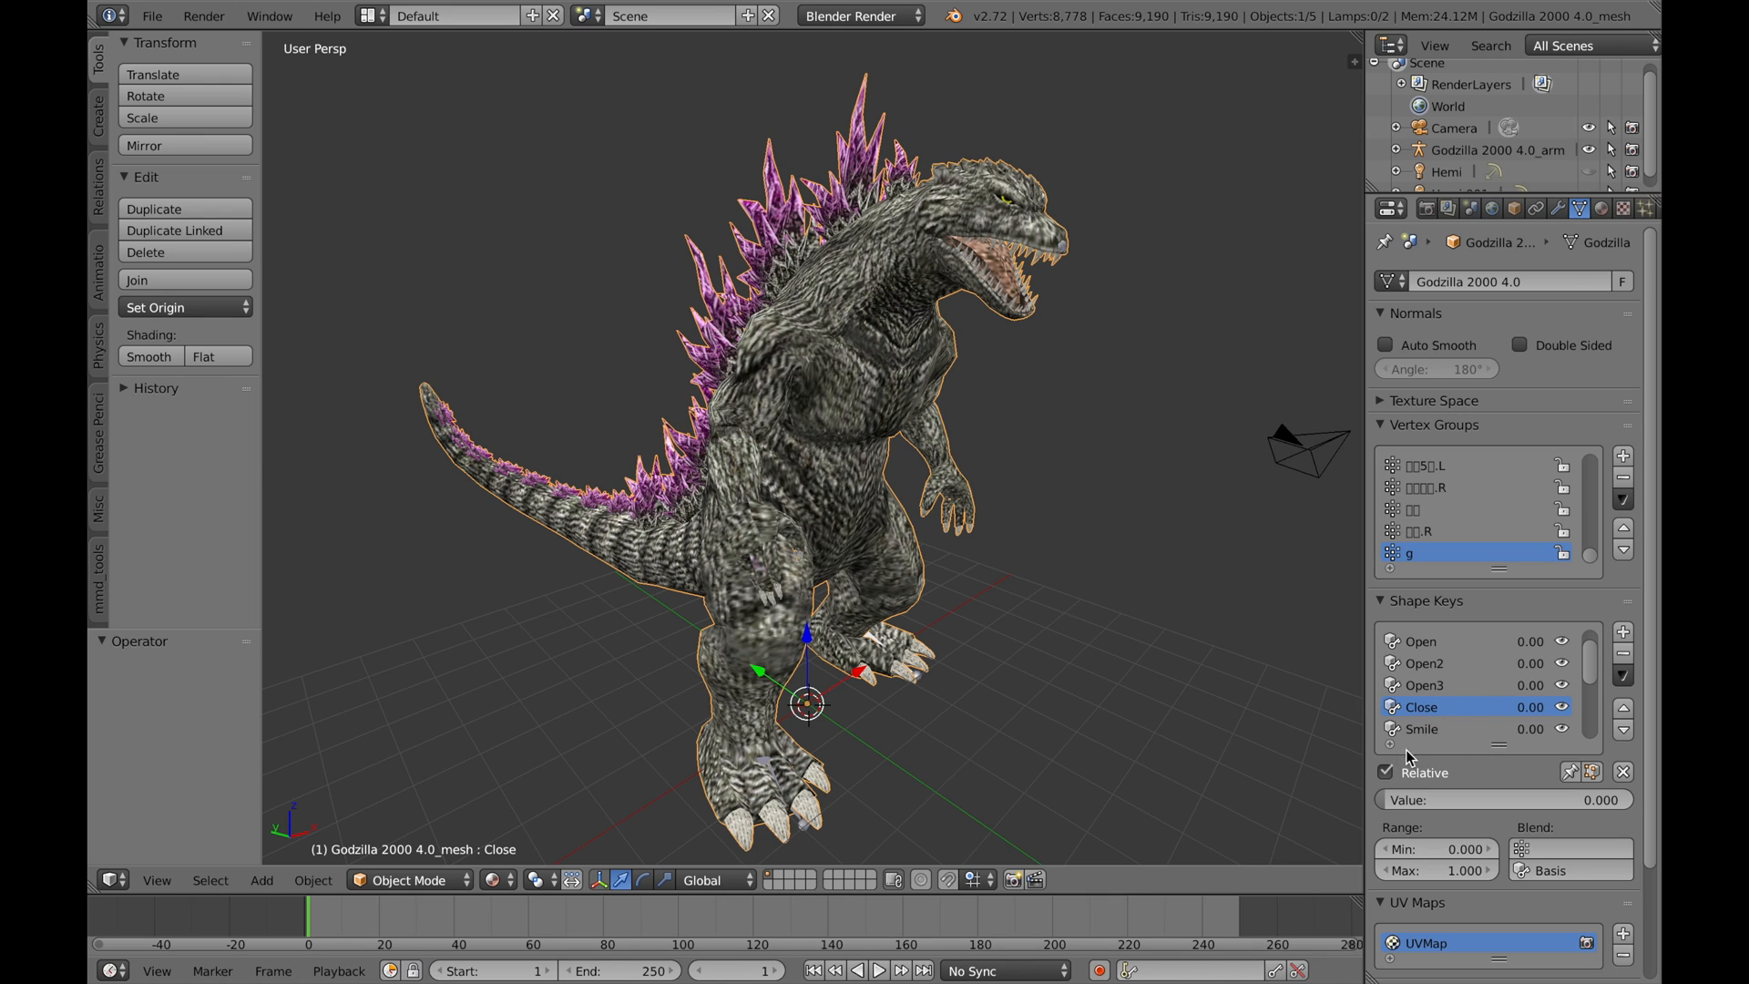
mouse_move(1457, 792)
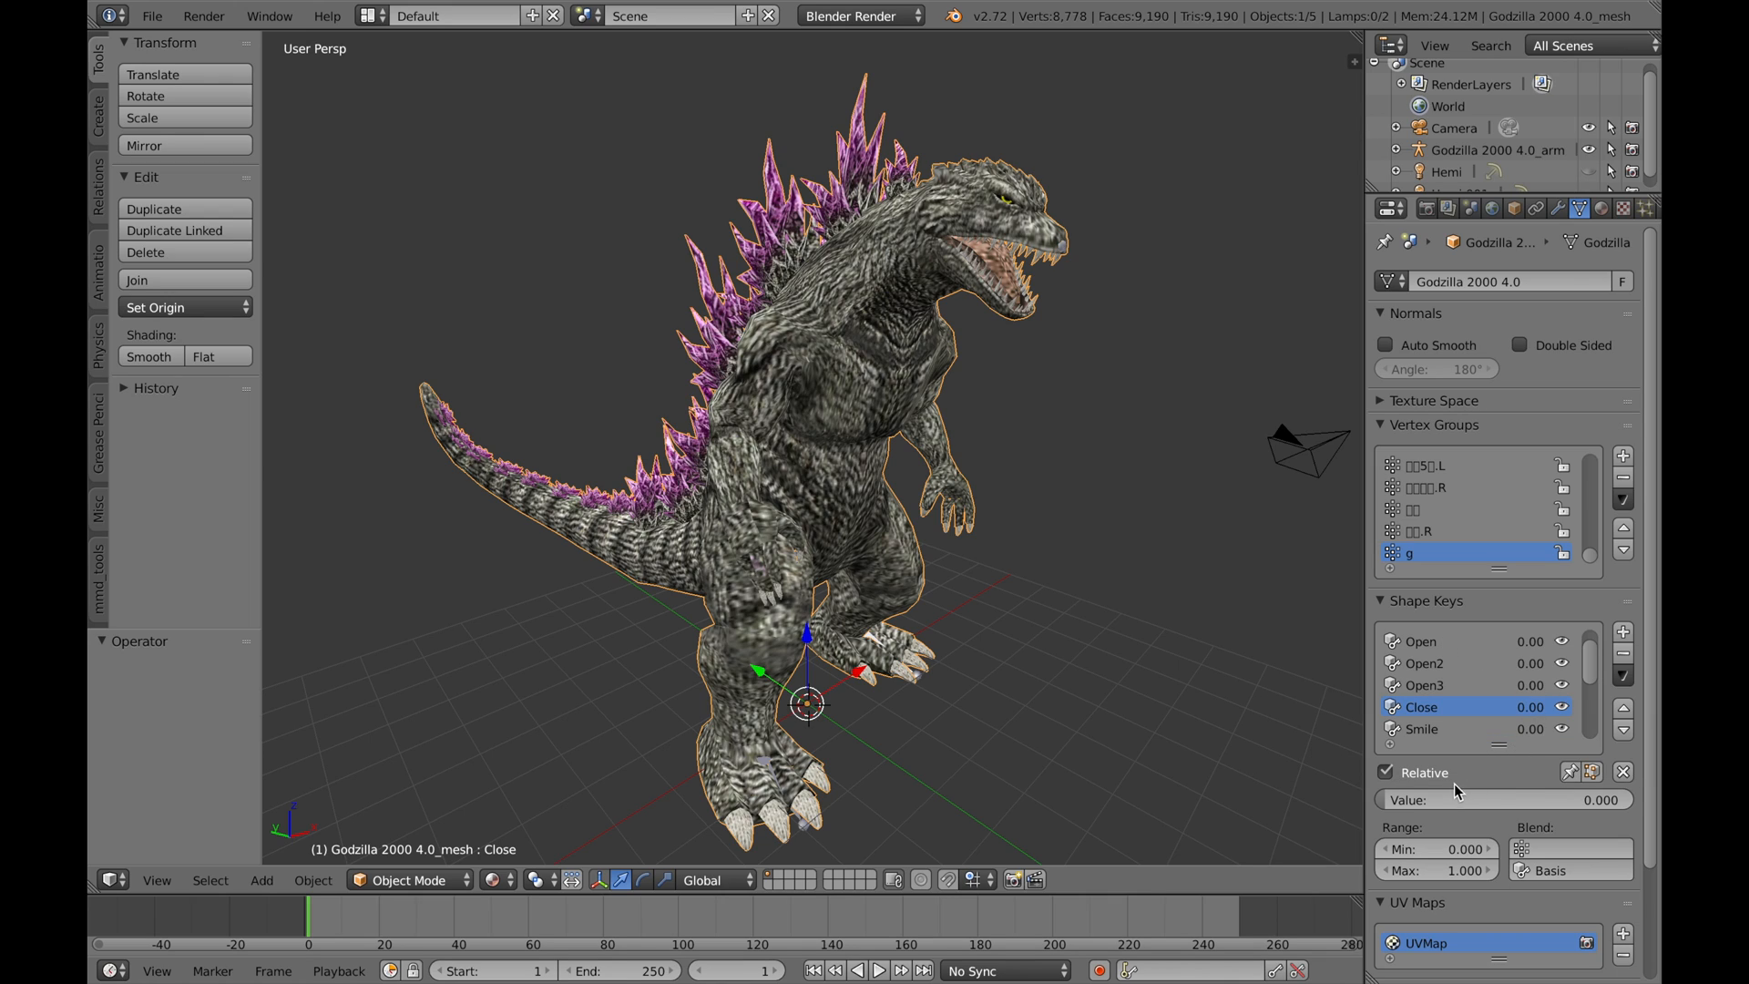
drag(1505, 800, 1606, 800)
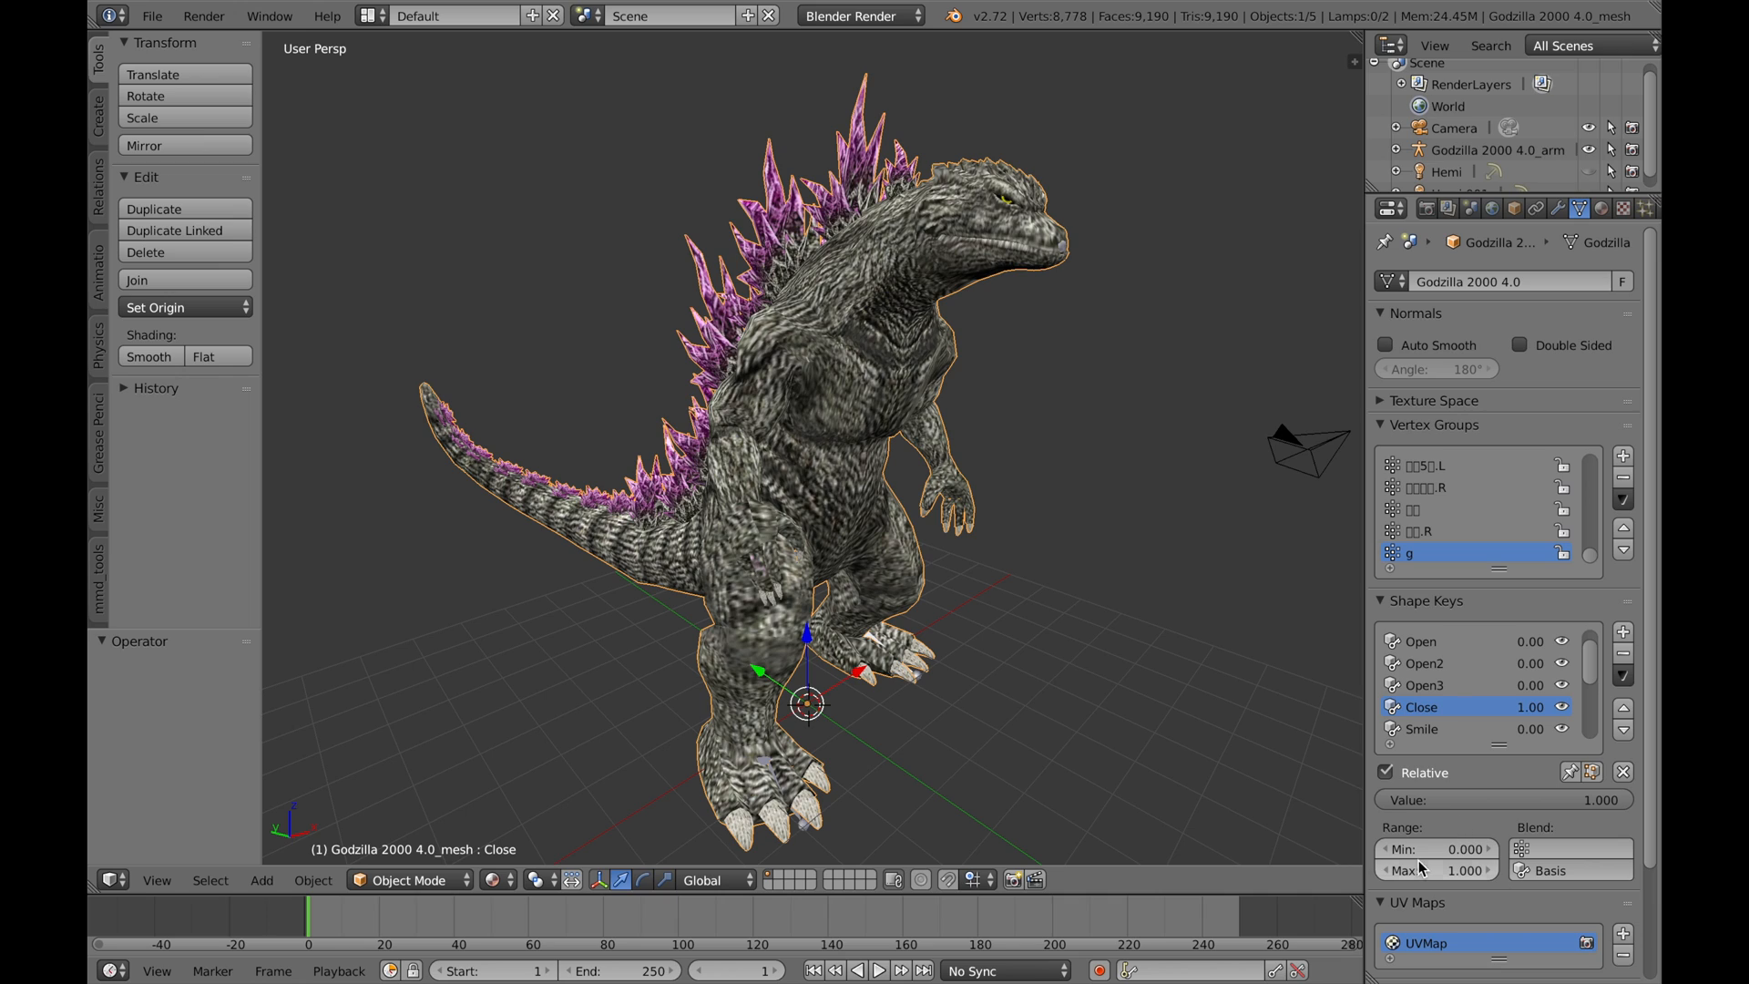
mouse_move(1371, 809)
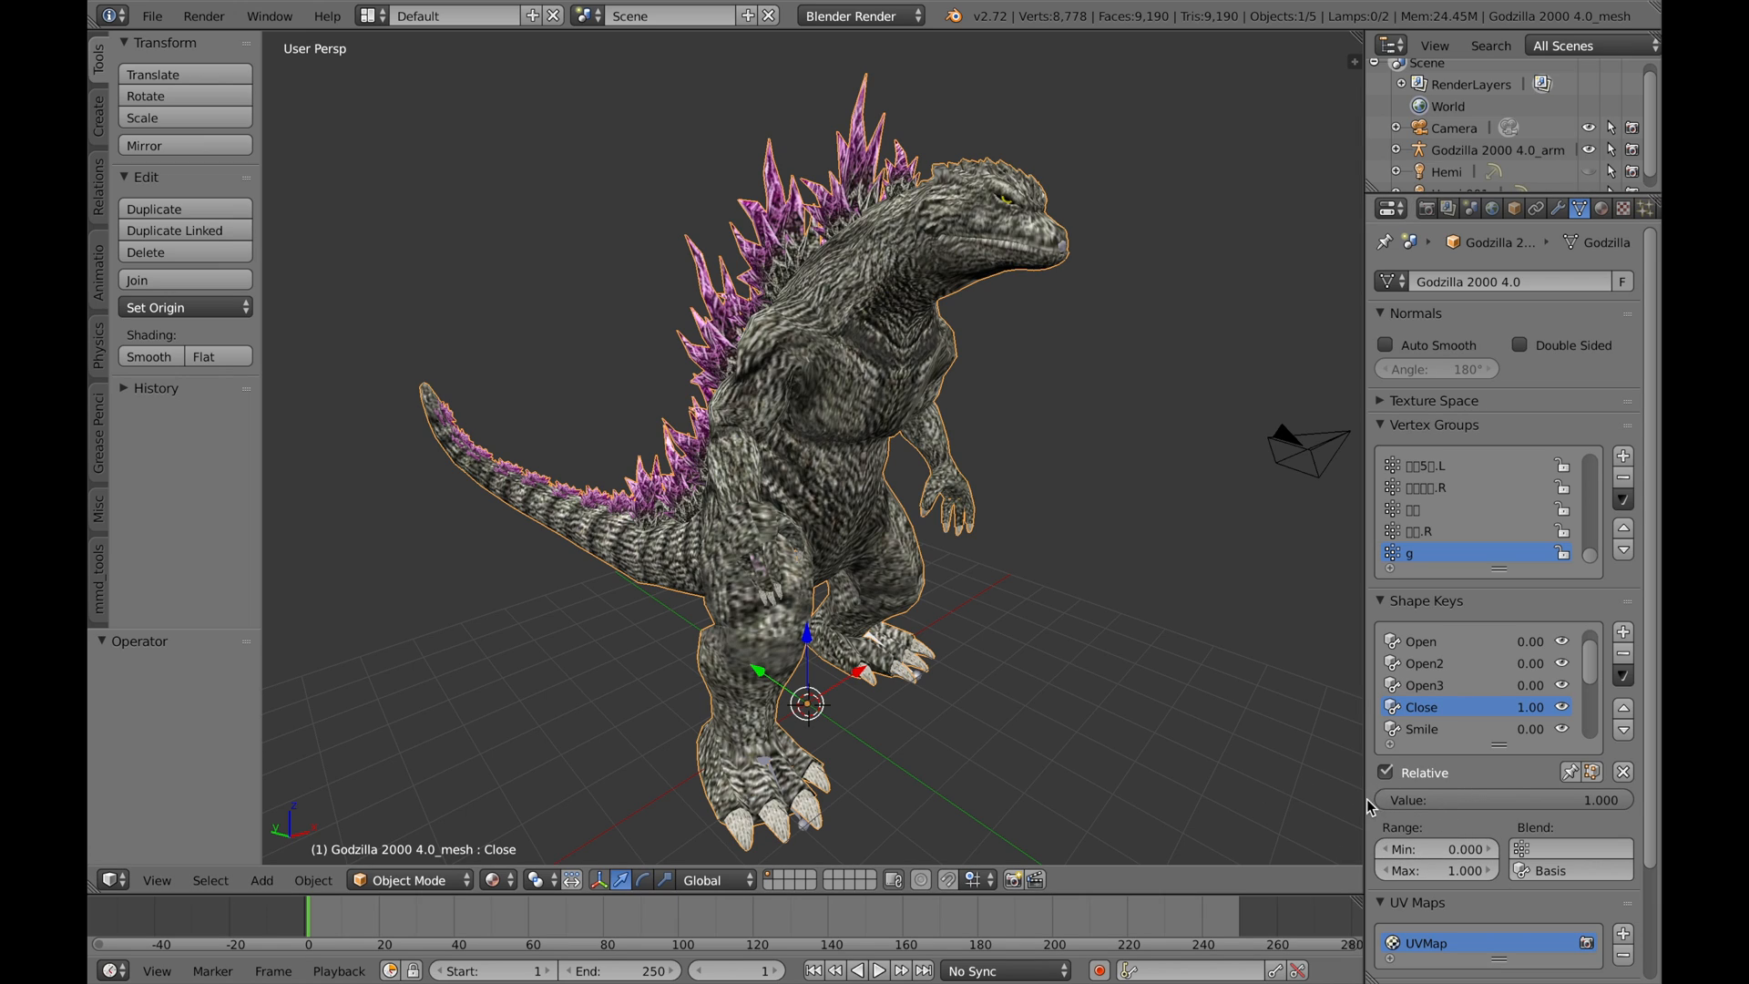
mouse_move(1495, 813)
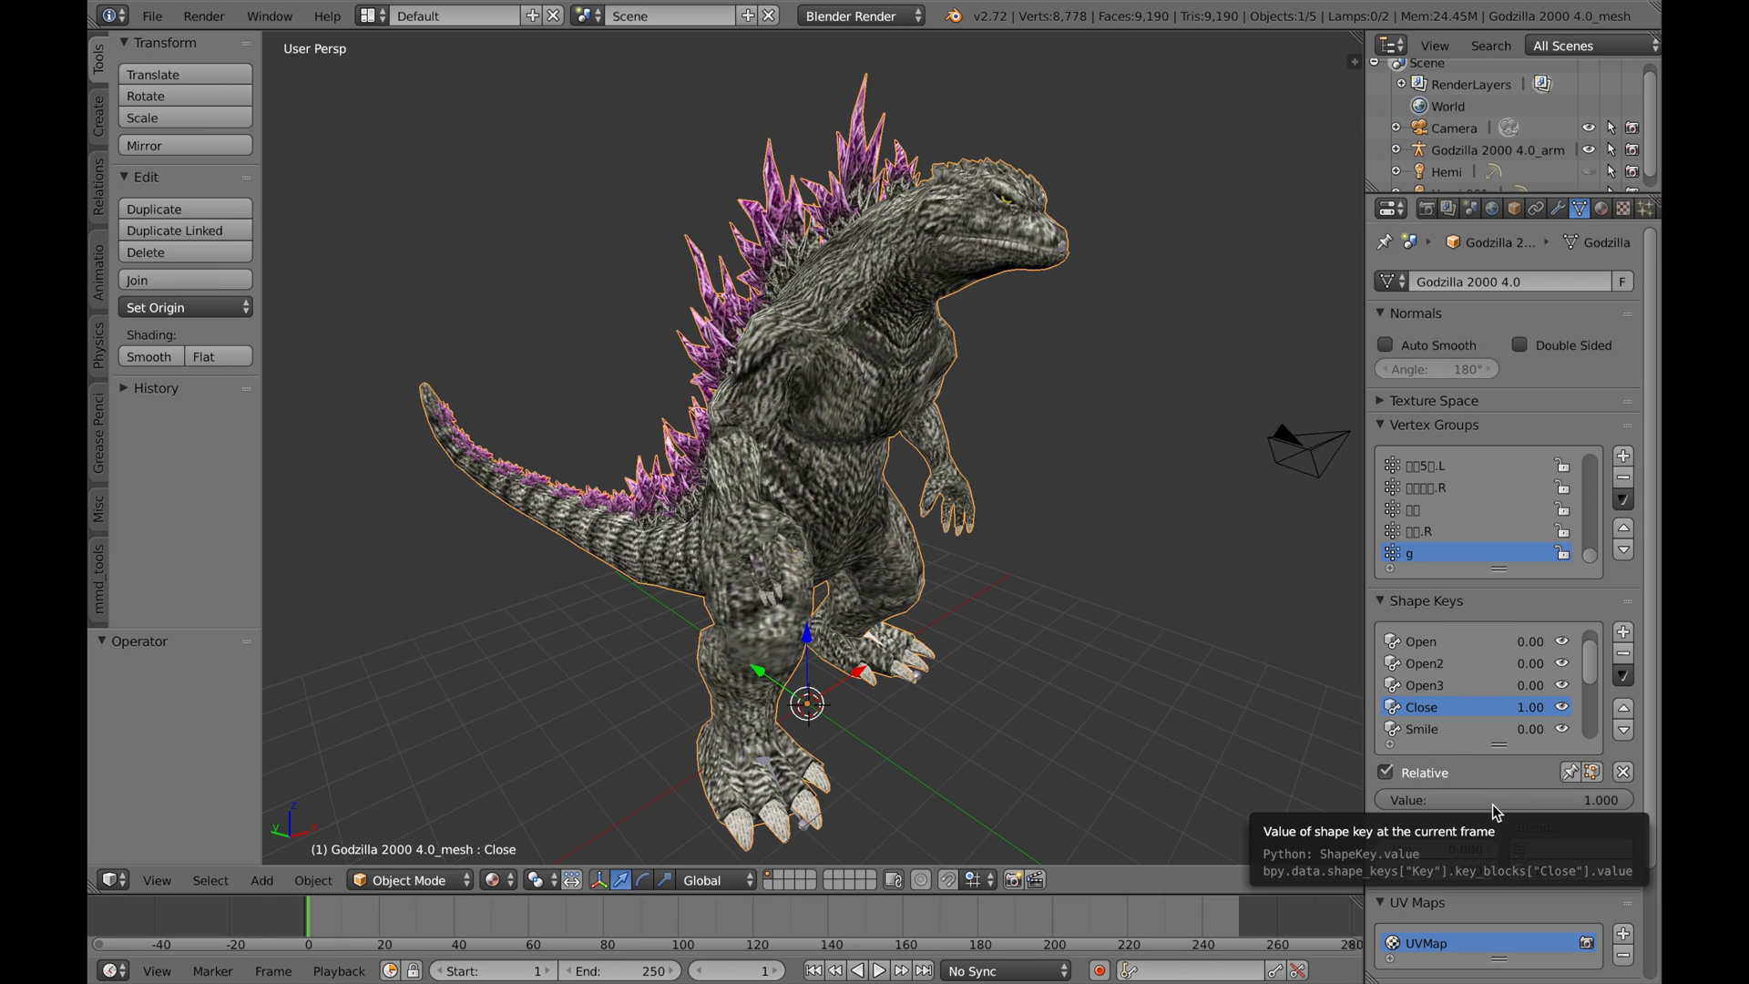
Insert a keyframe on the Close shape key value and change the timeline frame.
right_click(1505, 799)
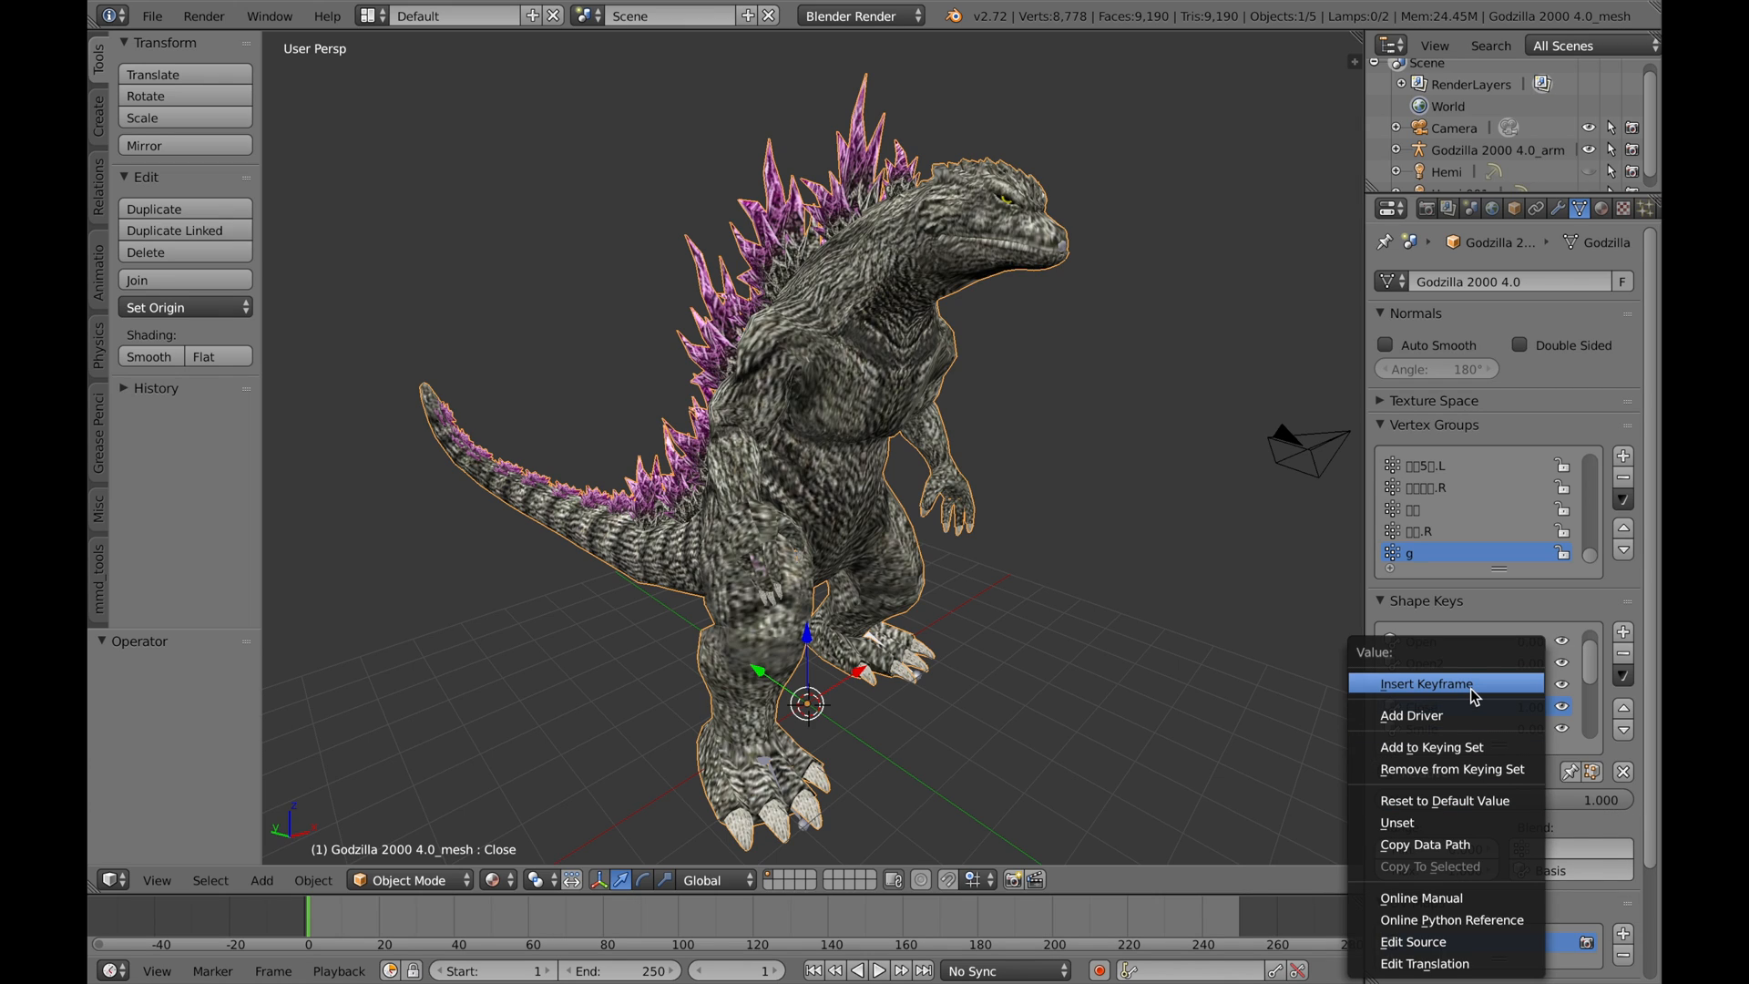
click(1422, 683)
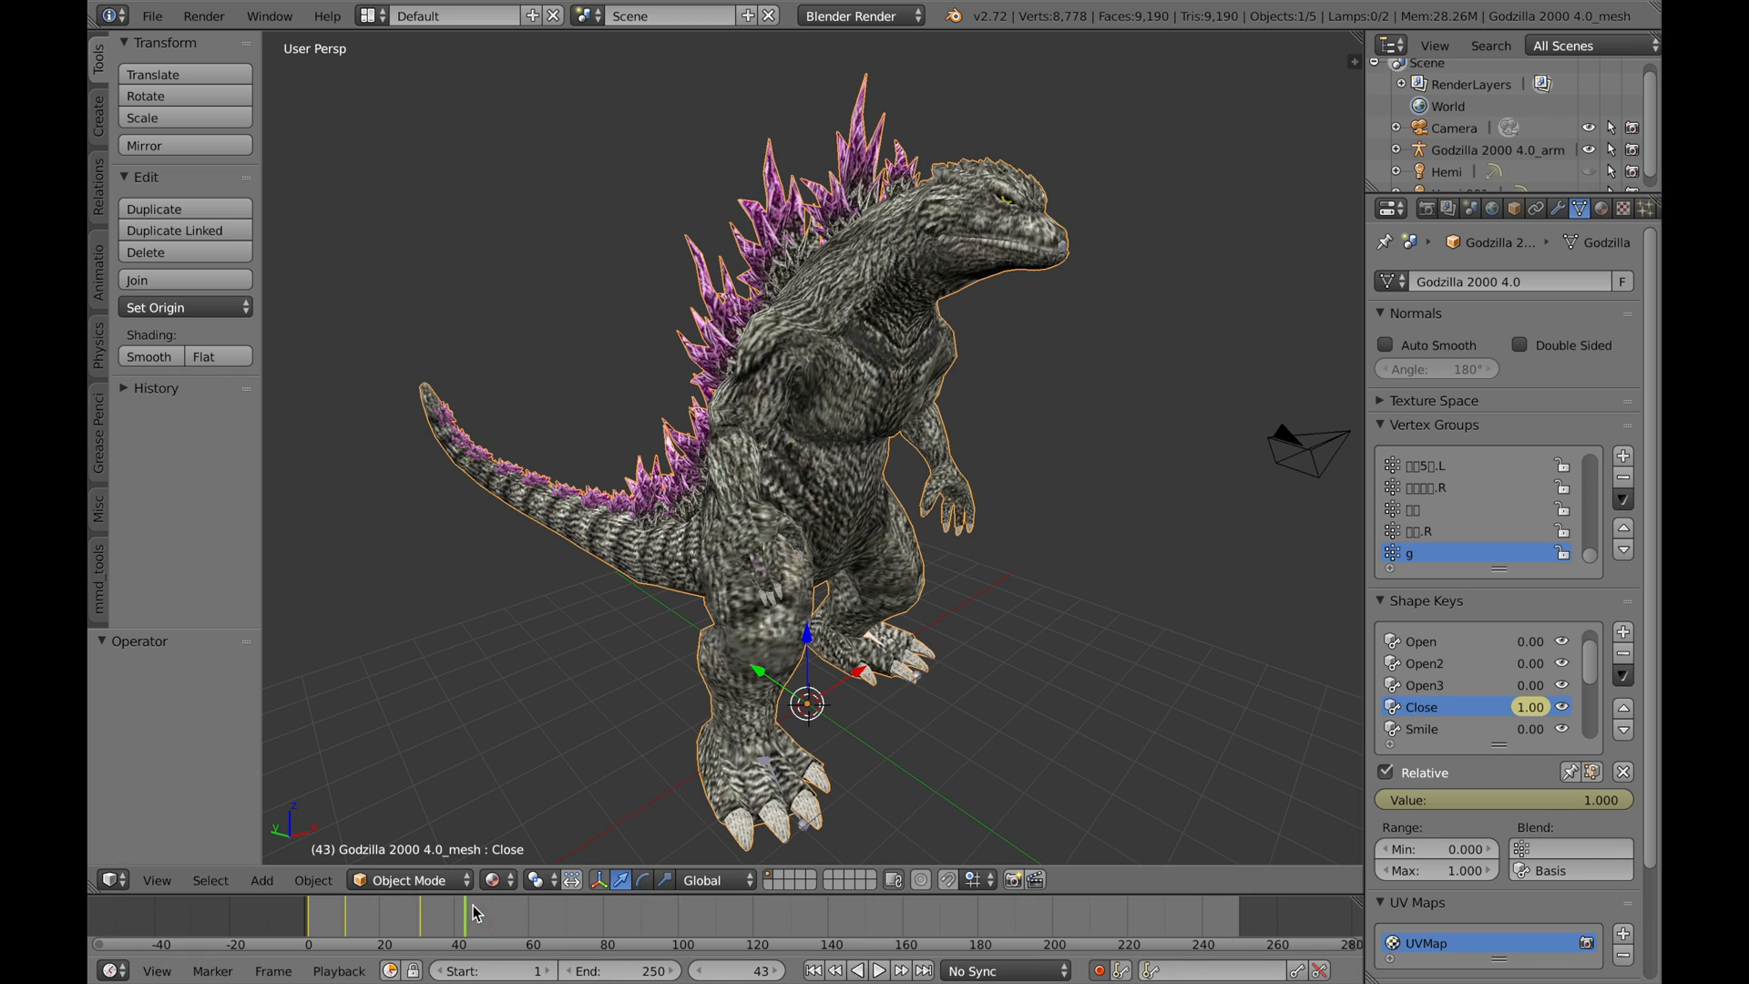
click(875, 970)
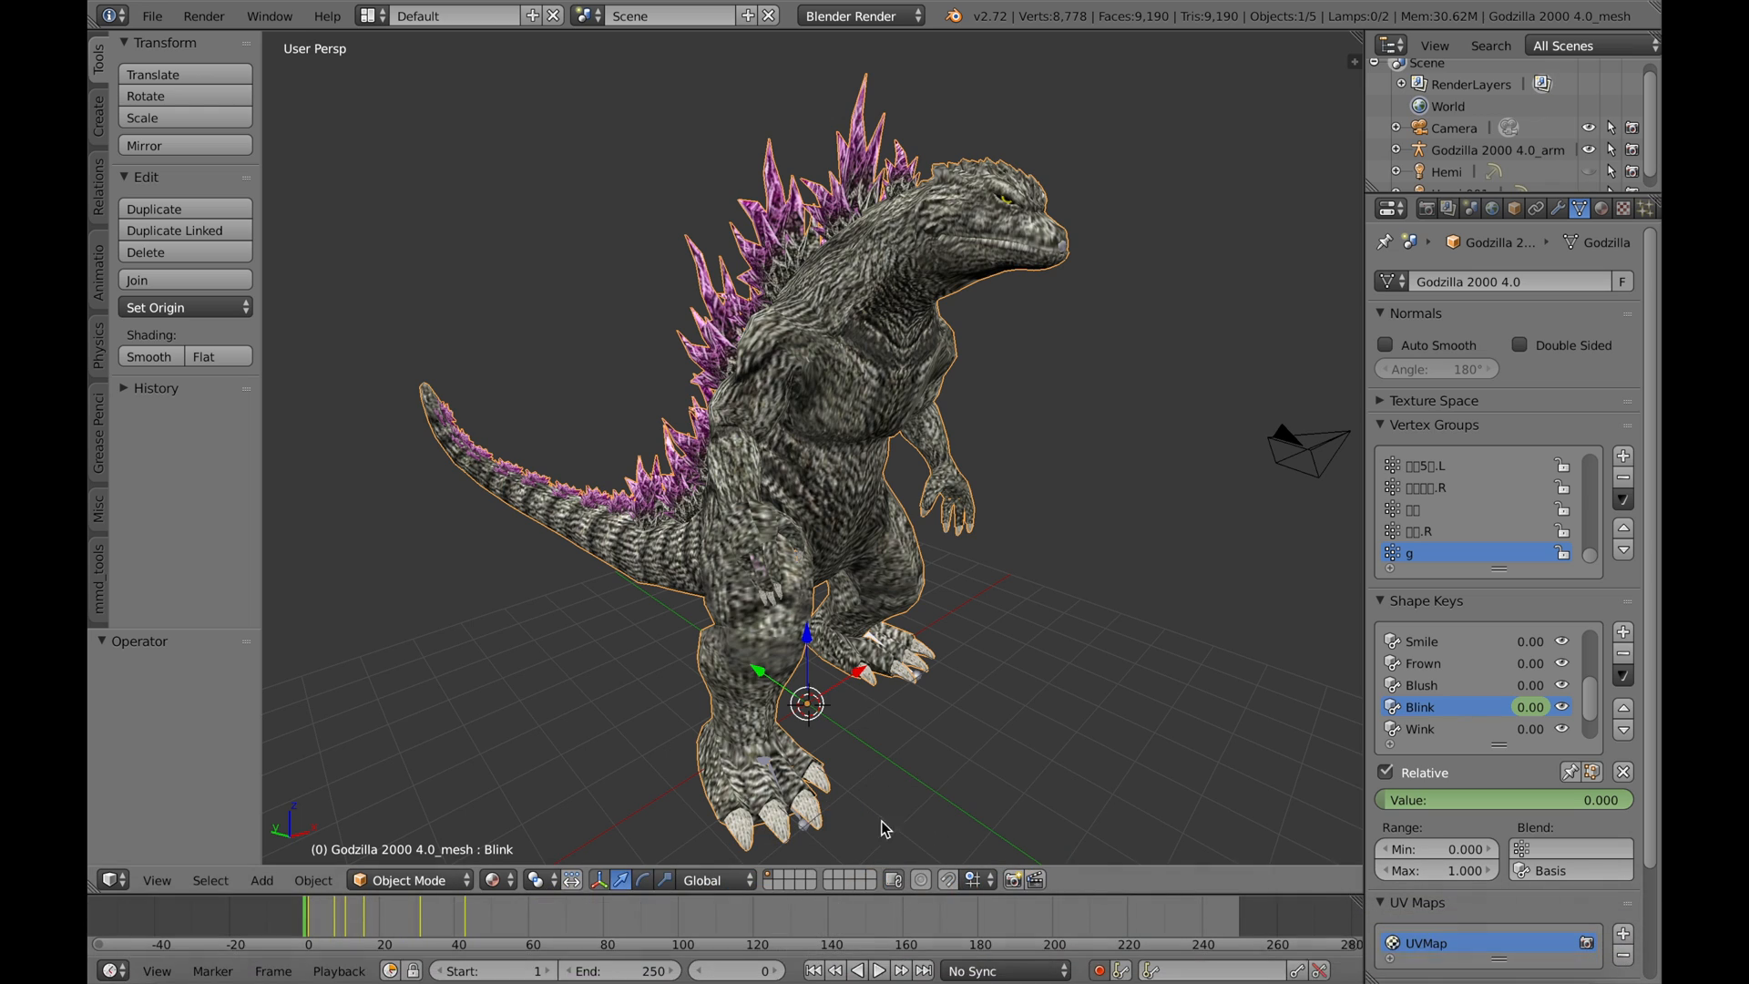
Play the shape key animation and stop it at frame 57.
click(879, 970)
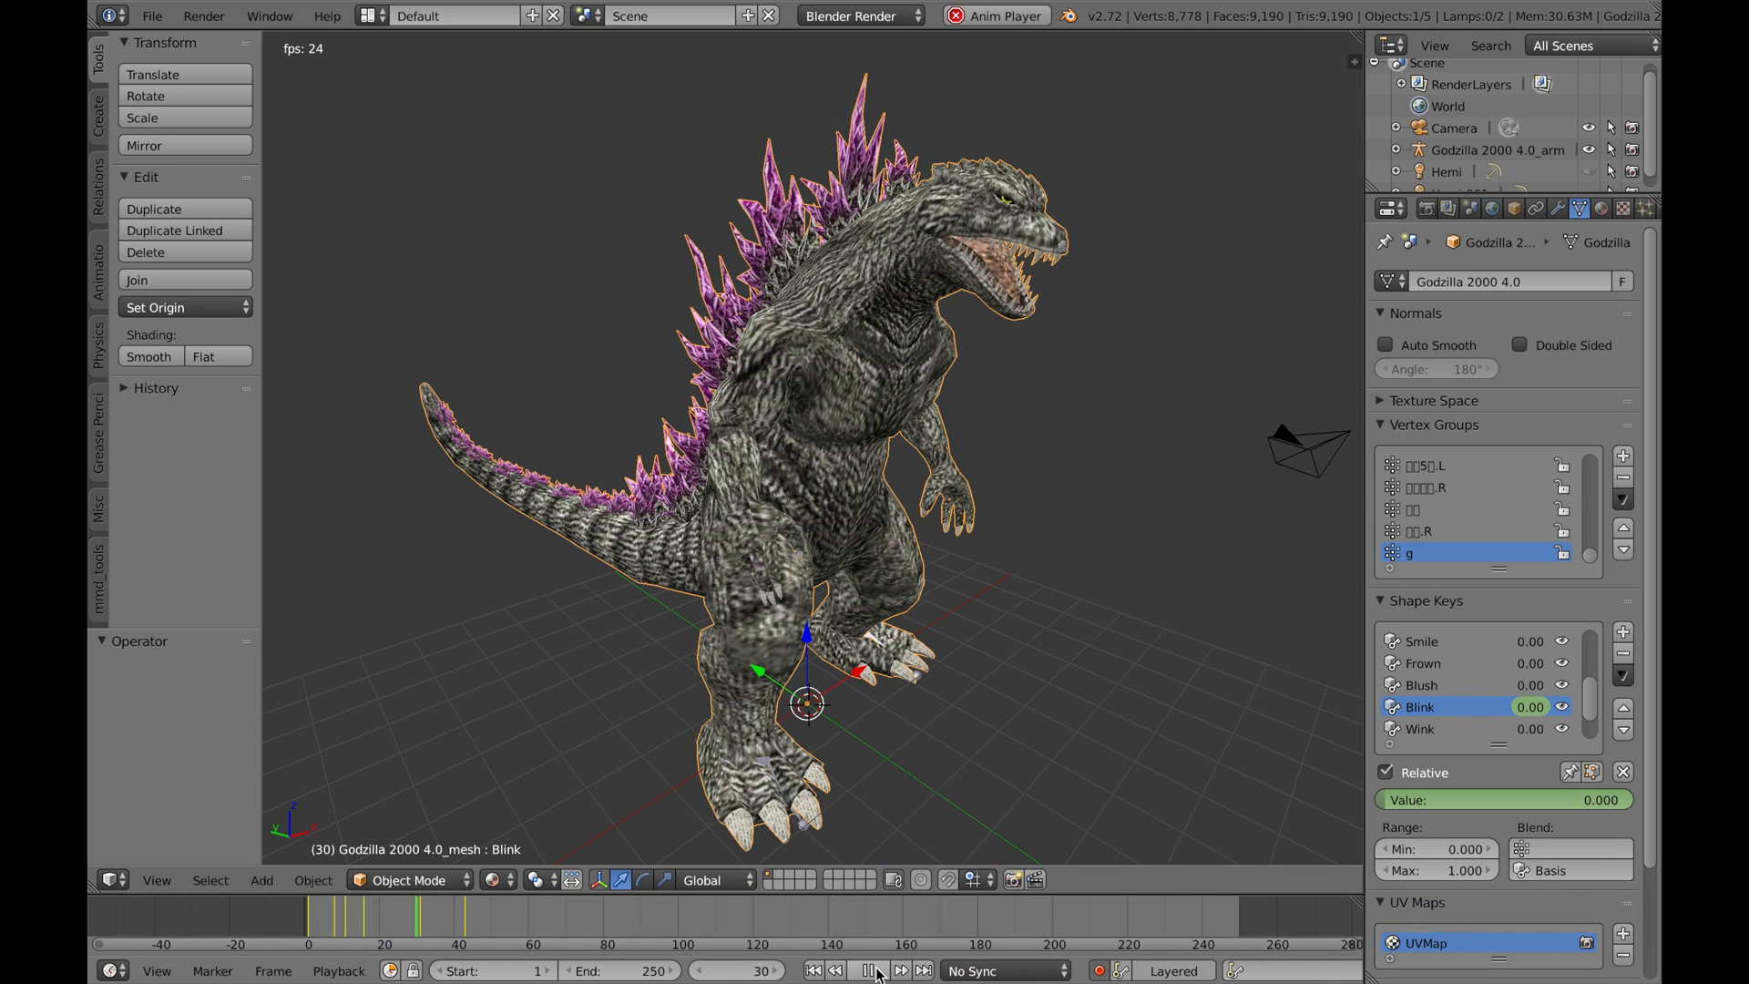
click(869, 970)
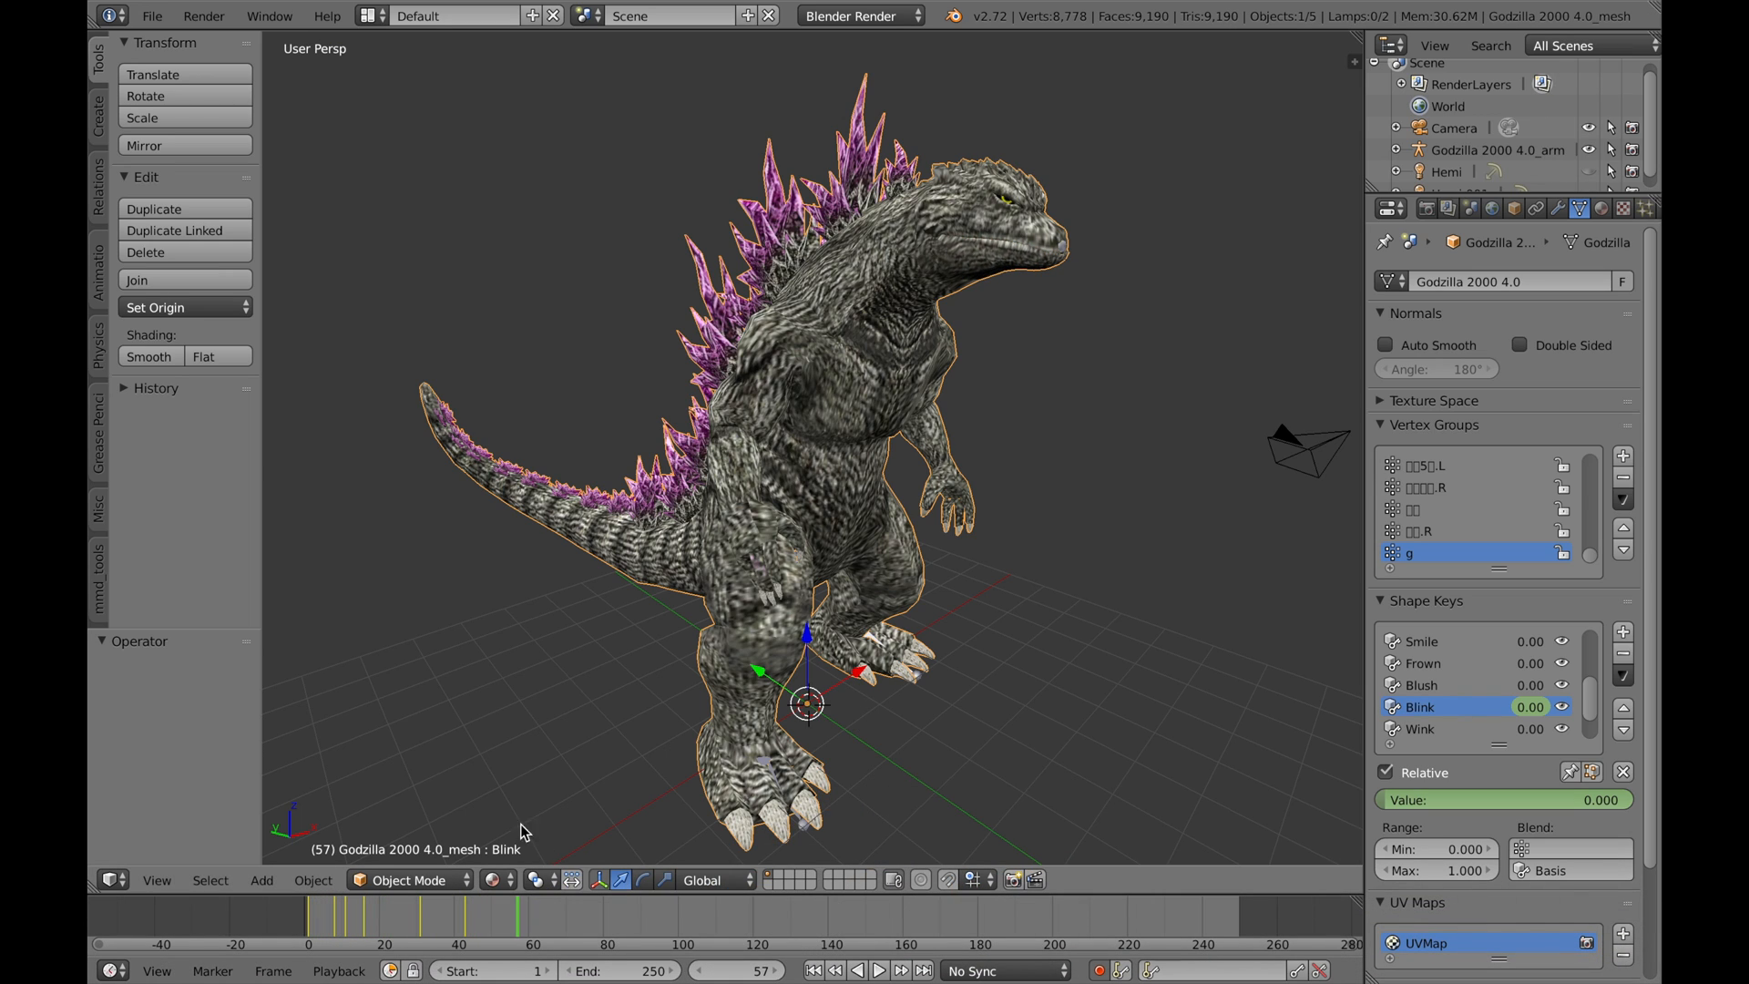
mouse_move(925, 773)
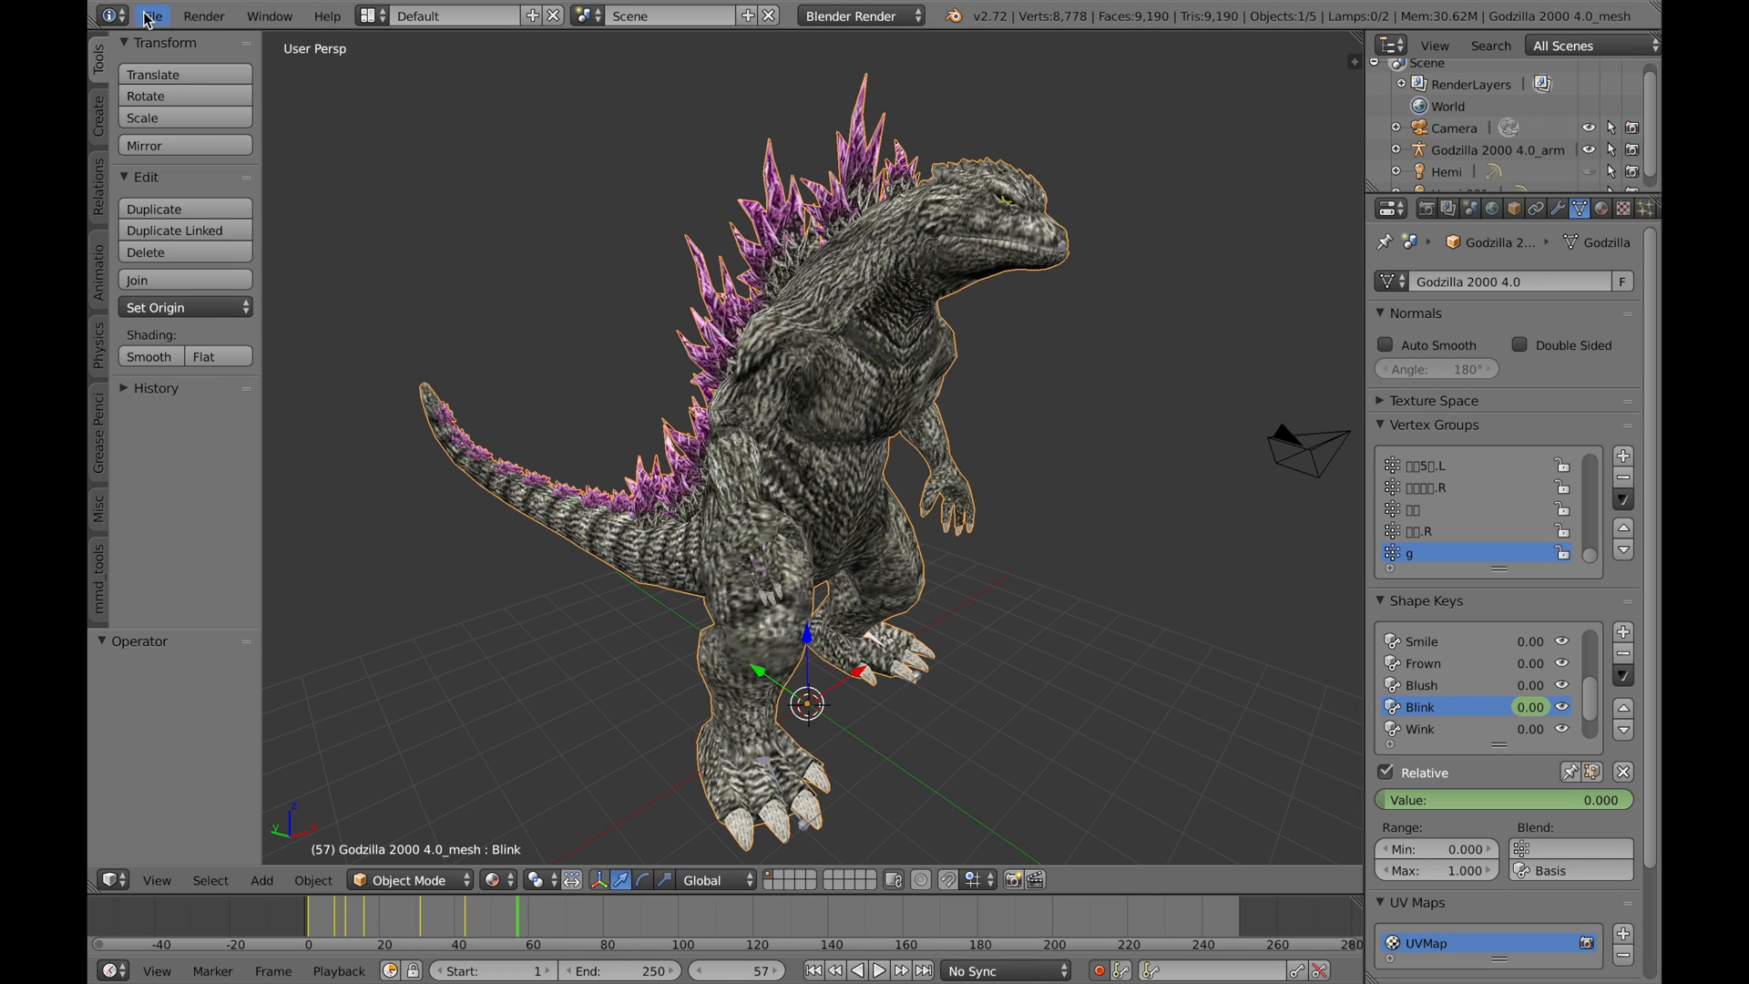
Open the recent Monsters.blend file.
click(147, 16)
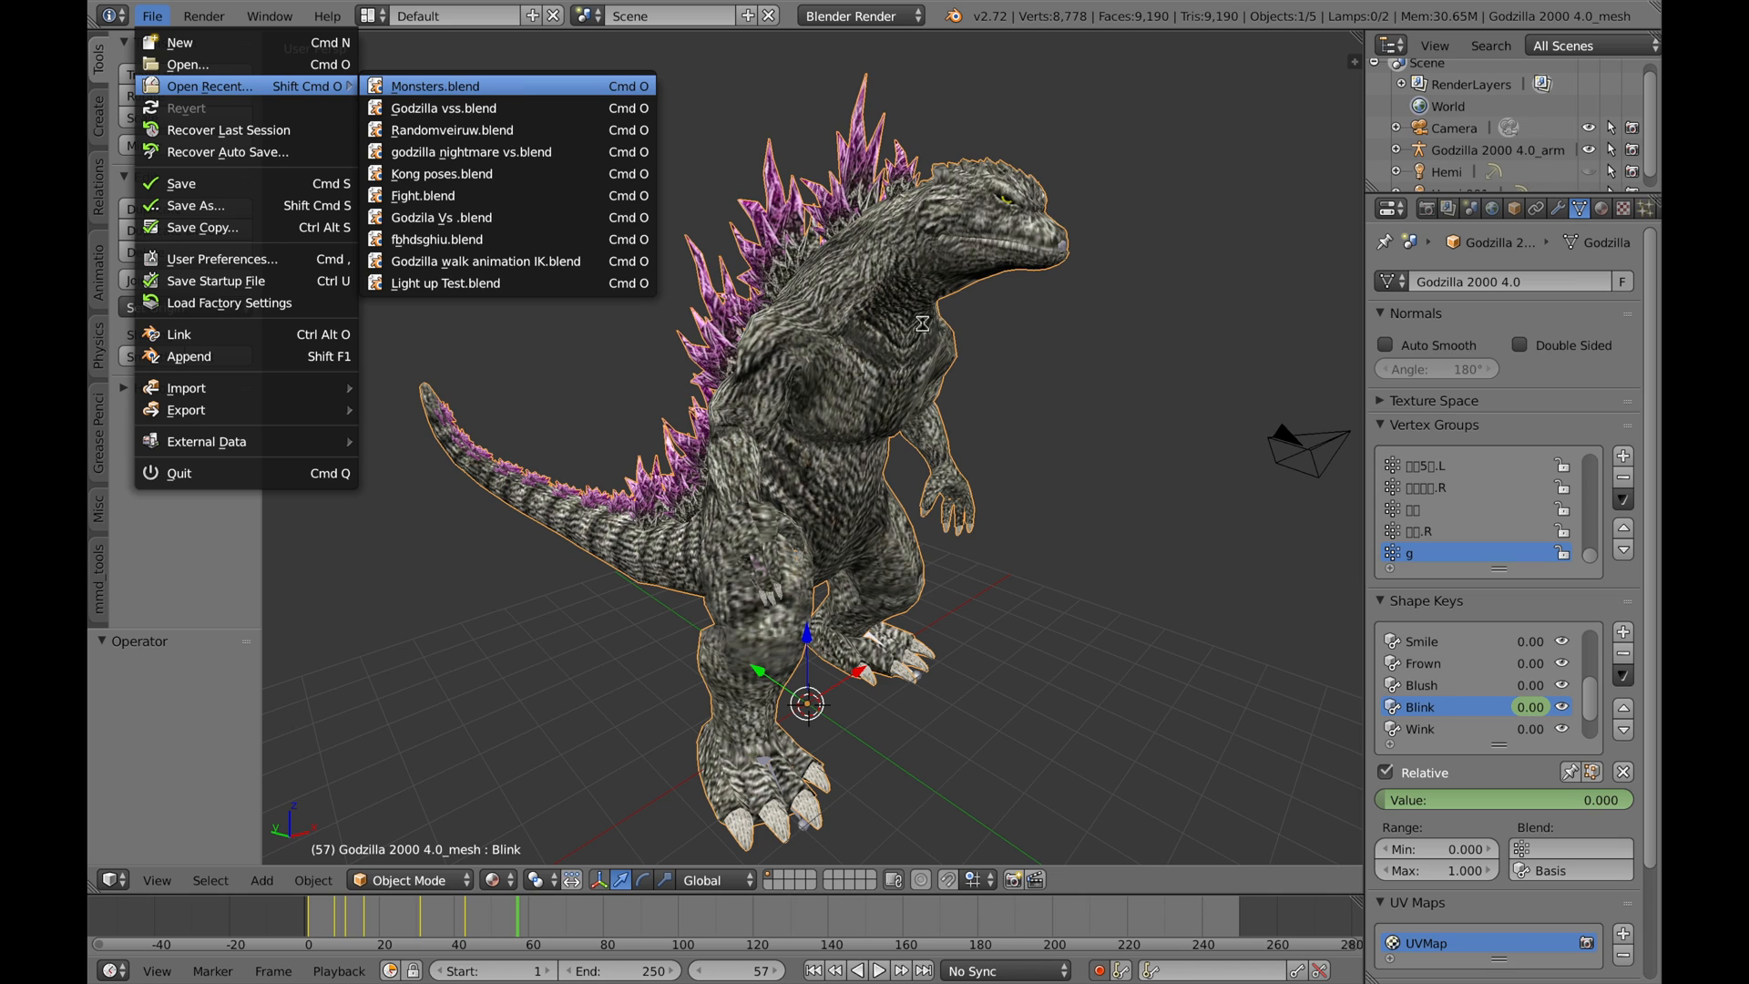
mouse_move(1068, 442)
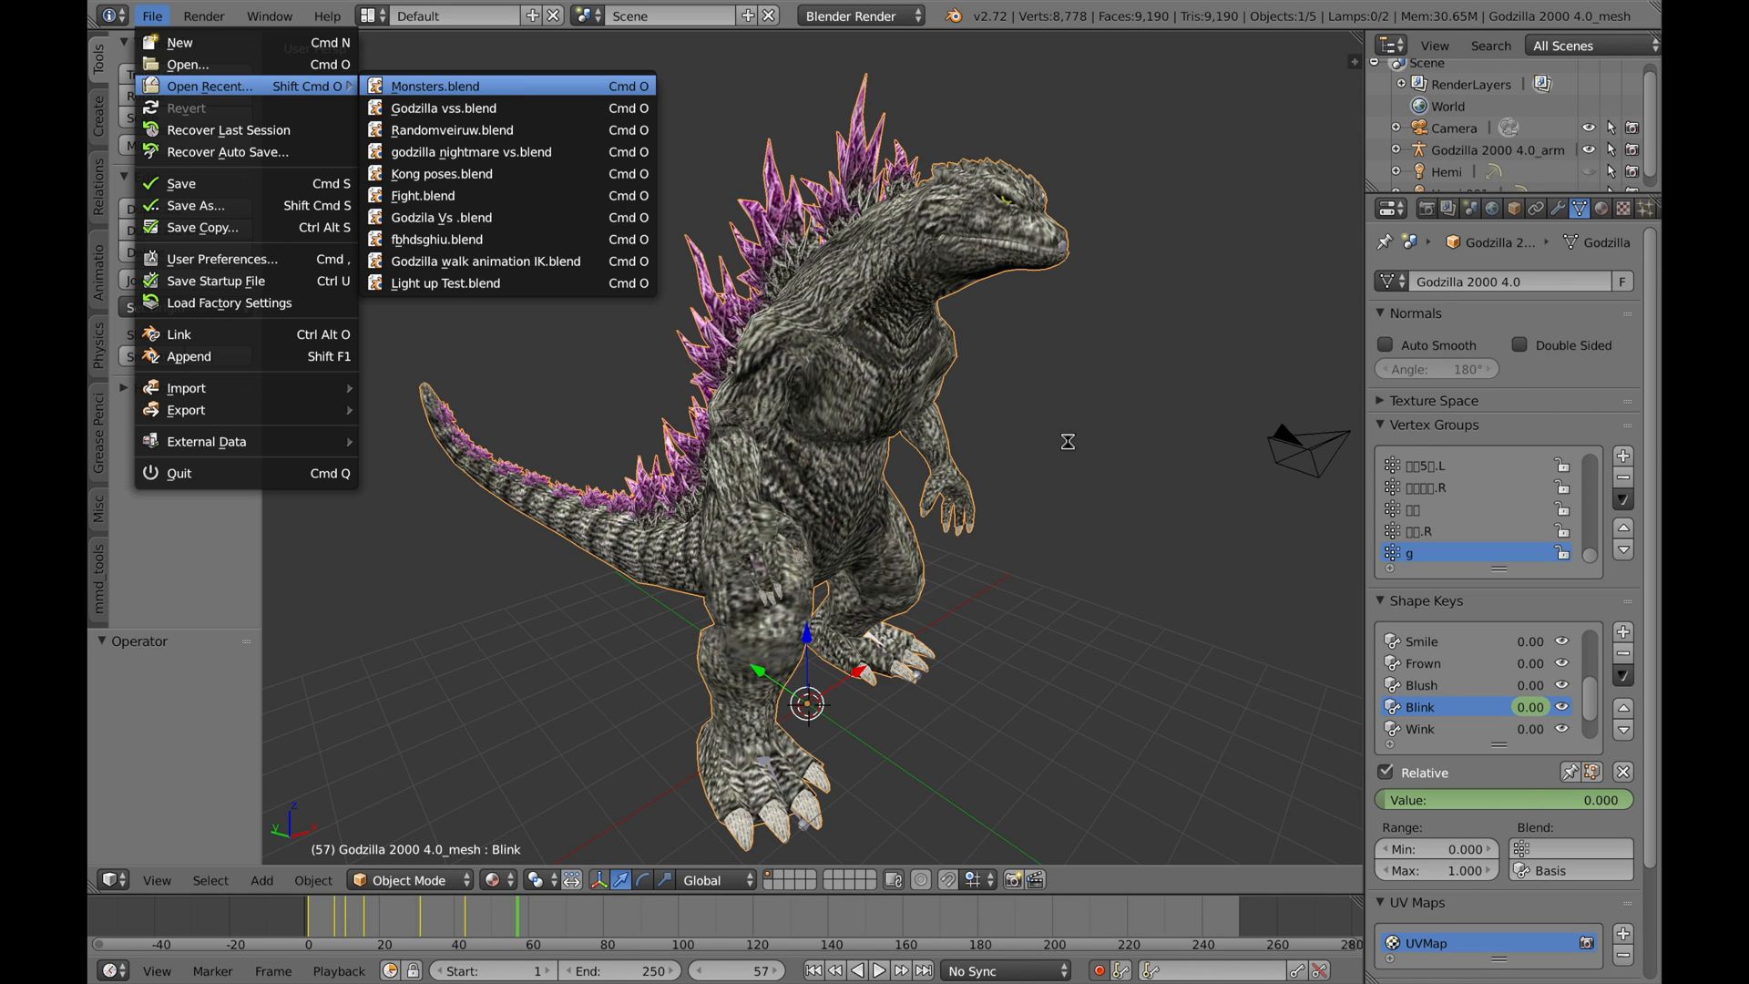
click(441, 86)
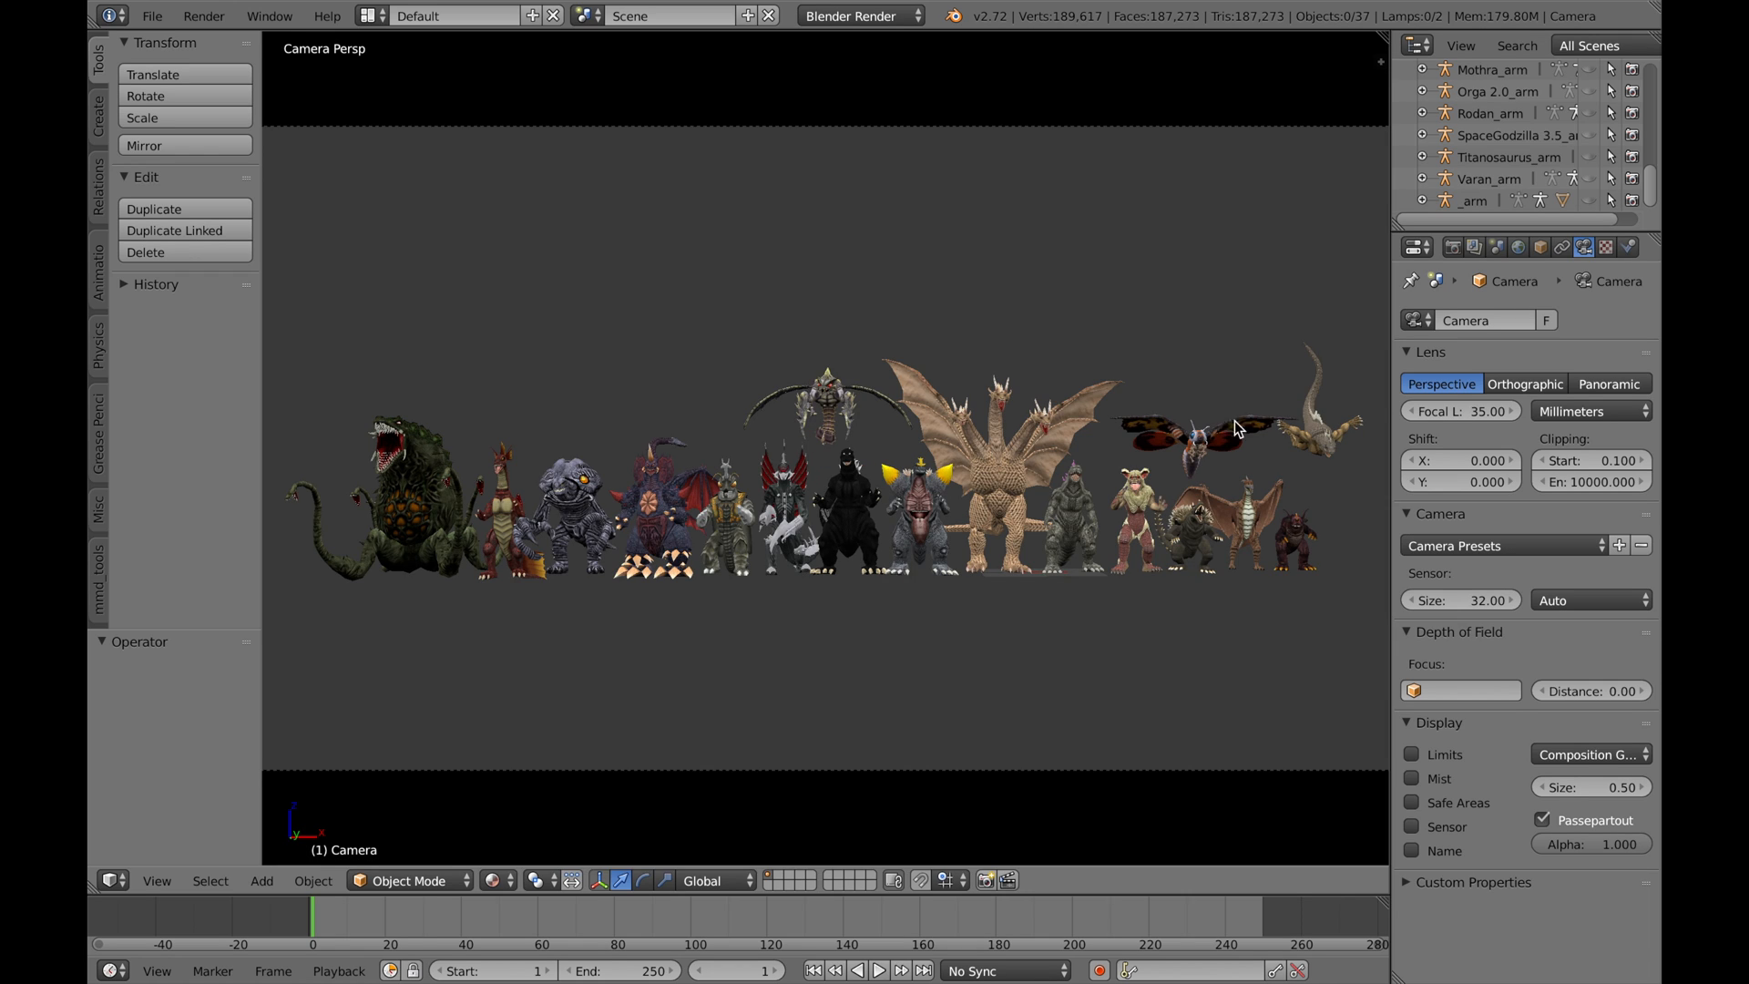
mouse_move(1397, 390)
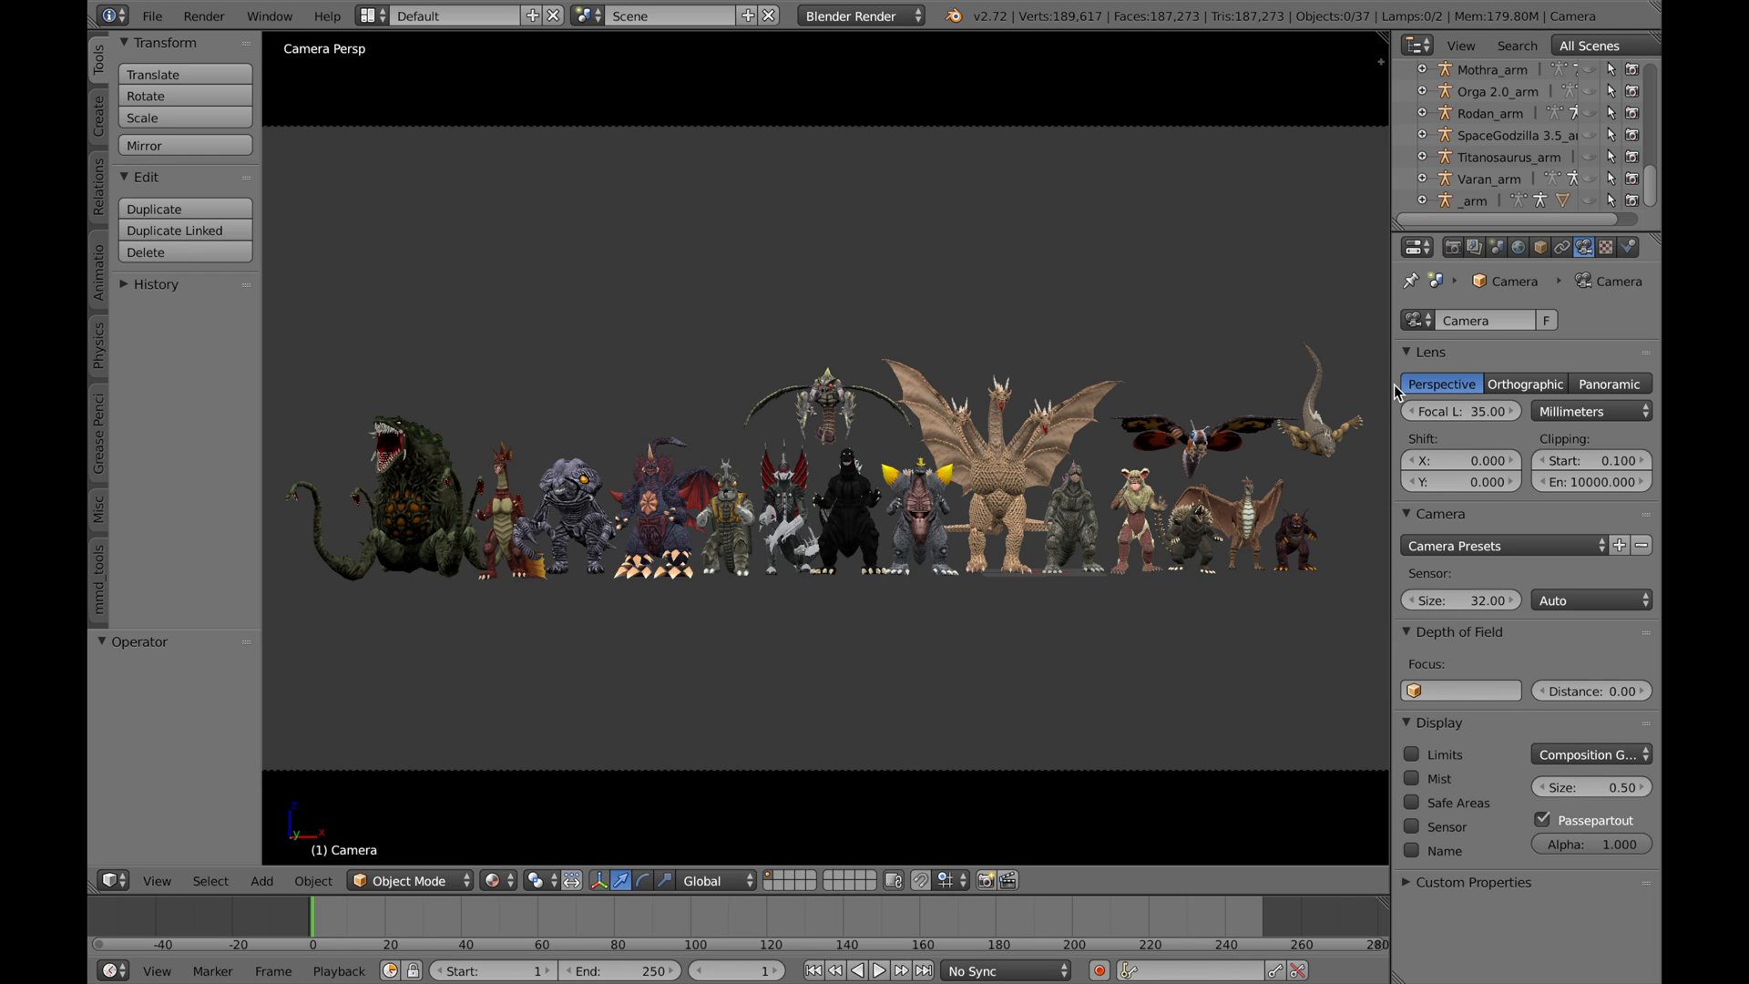